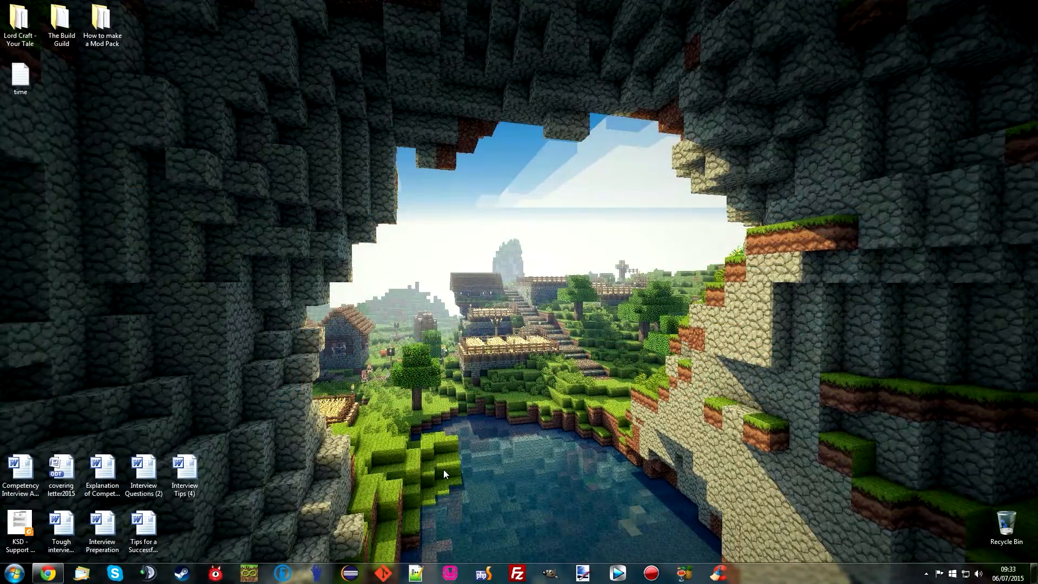
{"action": "mouse_move", "coordinate": [467, 408]}
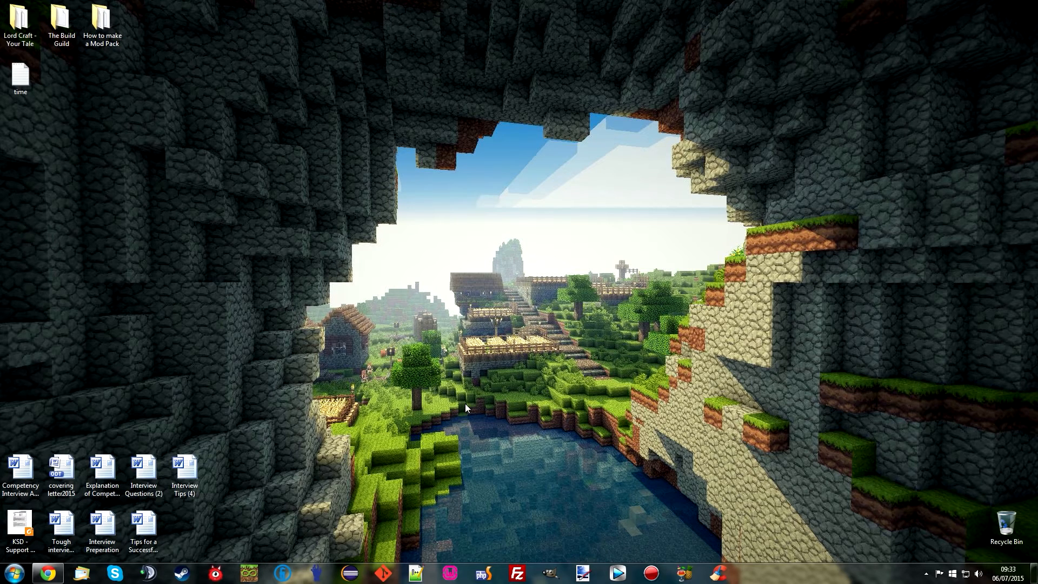
- Bring up MultiMC and collapse the FTB, Modded and Vanilla instance groups
{"action": "left_click", "coordinate": [249, 573]}
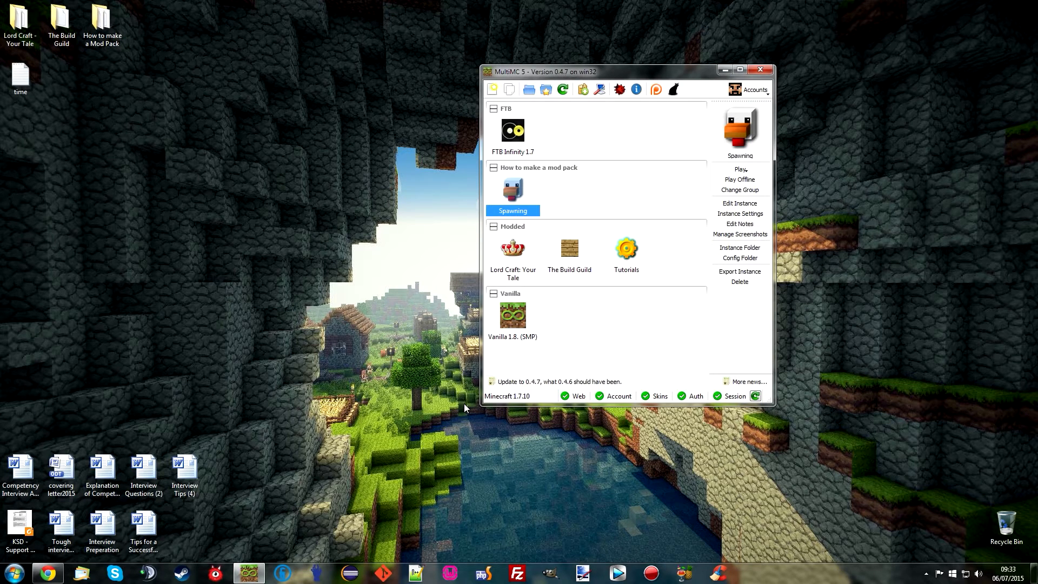
{"action": "mouse_move", "coordinate": [512, 191]}
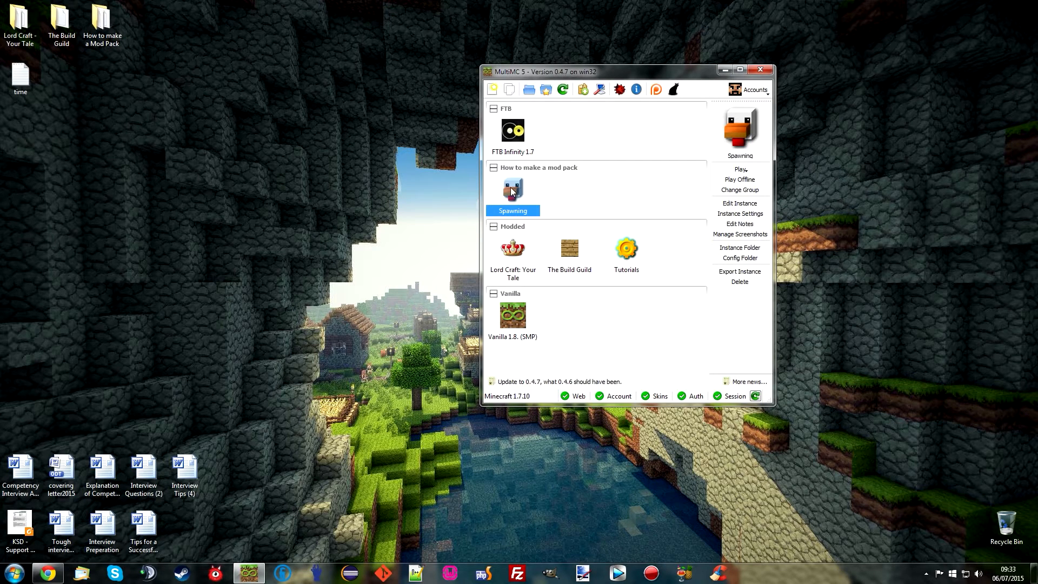
{"action": "left_click", "coordinate": [493, 108]}
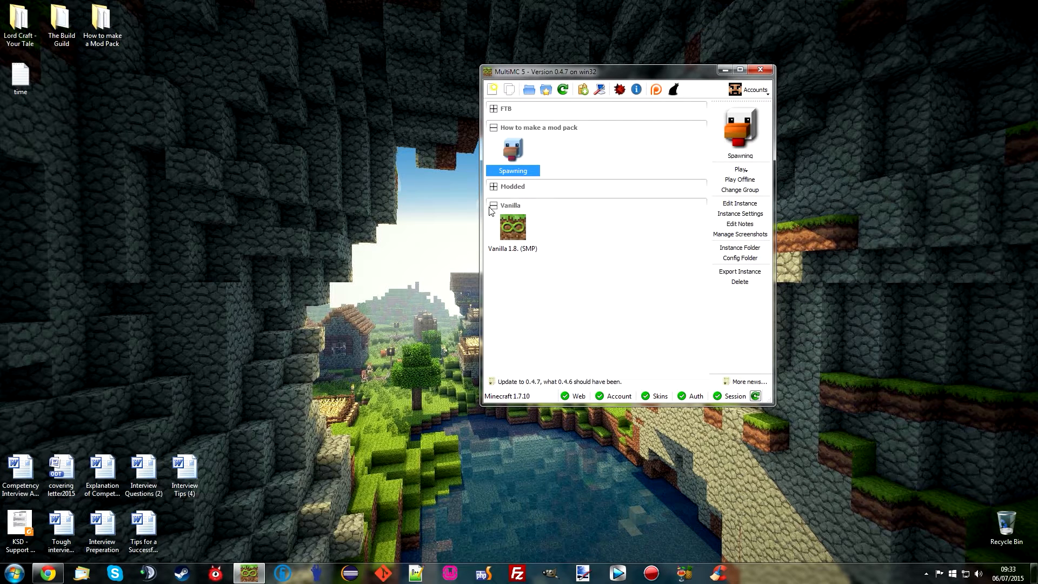
{"action": "left_click", "coordinate": [493, 205]}
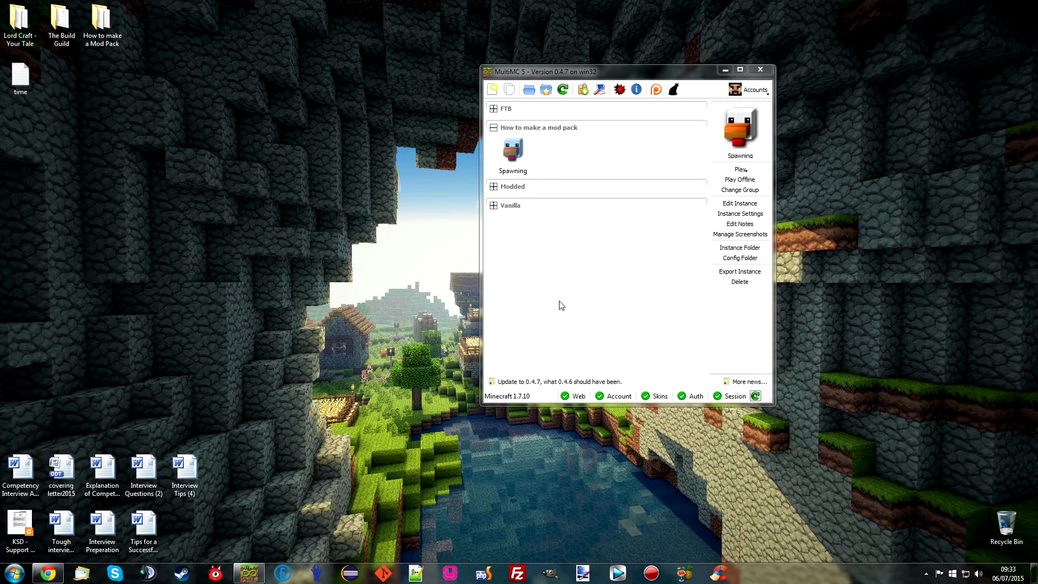
{"action": "mouse_move", "coordinate": [555, 295]}
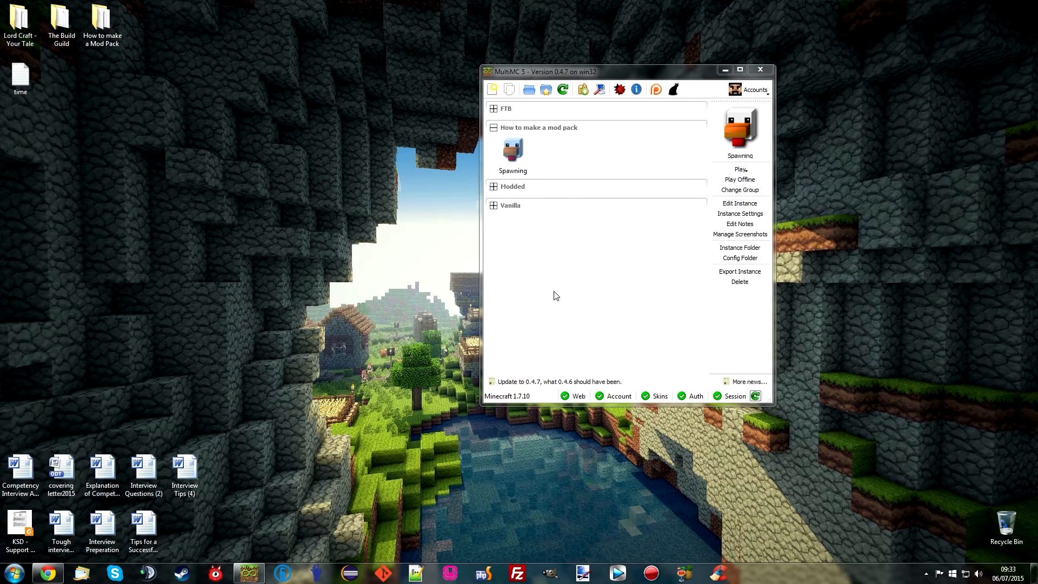
{"action": "mouse_move", "coordinate": [529, 173]}
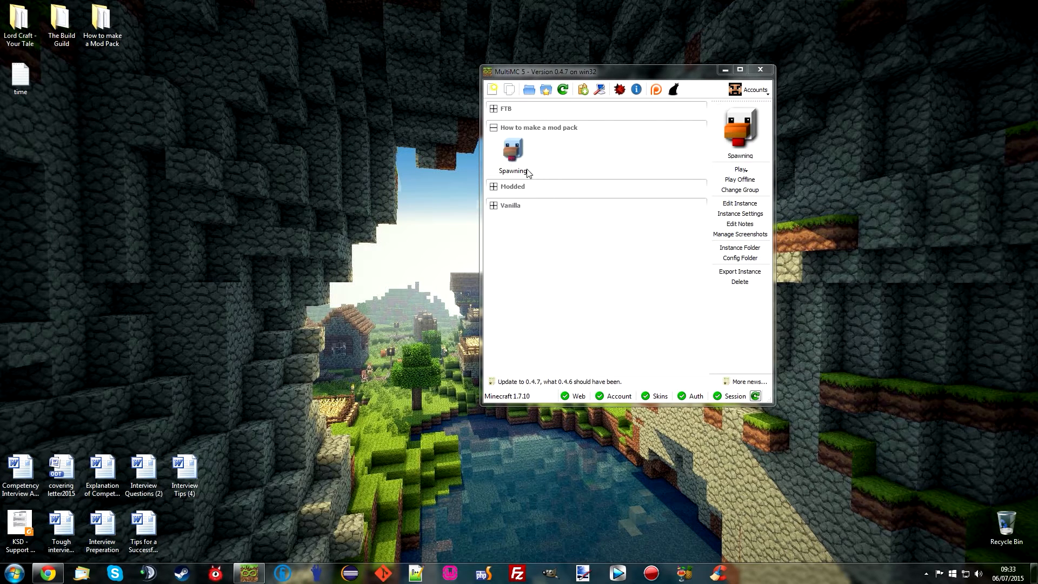
{"action": "mouse_move", "coordinate": [520, 193]}
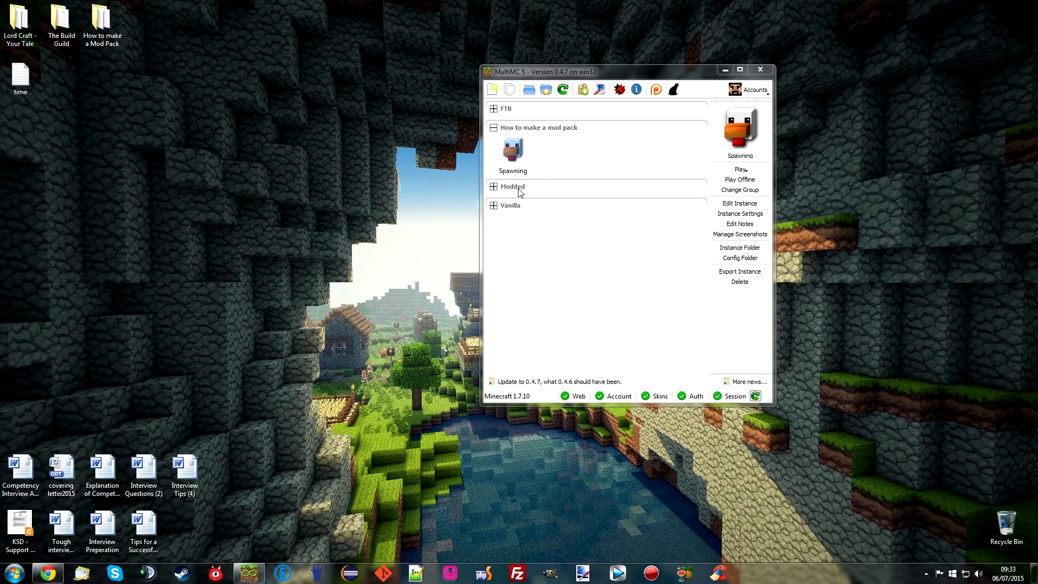
- Select the Spawning instance and bring up its Edit Instance window
{"action": "left_click", "coordinate": [513, 148]}
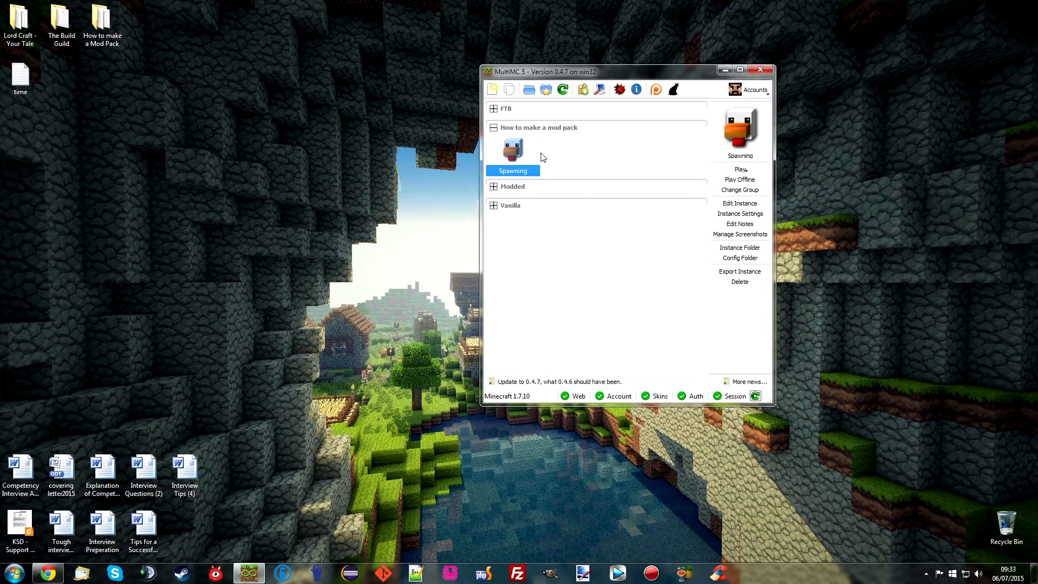
{"action": "left_click", "coordinate": [740, 203]}
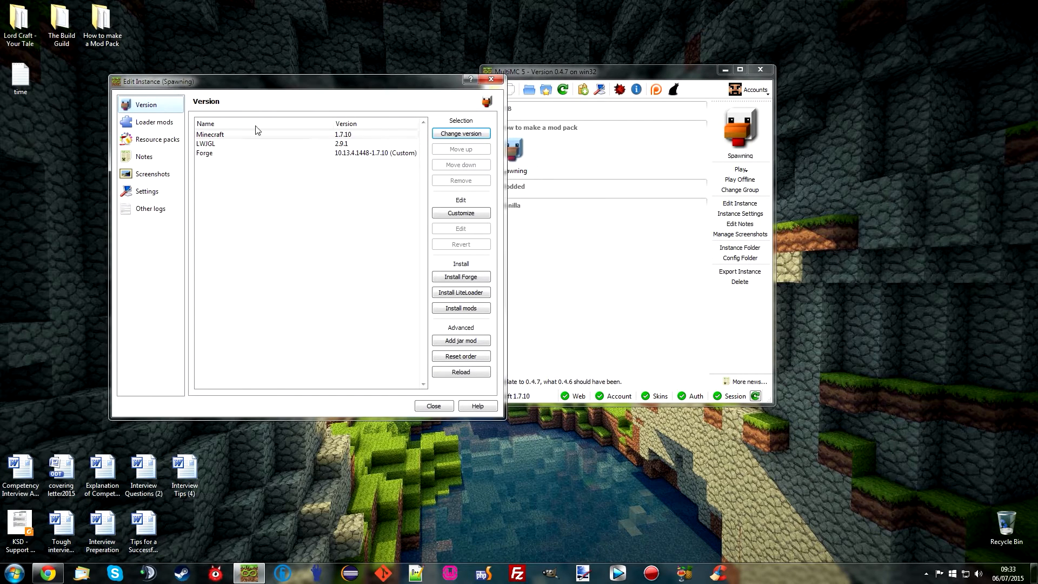
- Review the Loader mods list: JAS Compatibility Addon, Twilight Forest and Ancient Warfare Core details
{"action": "left_click", "coordinate": [156, 122]}
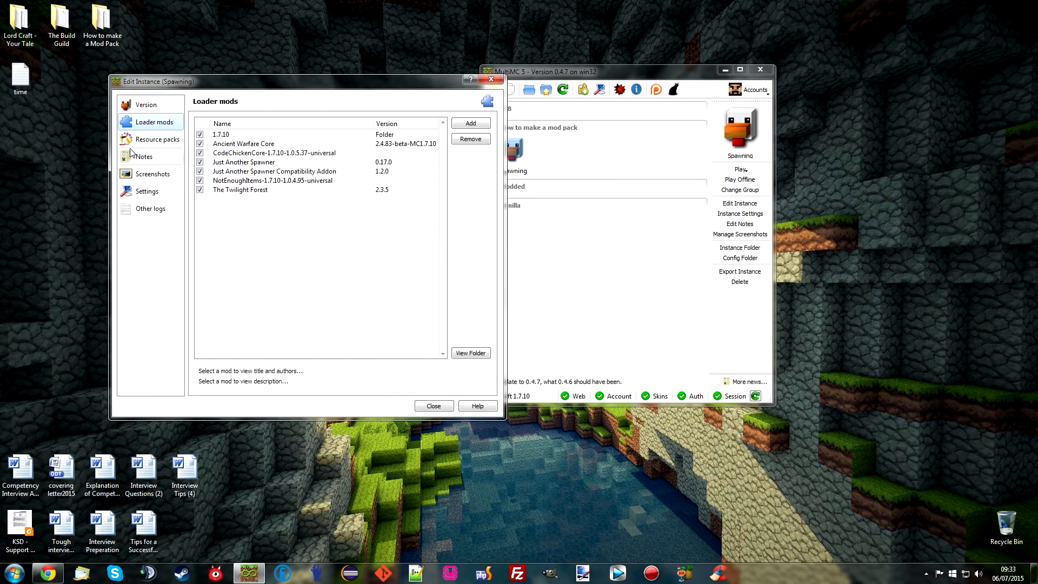
{"action": "left_click", "coordinate": [274, 170]}
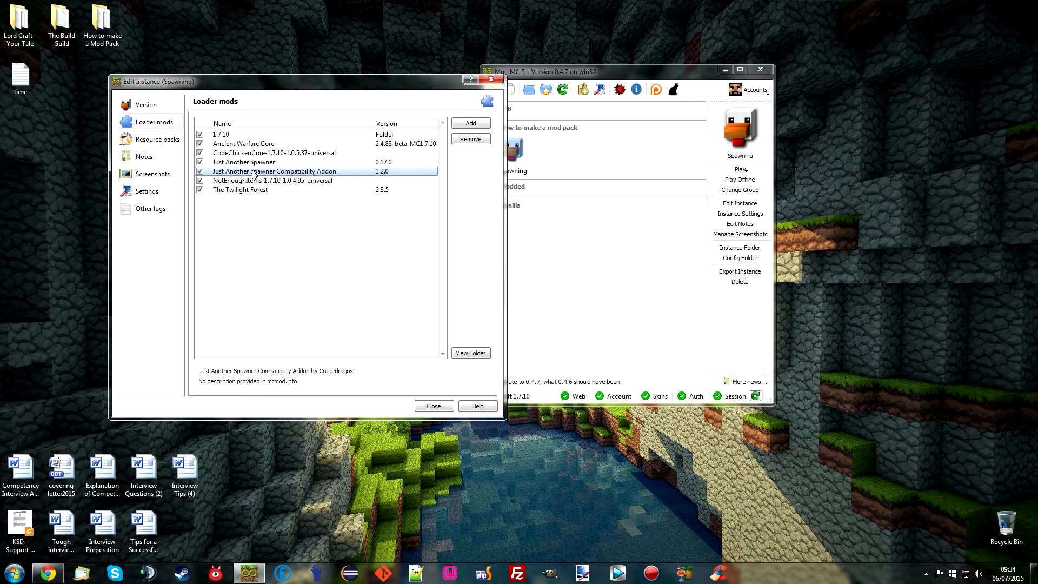
{"action": "left_click", "coordinate": [240, 189]}
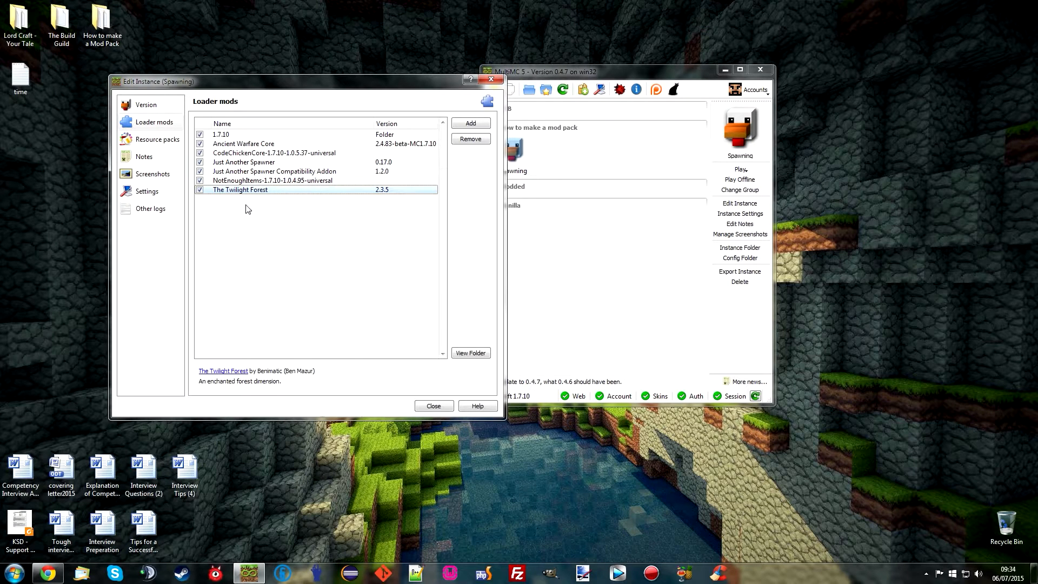
{"action": "left_click", "coordinate": [242, 144]}
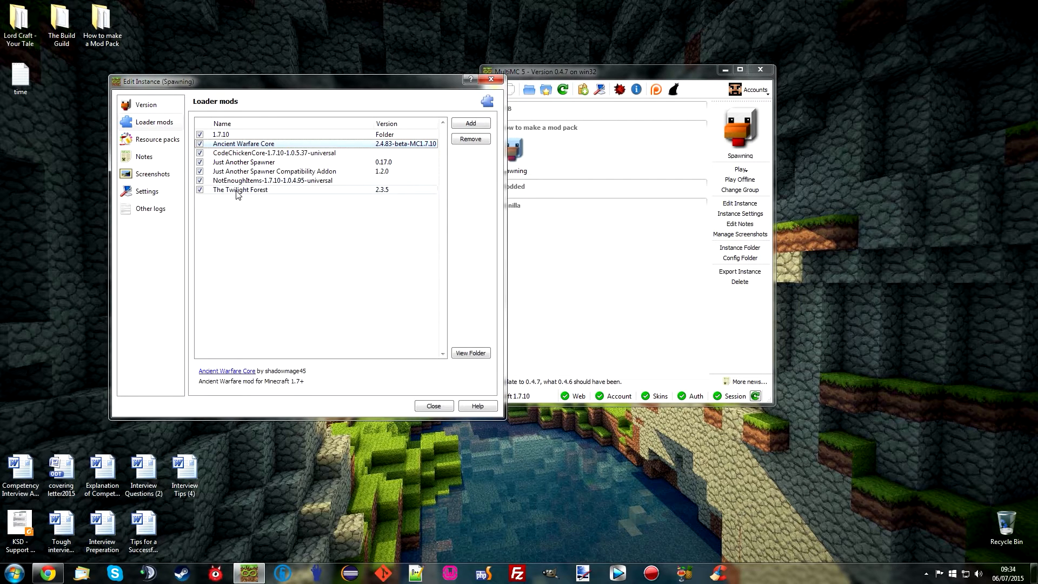
{"action": "left_click", "coordinate": [239, 189]}
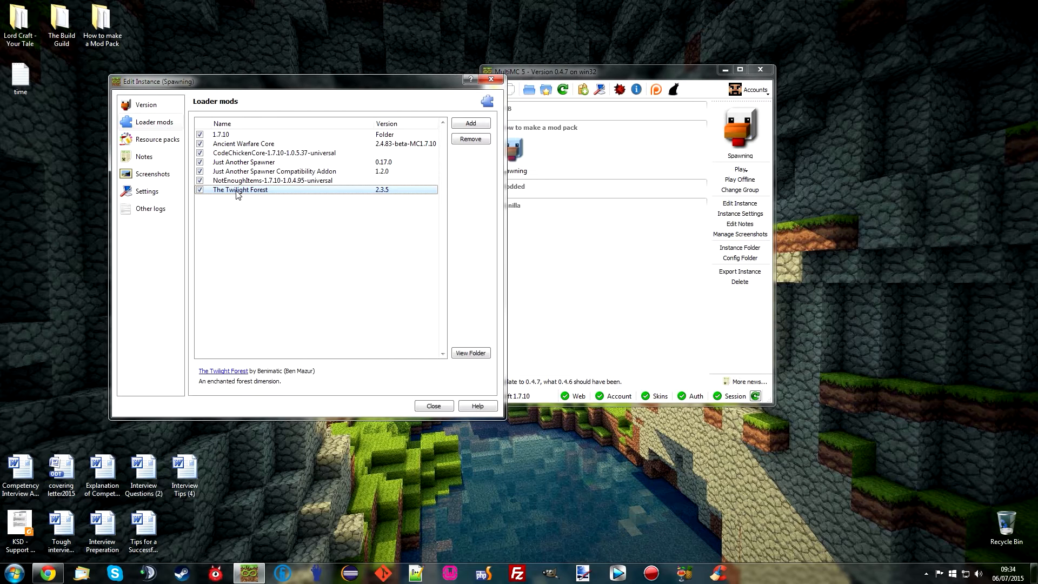
{"action": "mouse_move", "coordinate": [156, 122]}
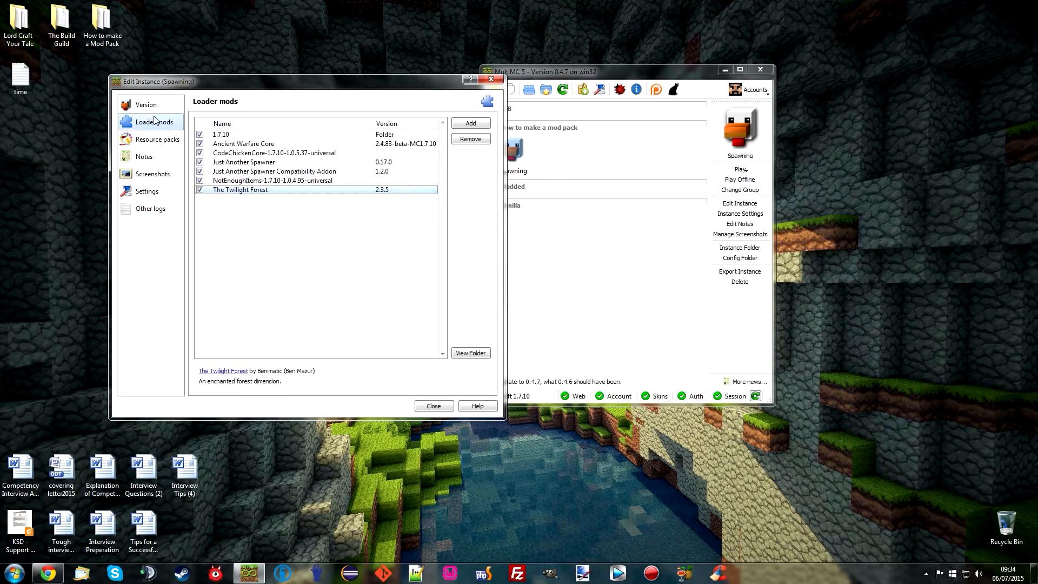
{"action": "left_click", "coordinate": [243, 144]}
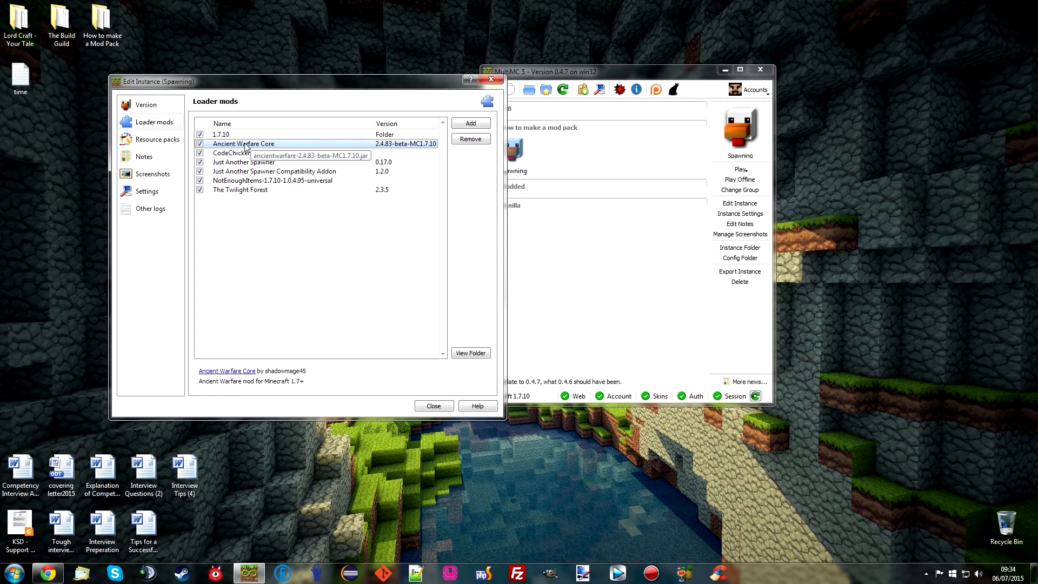
{"action": "mouse_move", "coordinate": [291, 147]}
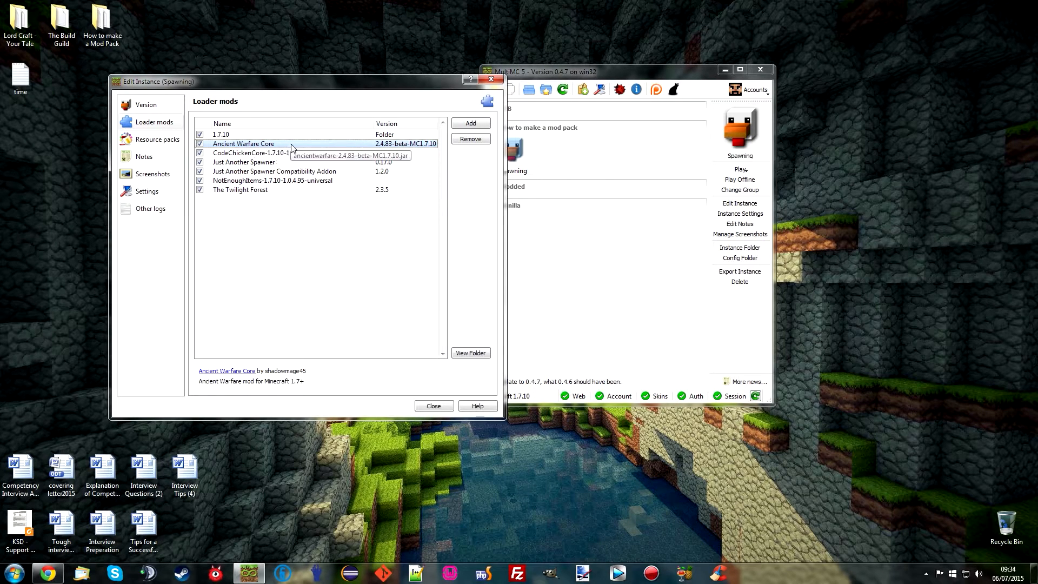
{"action": "mouse_move", "coordinate": [268, 218]}
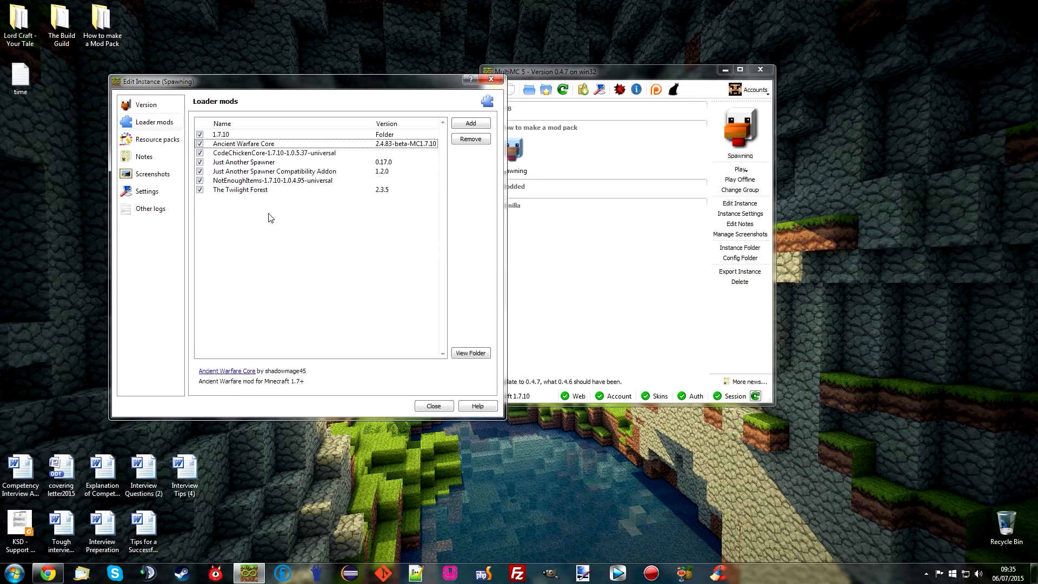
- Recheck each mod including Just Another Spawner and NotEnoughItems, then close the edit window
{"action": "left_click", "coordinate": [240, 189]}
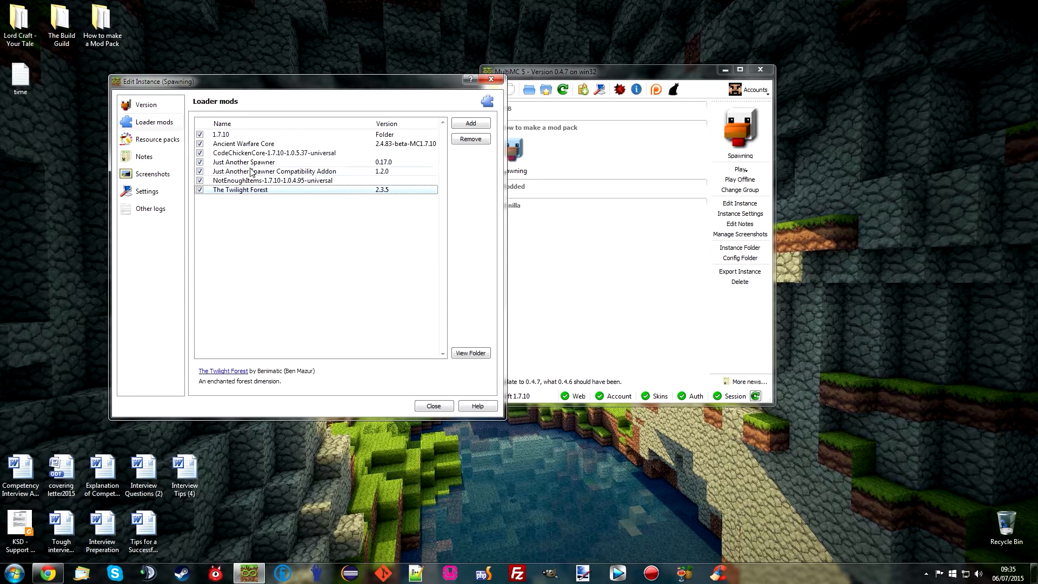
{"action": "left_click", "coordinate": [273, 171]}
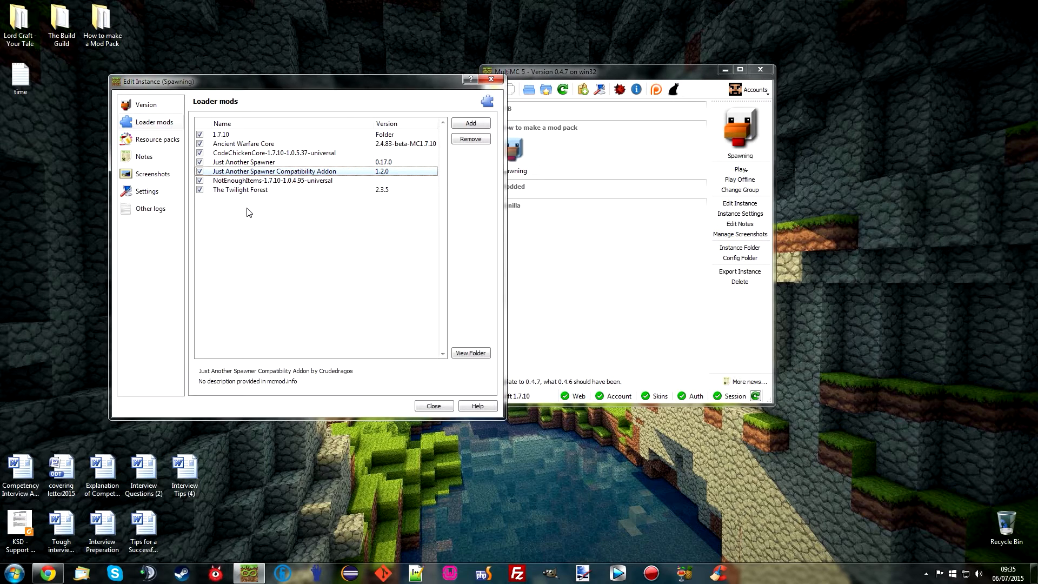
{"action": "left_click", "coordinate": [243, 144]}
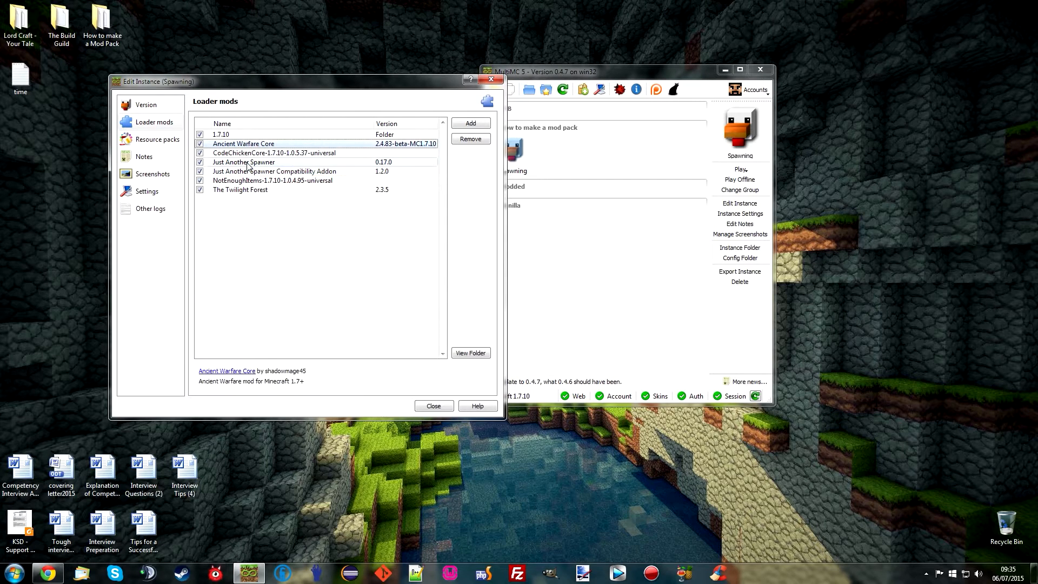
{"action": "left_click", "coordinate": [240, 190]}
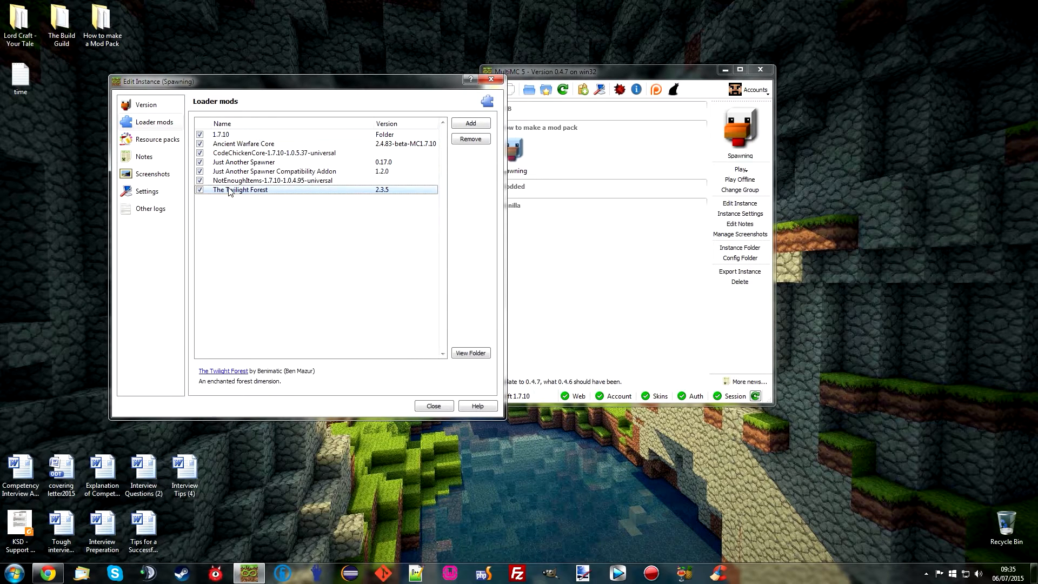
{"action": "left_click", "coordinate": [243, 161]}
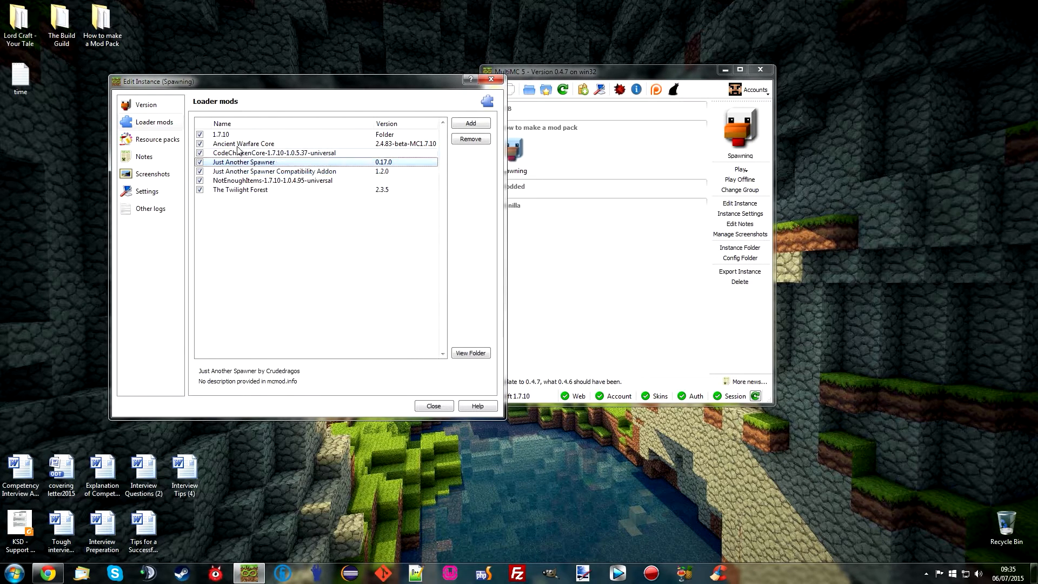
{"action": "left_click", "coordinate": [240, 189]}
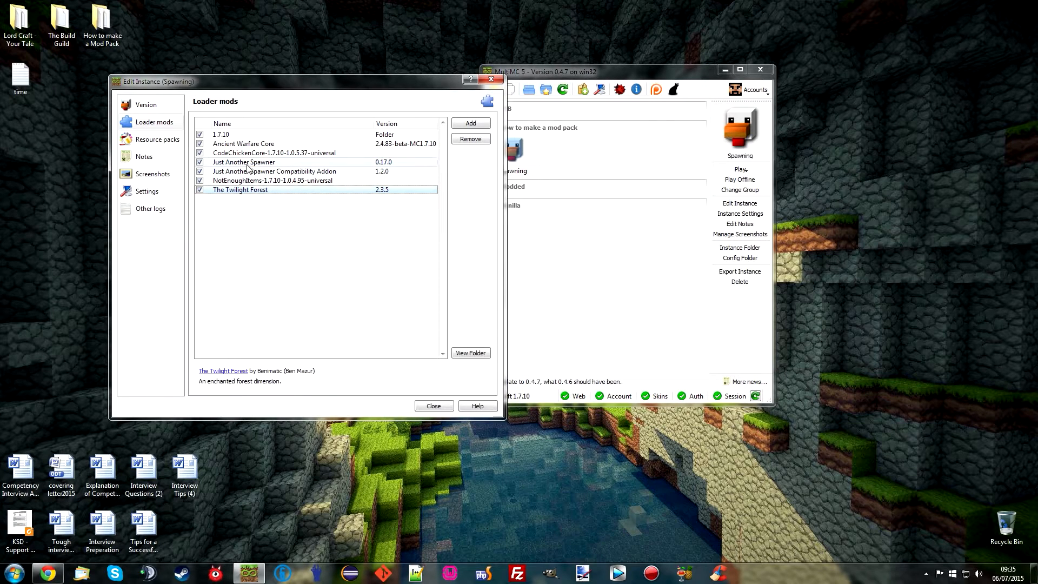
{"action": "left_click", "coordinate": [272, 181]}
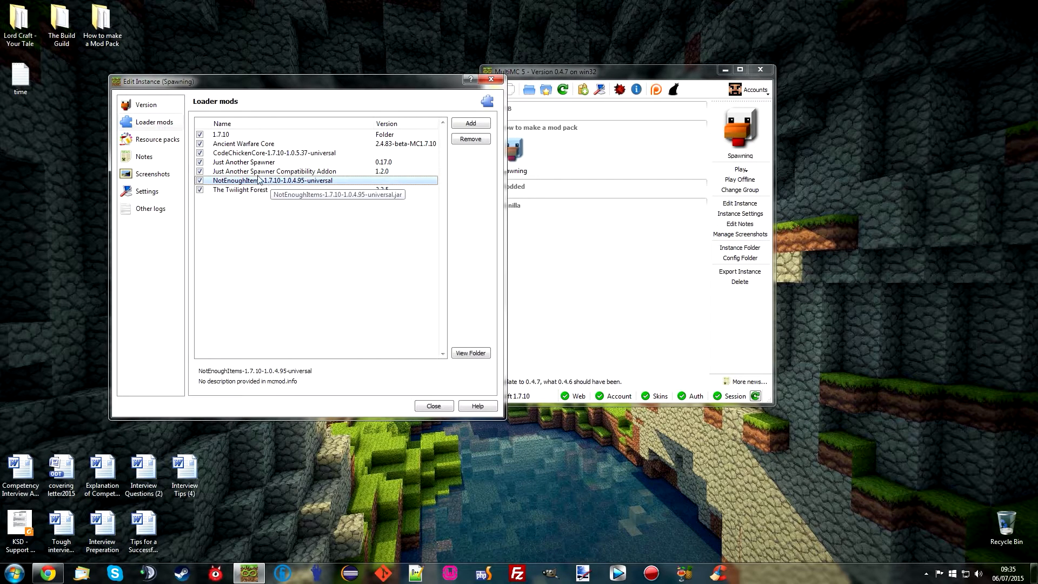
{"action": "left_click", "coordinate": [432, 405]}
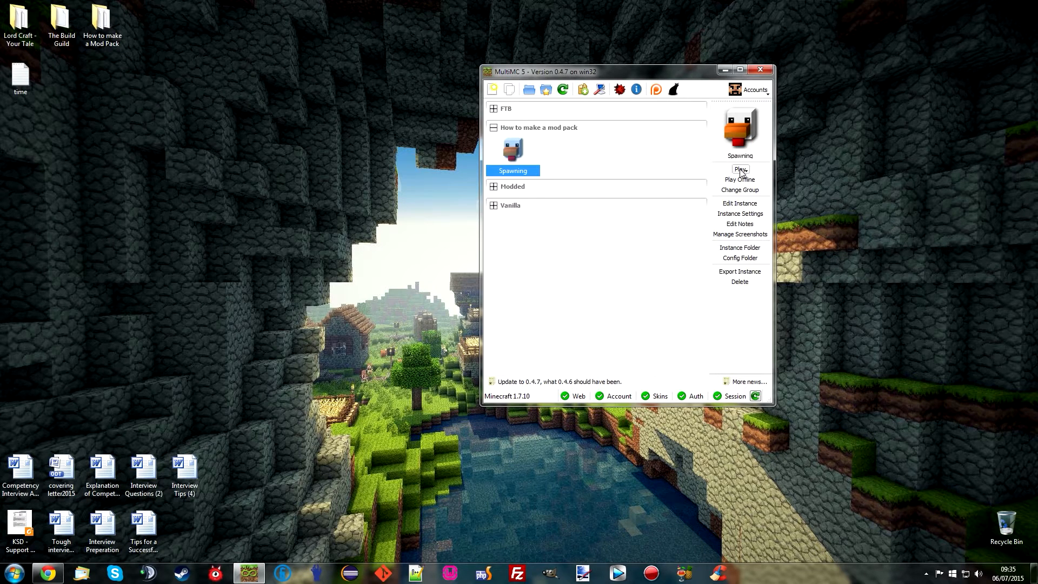
- Launch the Spawning instance and follow the console log as its mods load
{"action": "left_click", "coordinate": [740, 169]}
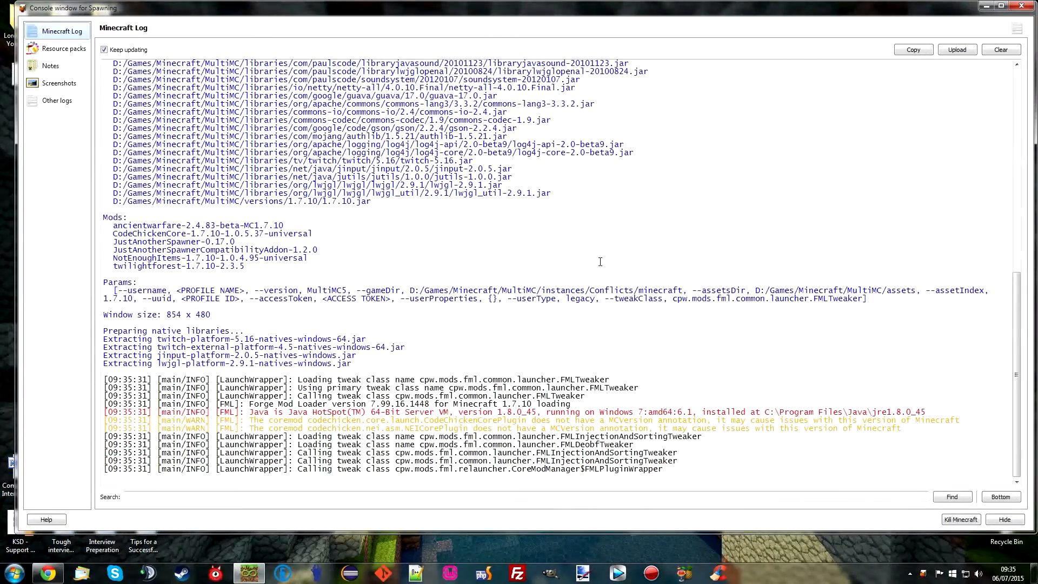
{"action": "scroll", "scroll_direction": "down", "scroll_amount": 3}
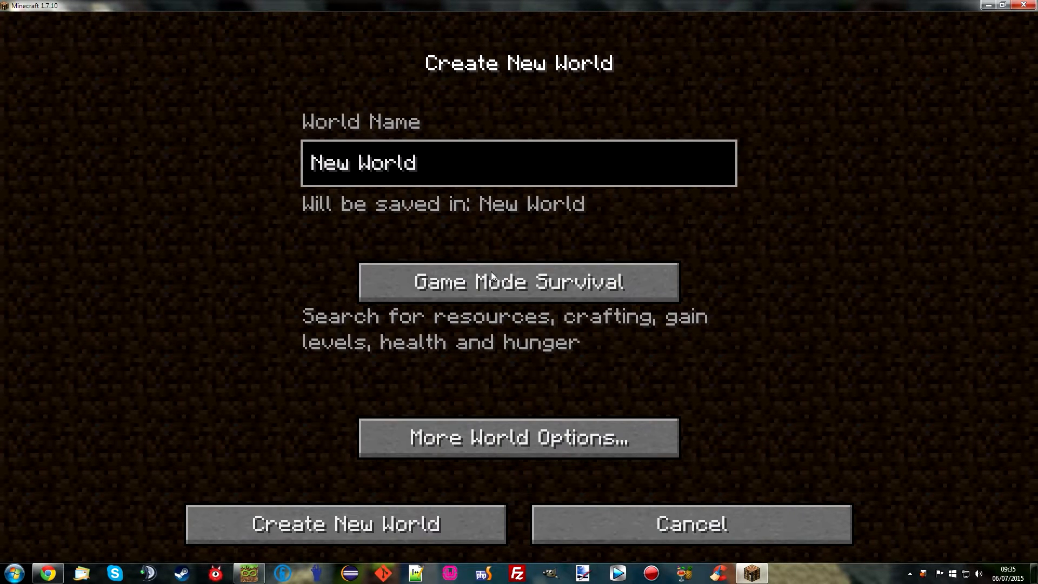
- Create a new Creative world with World Type Superflat and load into it
{"action": "left_click", "coordinate": [518, 281]}
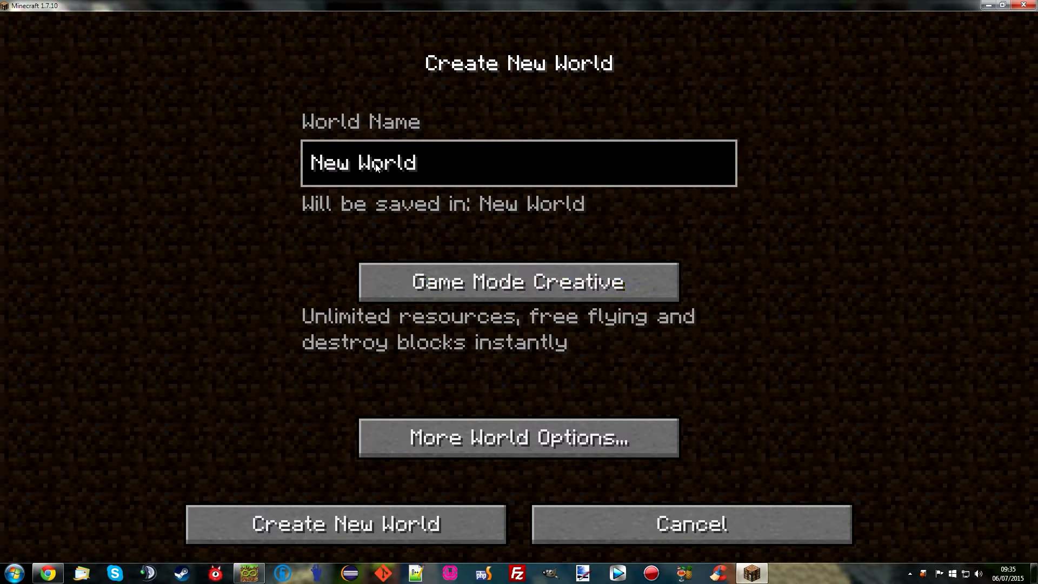
{"action": "left_click", "coordinate": [518, 437]}
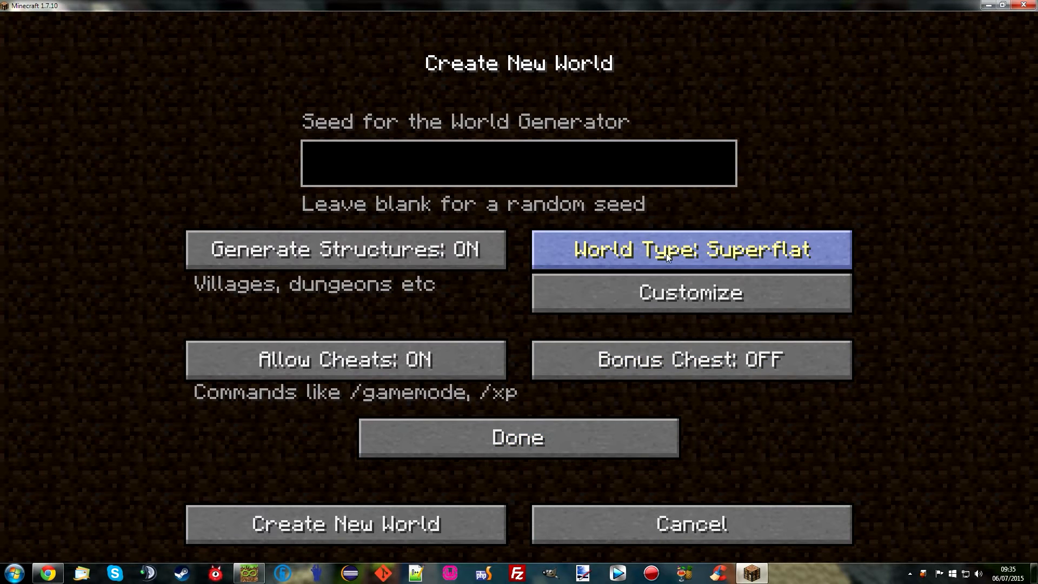
{"action": "left_click", "coordinate": [517, 437]}
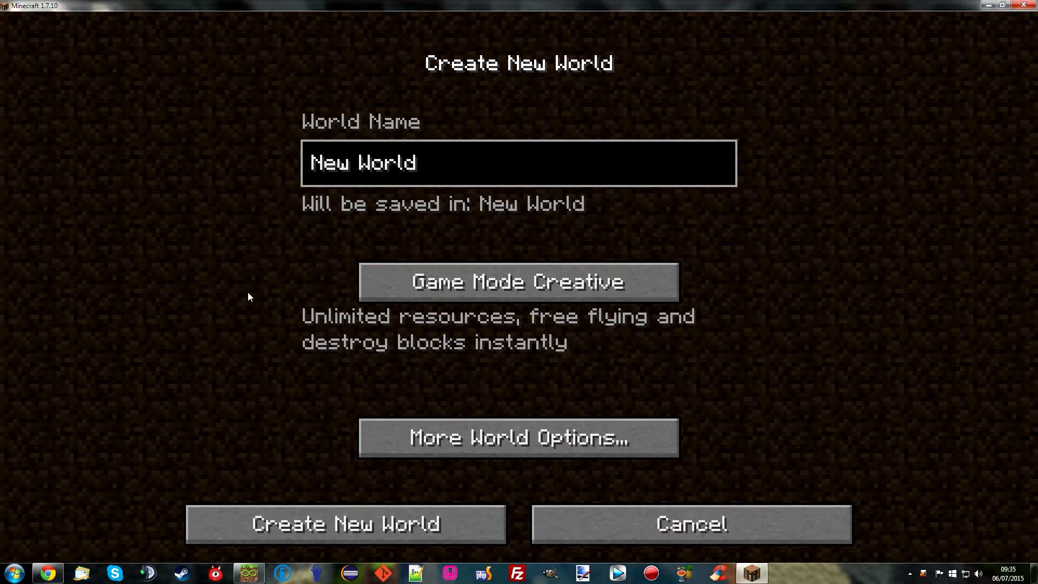
{"action": "left_click", "coordinate": [345, 524]}
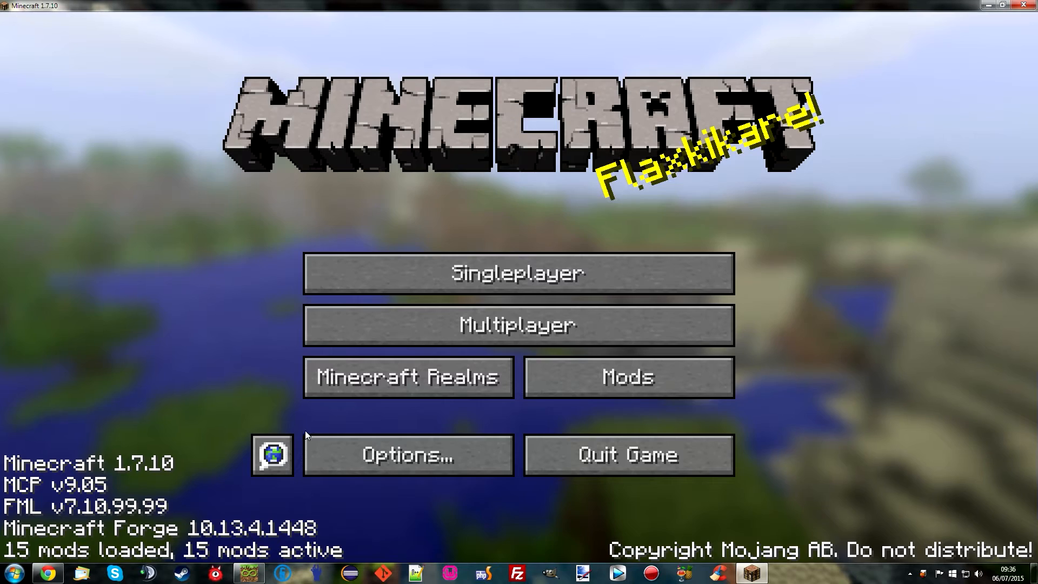
{"action": "mouse_move", "coordinate": [423, 340]}
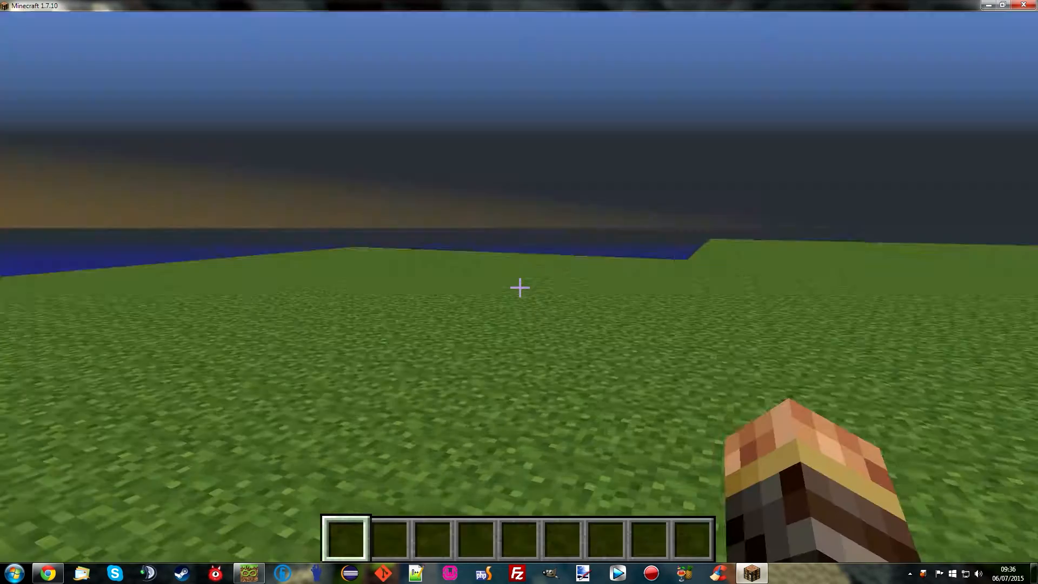
{"action": "mouse_move", "coordinate": [518, 287]}
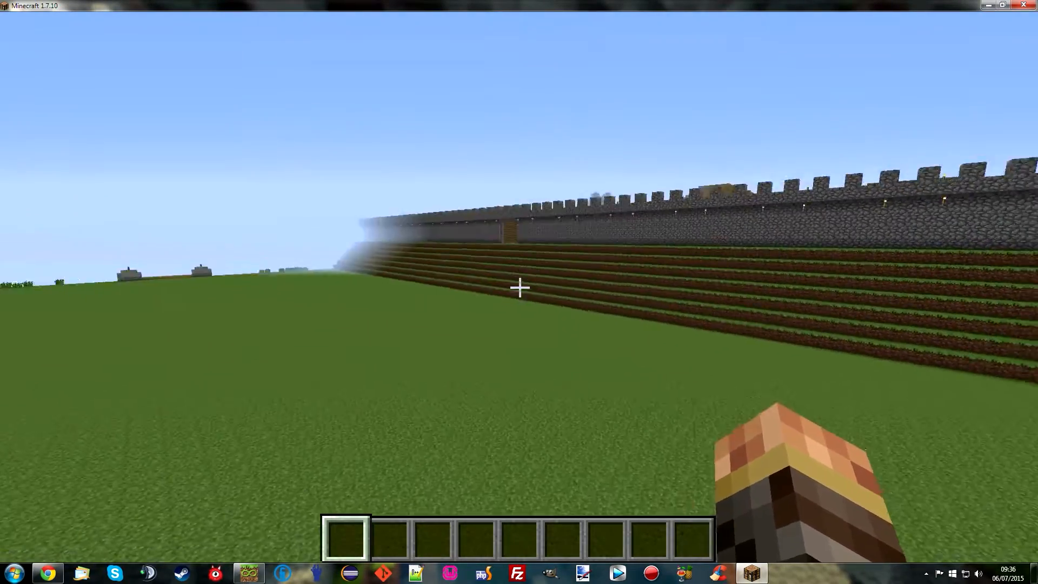
{"action": "mouse_move", "coordinate": [519, 288]}
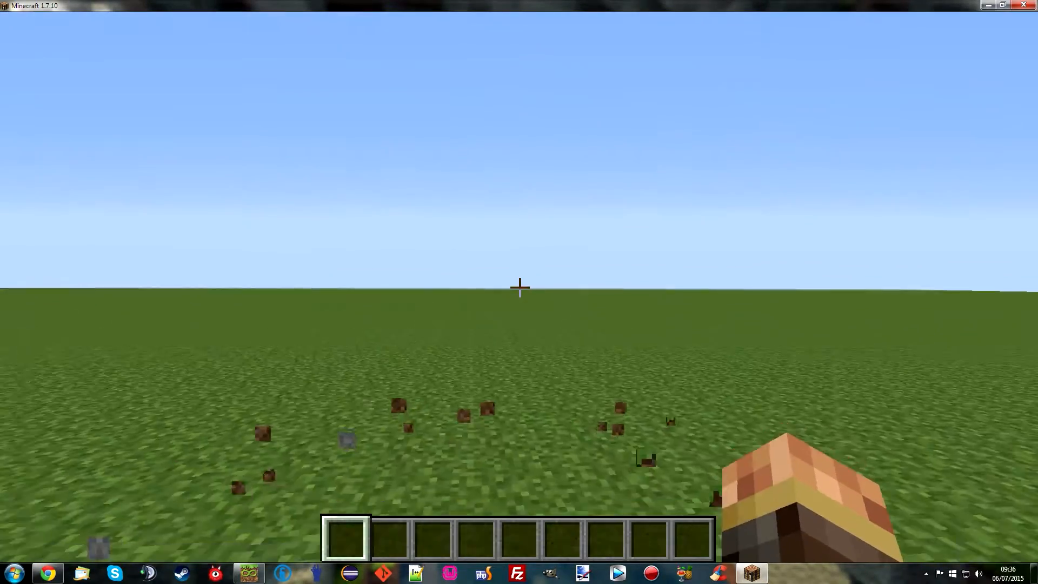
- Pause the game with Escape to leave the flat world after watching spawned animals
{"action": "key", "text": "Escape"}
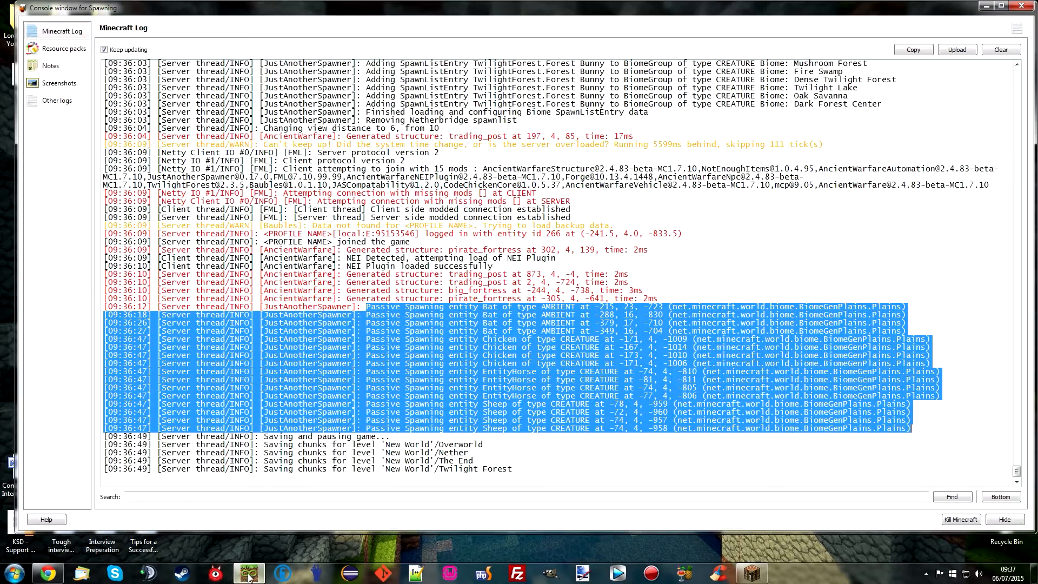
{"action": "mouse_move", "coordinate": [258, 552]}
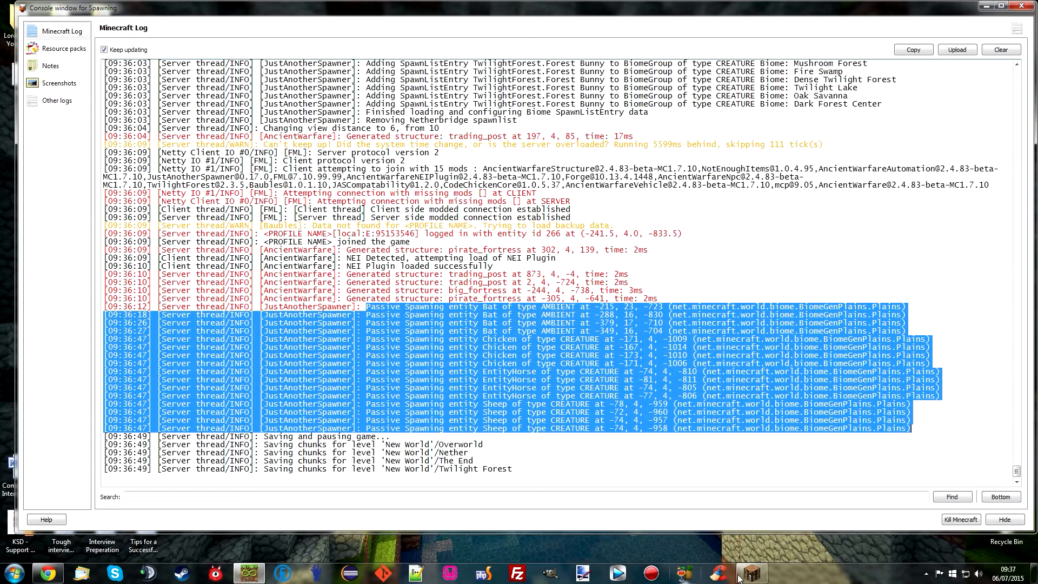
{"action": "mouse_move", "coordinate": [992, 367]}
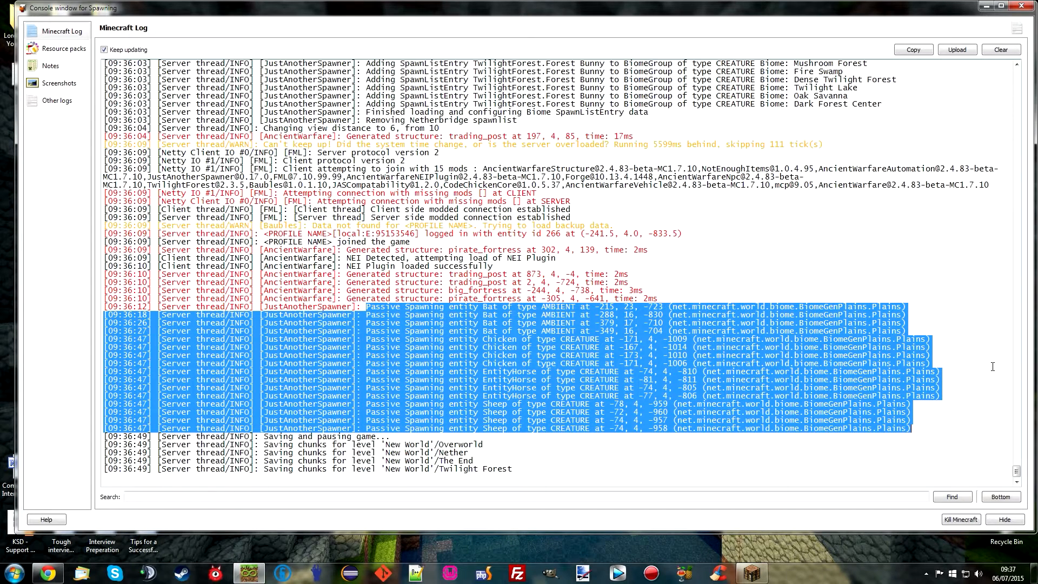
{"action": "mouse_move", "coordinate": [801, 306]}
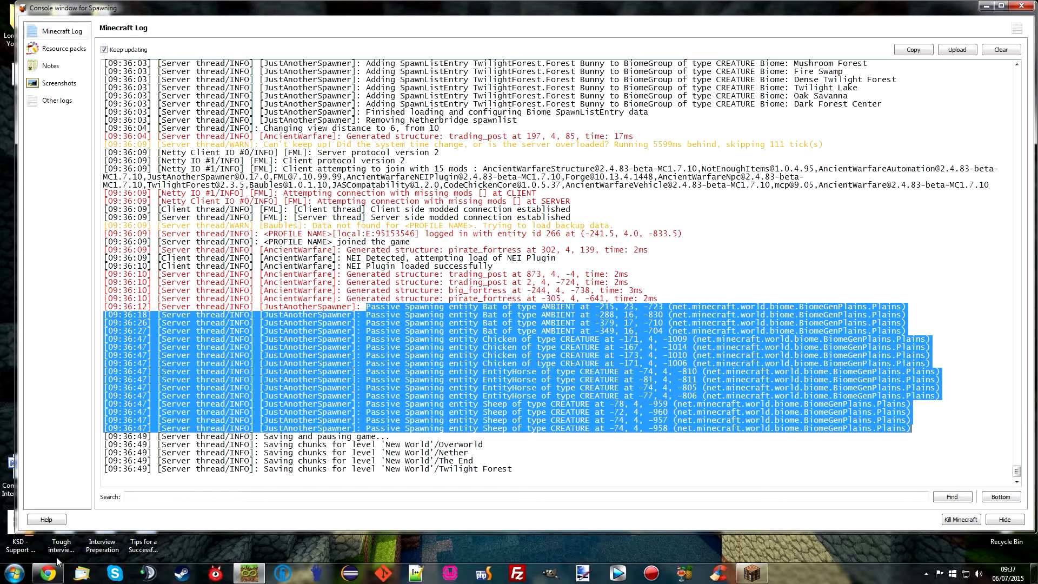
{"action": "mouse_move", "coordinate": [47, 52]}
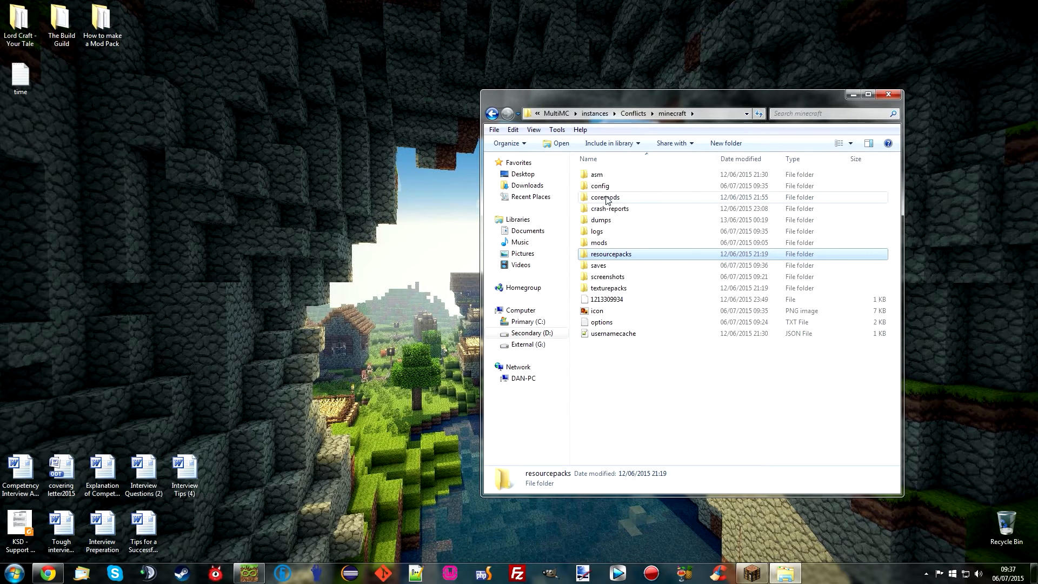
- Browse into config > JustAnotherSpawner and launch Notepad++ via the LoggingProperties file
{"action": "double_click", "coordinate": [600, 184]}
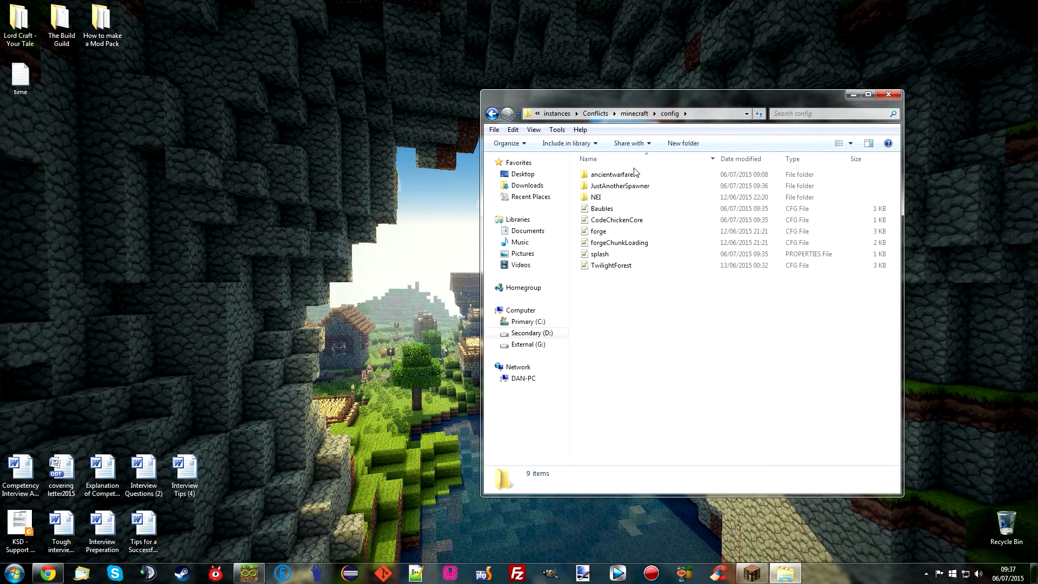
{"action": "left_click", "coordinate": [618, 185]}
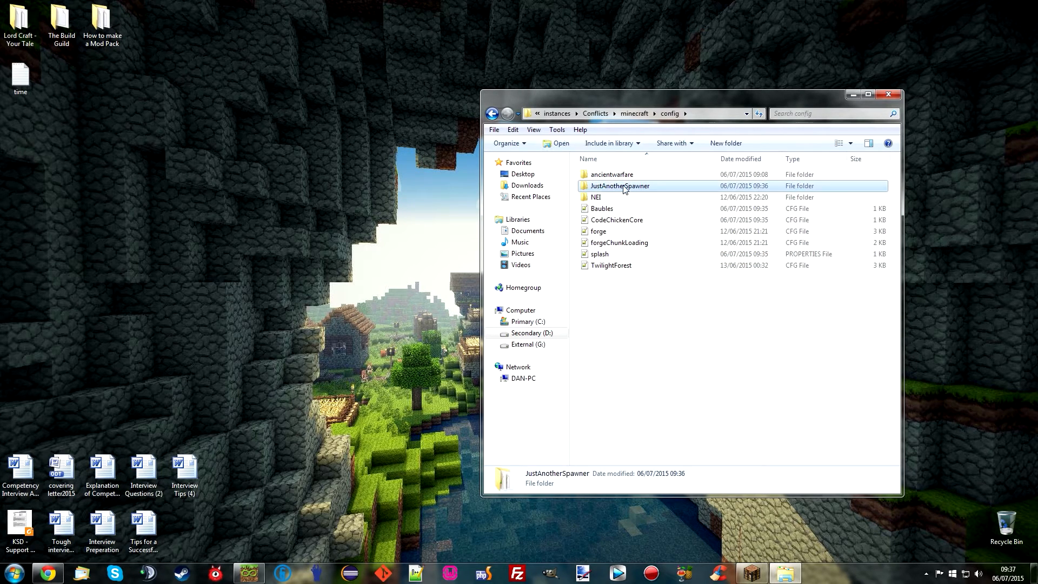
{"action": "double_click", "coordinate": [618, 185]}
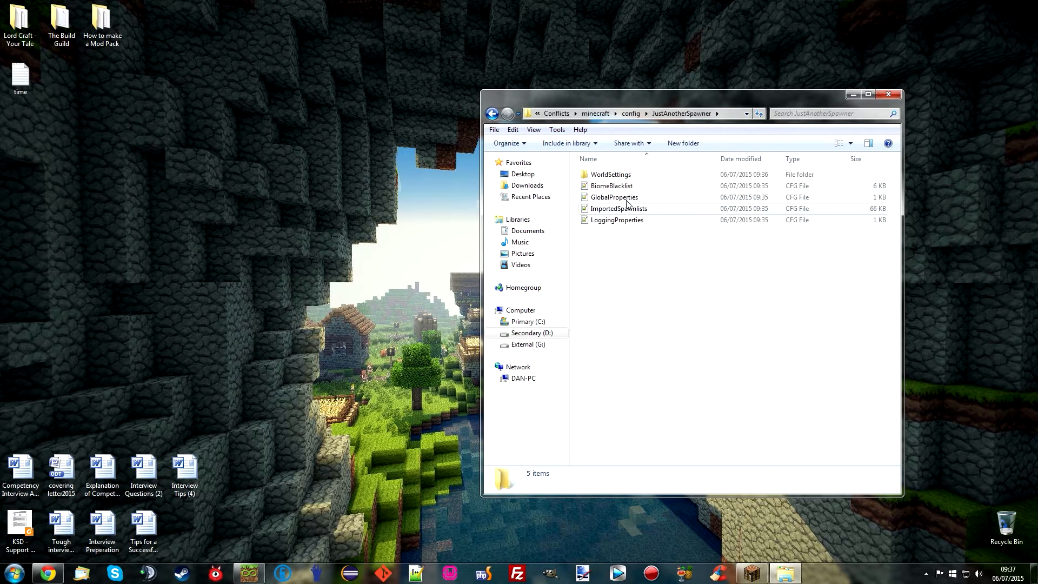
{"action": "mouse_move", "coordinate": [607, 220]}
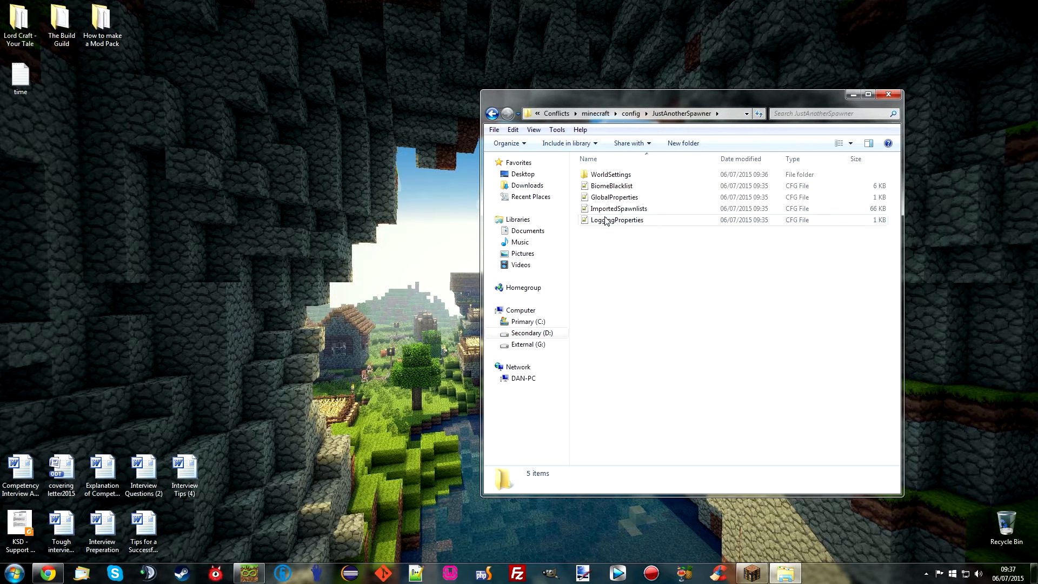
{"action": "double_click", "coordinate": [617, 219]}
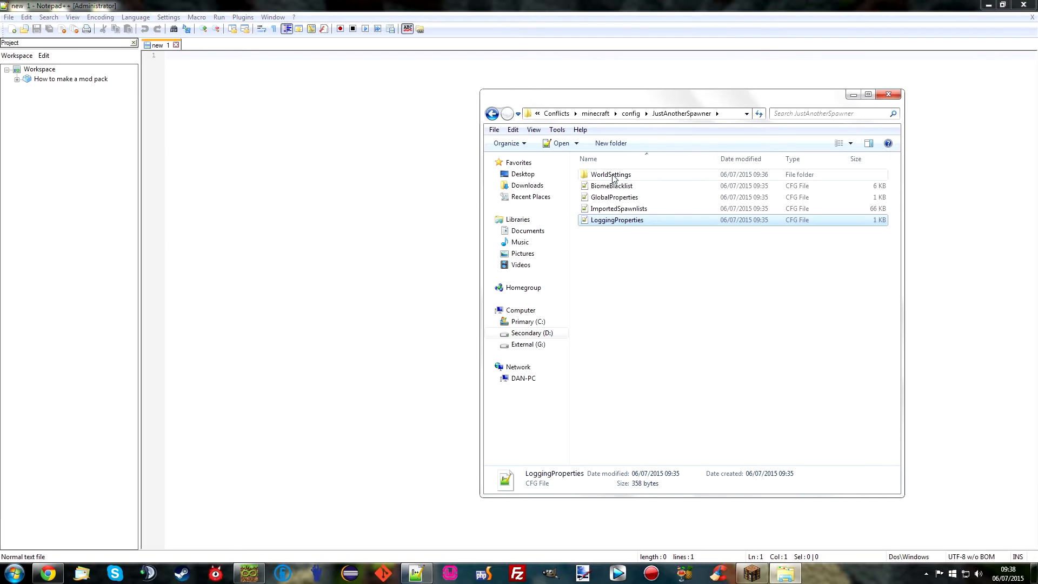
- Navigate JustAnotherSpawner > WorldSettings > BASIC > DEFAULT into SpawnListEntries
{"action": "left_click", "coordinate": [491, 113]}
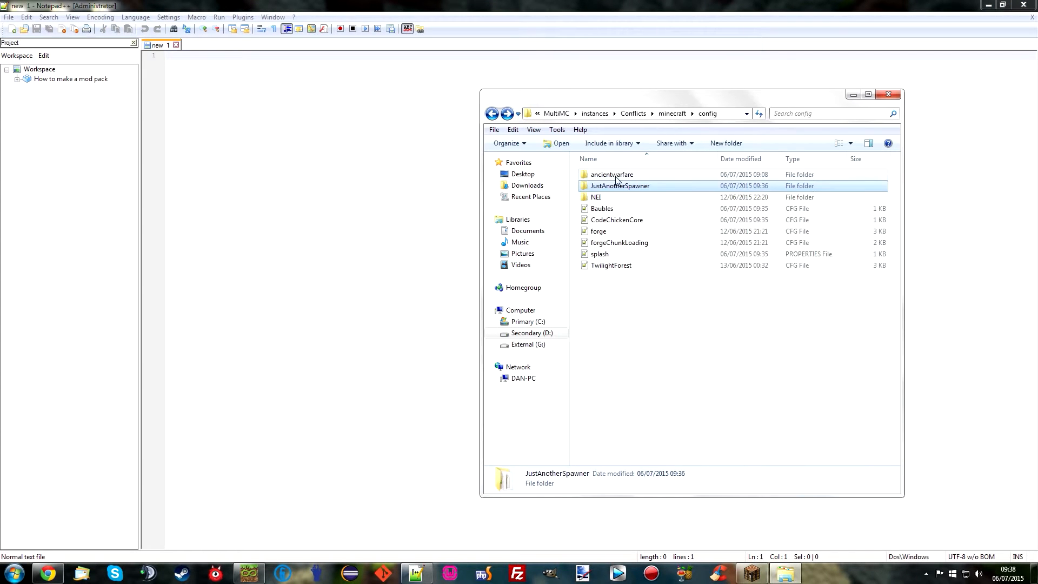
{"action": "double_click", "coordinate": [619, 185]}
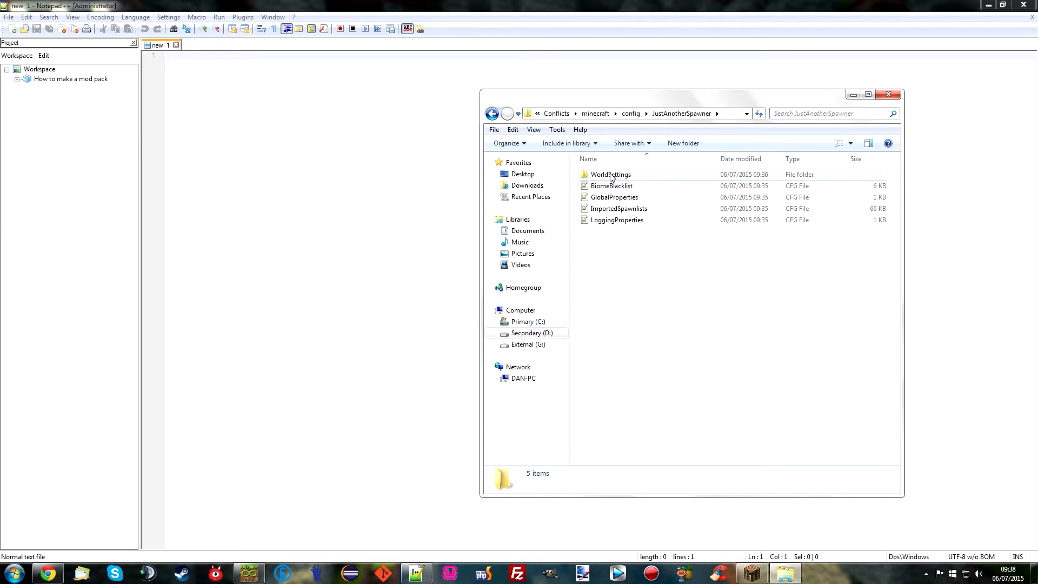
{"action": "double_click", "coordinate": [610, 174]}
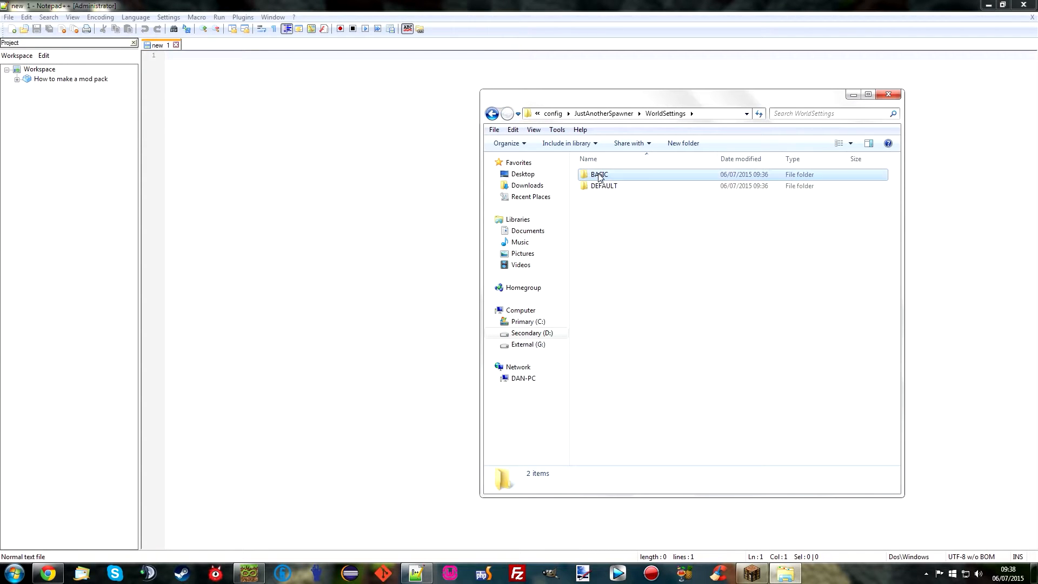
{"action": "double_click", "coordinate": [597, 174]}
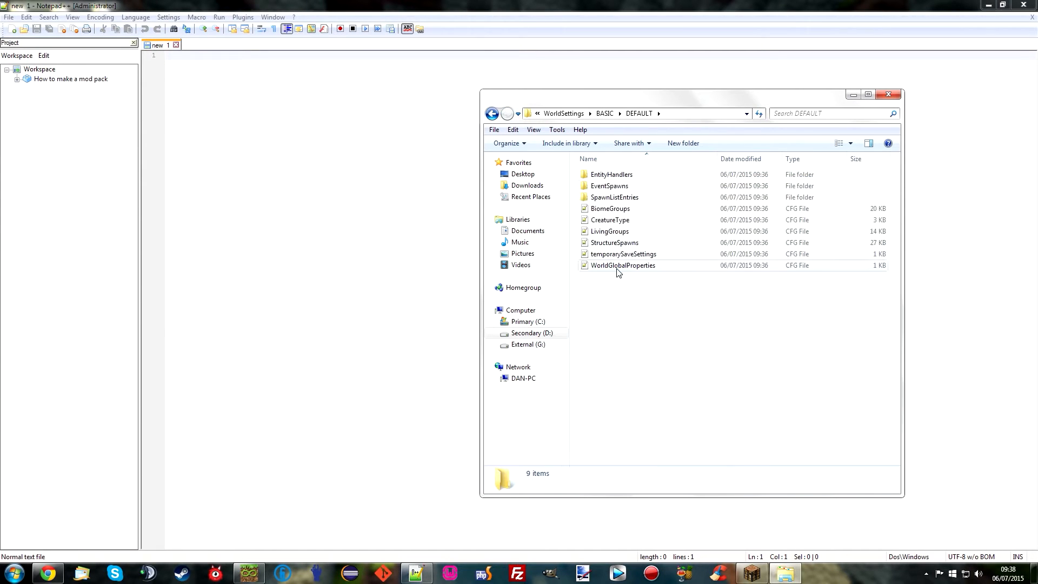
{"action": "double_click", "coordinate": [614, 196]}
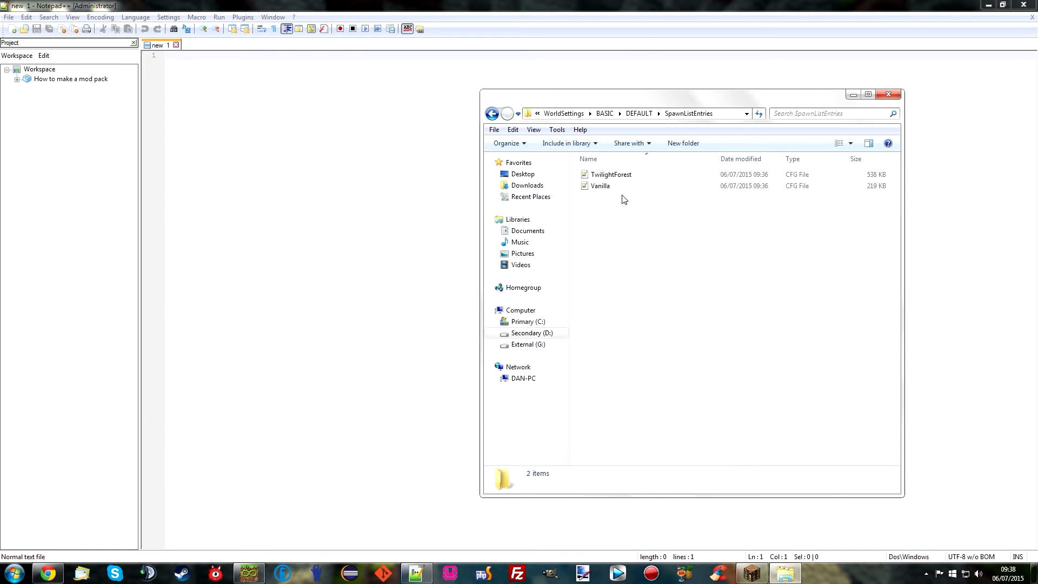
- Peek into the EntityHandlers folder, then return to SpawnListEntries listing TwilightForest and Vanilla
{"action": "left_click", "coordinate": [491, 114]}
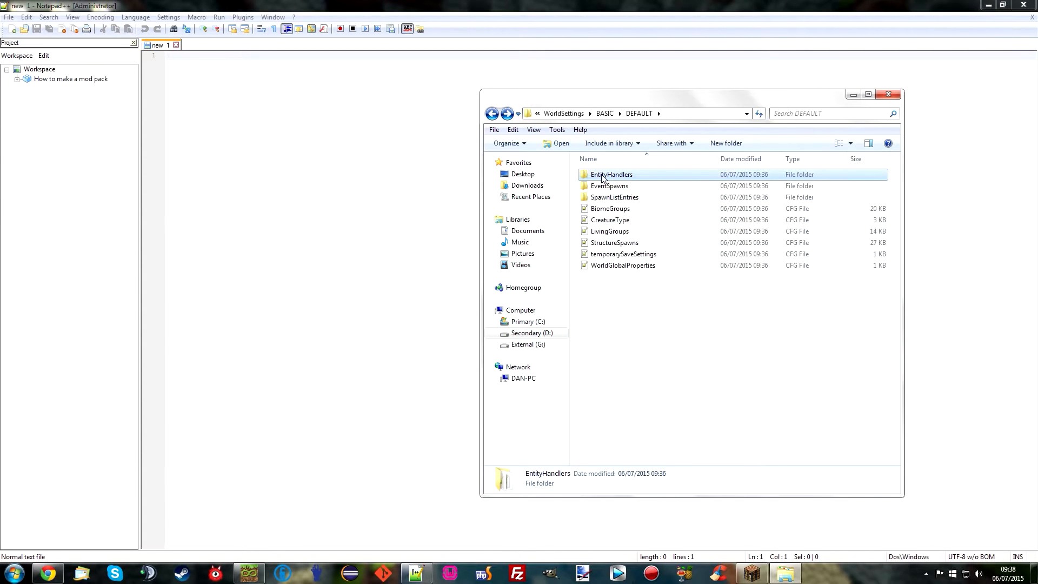
{"action": "double_click", "coordinate": [610, 174]}
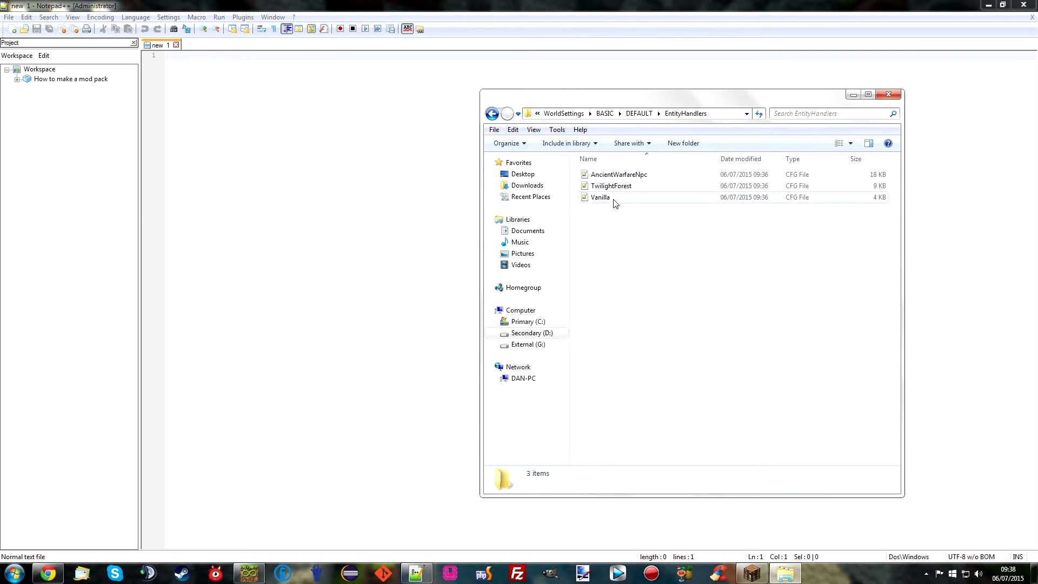
{"action": "left_click", "coordinate": [492, 113]}
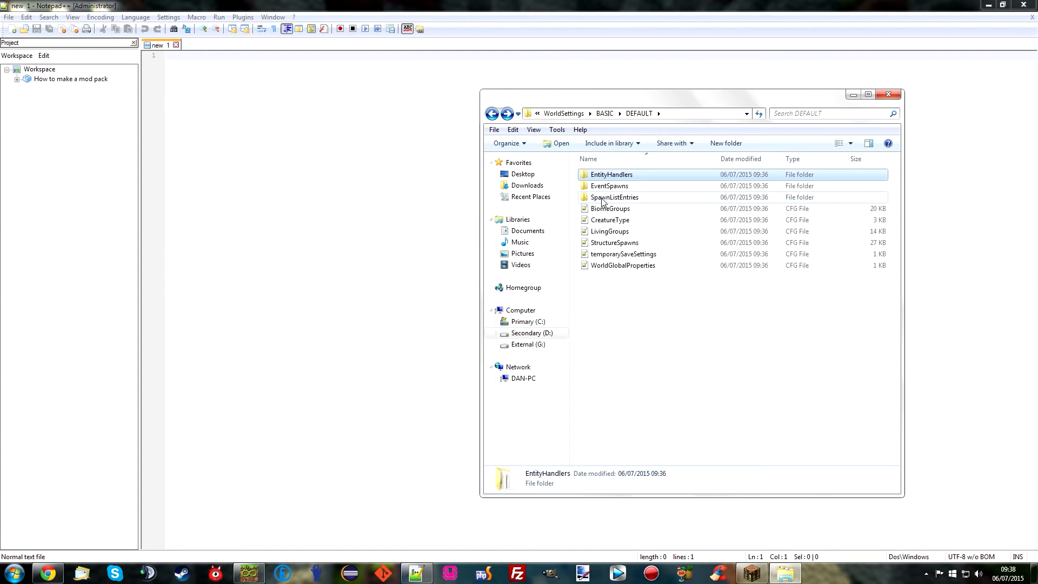
{"action": "double_click", "coordinate": [614, 197]}
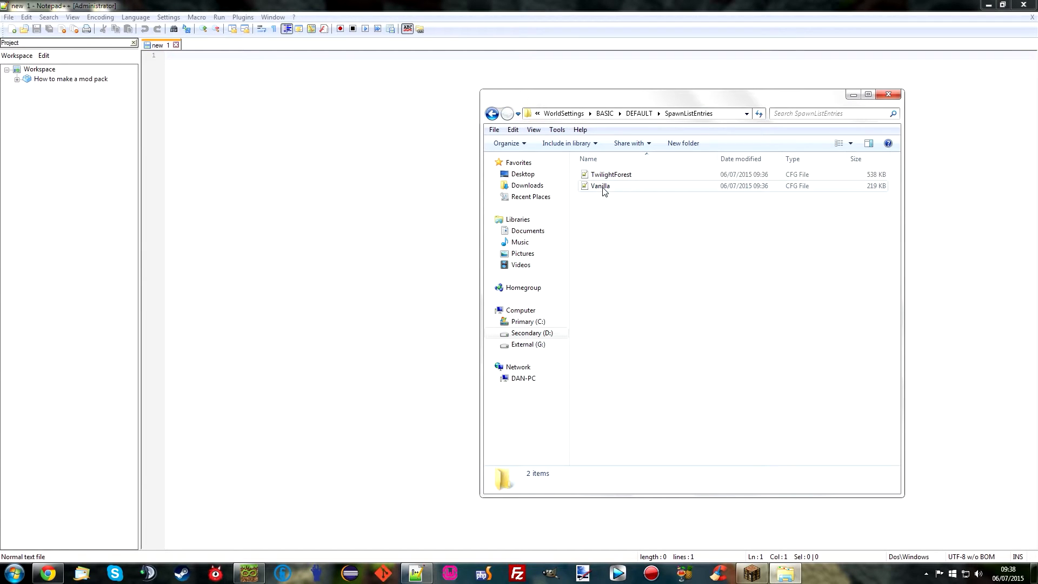
- Load Vanilla.cfg in Notepad++ and keep Explorer showing the TwilightForest and Vanilla files on top
{"action": "double_click", "coordinate": [599, 184]}
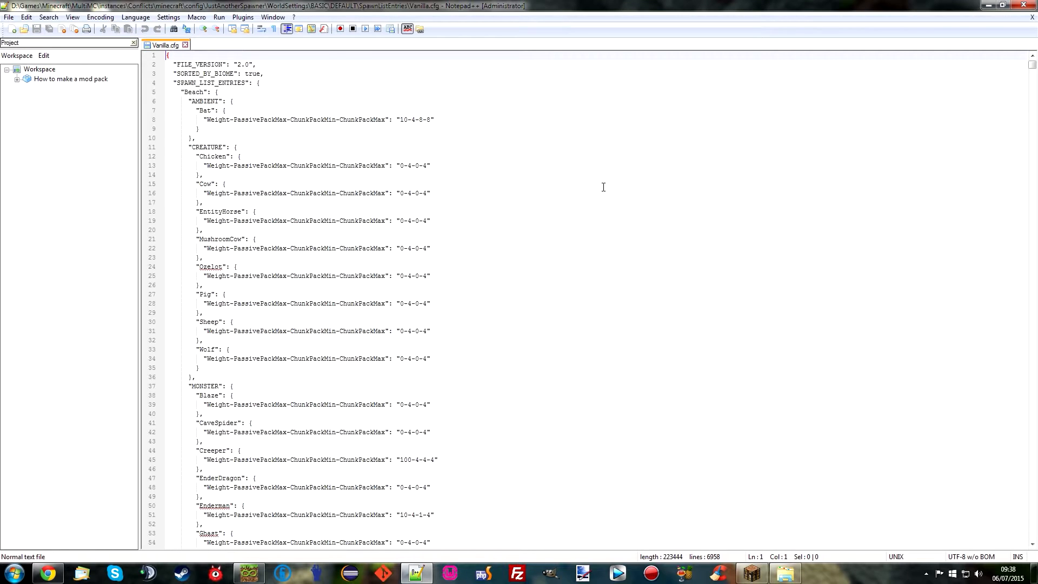
{"action": "mouse_move", "coordinate": [207, 157]}
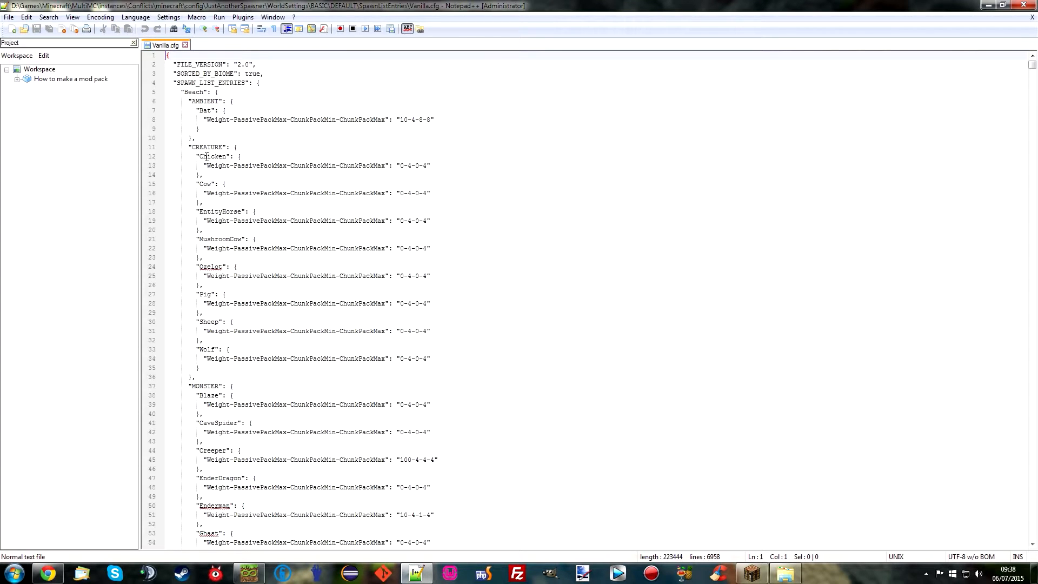
{"action": "scroll", "scroll_direction": "down", "scroll_amount": 3}
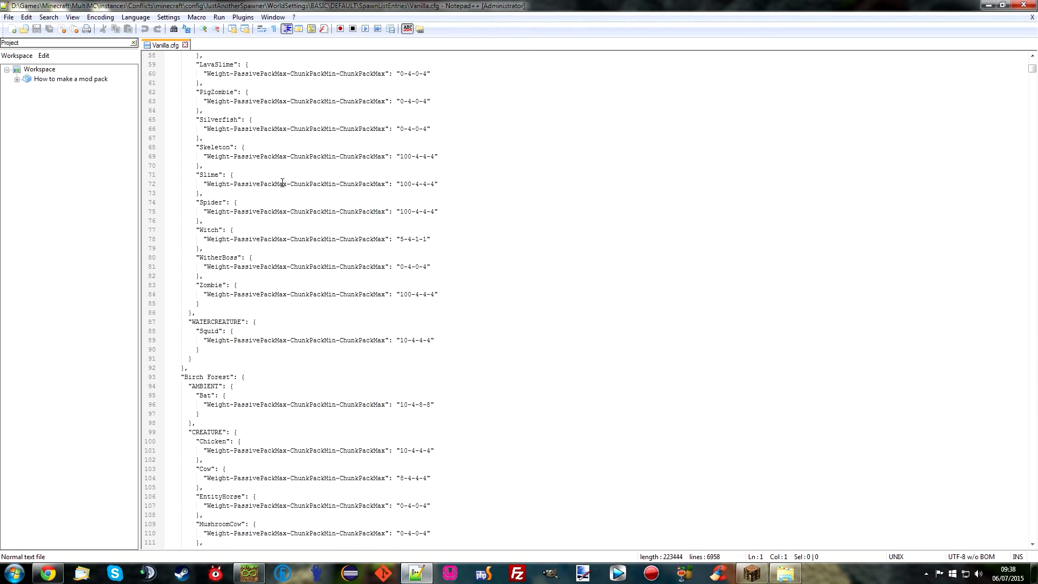
{"action": "mouse_move", "coordinate": [788, 509]}
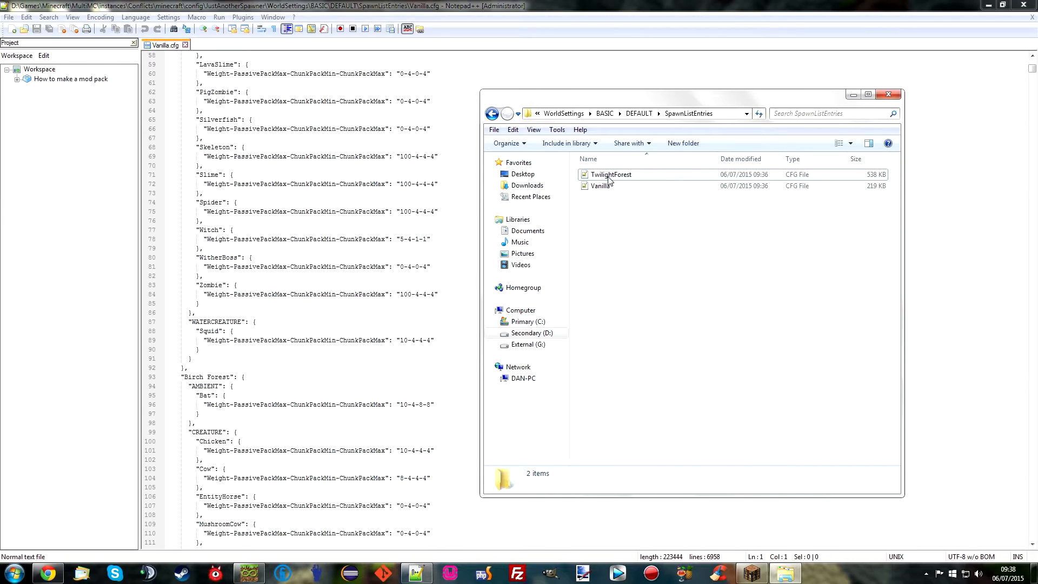
{"action": "mouse_move", "coordinate": [615, 230]}
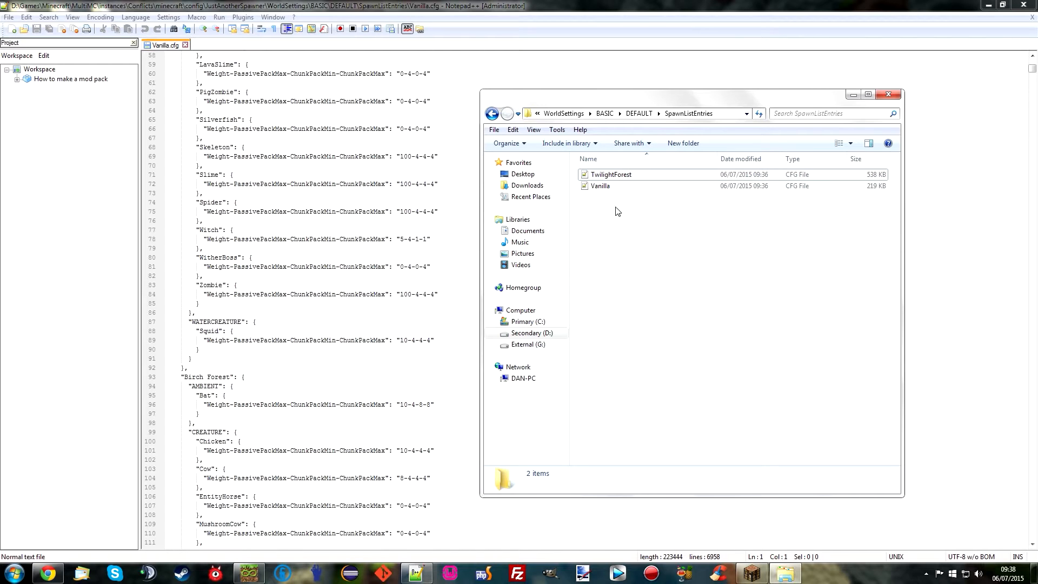
{"action": "left_click", "coordinate": [609, 174]}
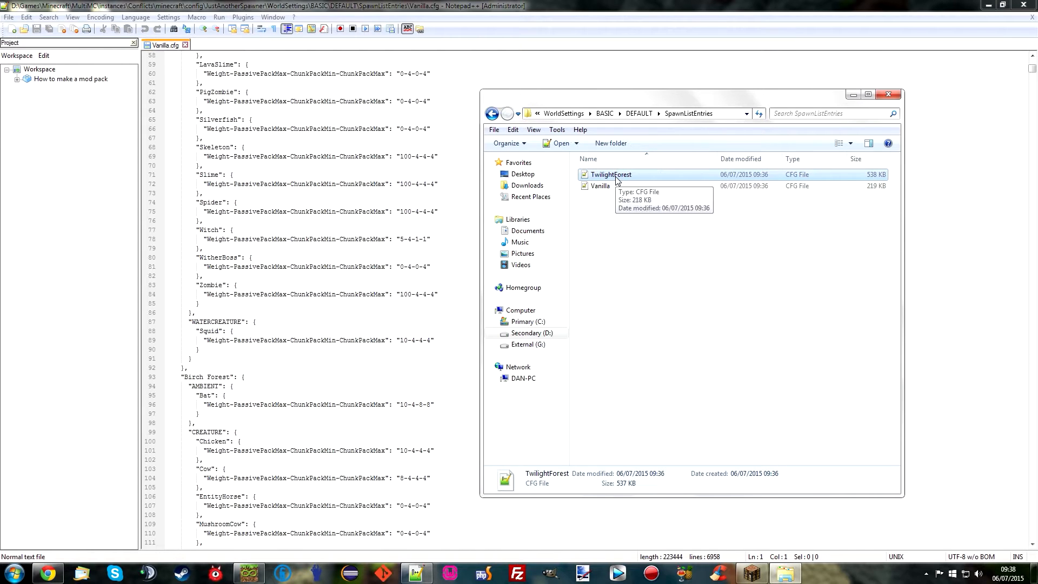
{"action": "mouse_move", "coordinate": [655, 193]}
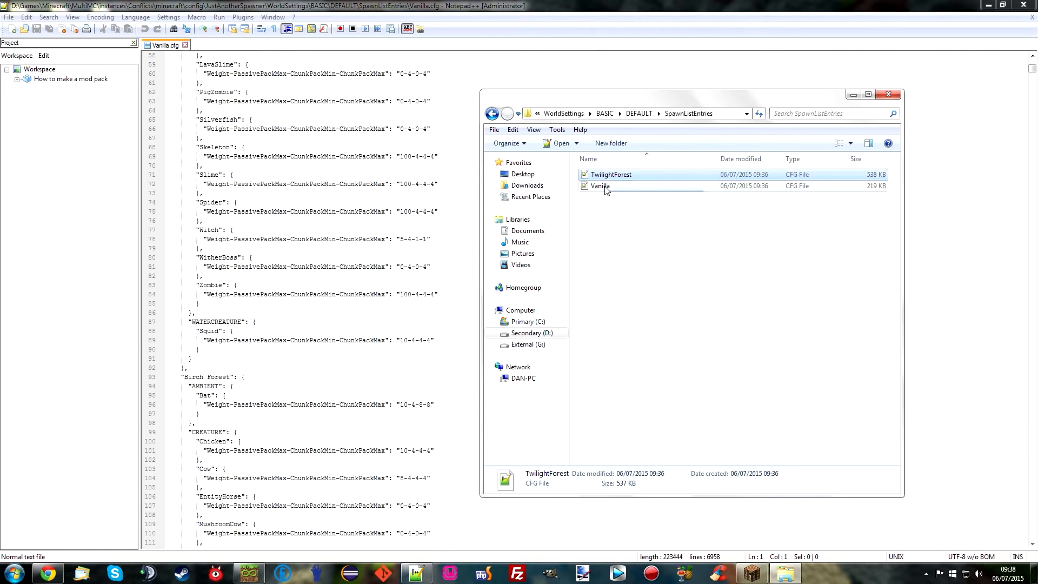
{"action": "left_click", "coordinate": [615, 231]}
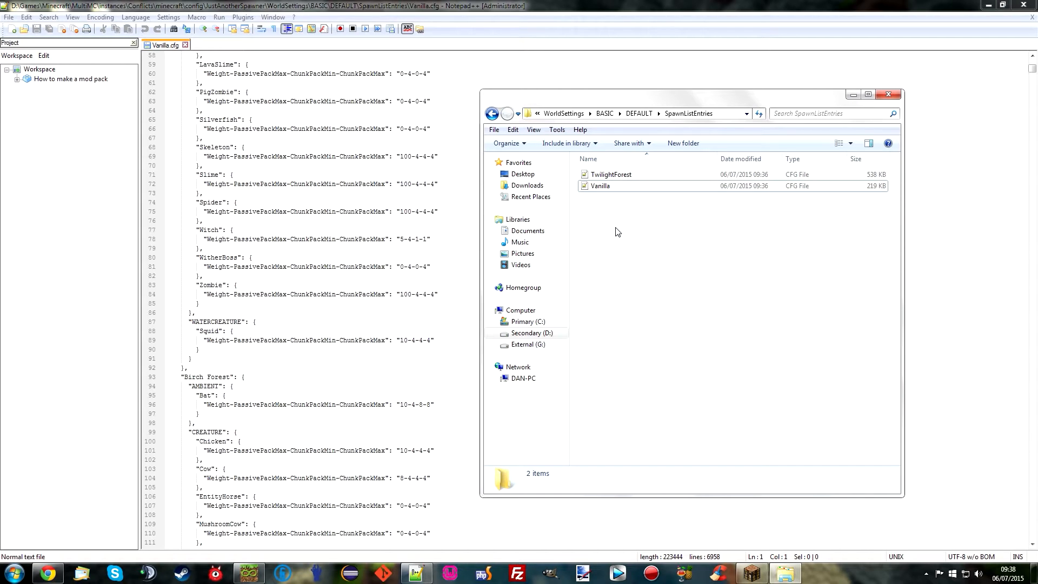
{"action": "left_click", "coordinate": [610, 174]}
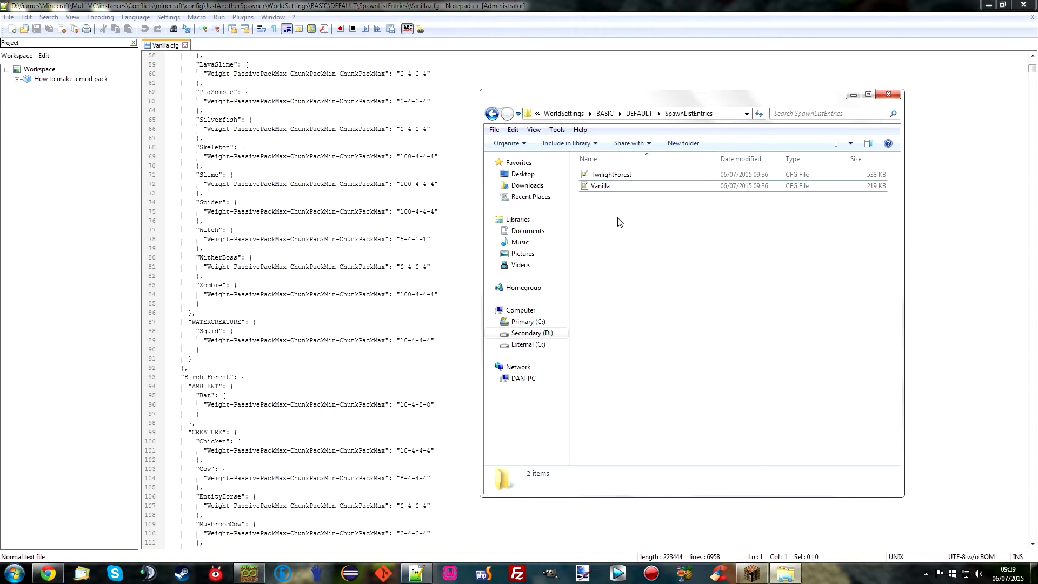
{"action": "mouse_move", "coordinate": [609, 216]}
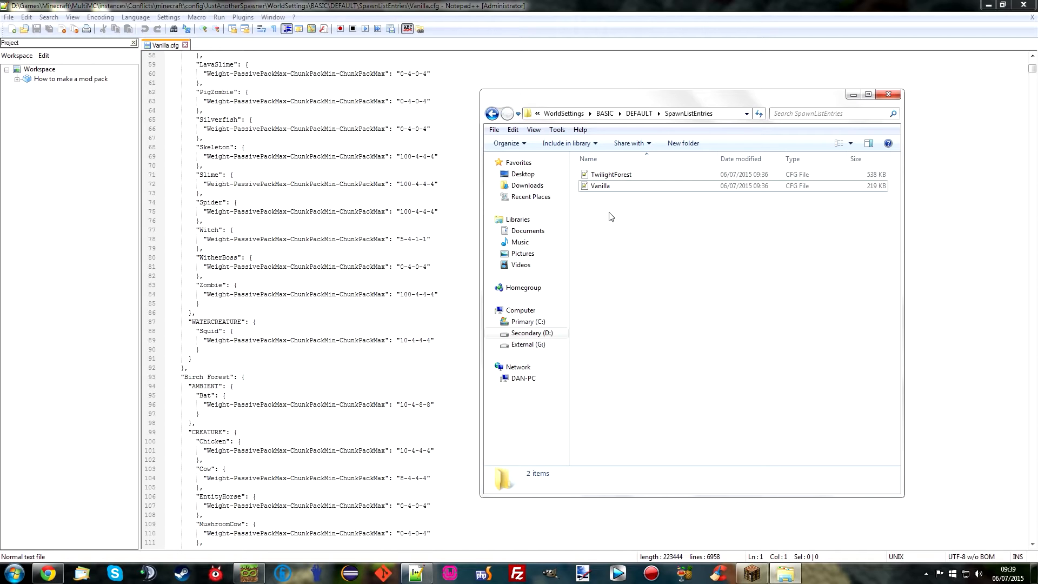
{"action": "left_click", "coordinate": [609, 174]}
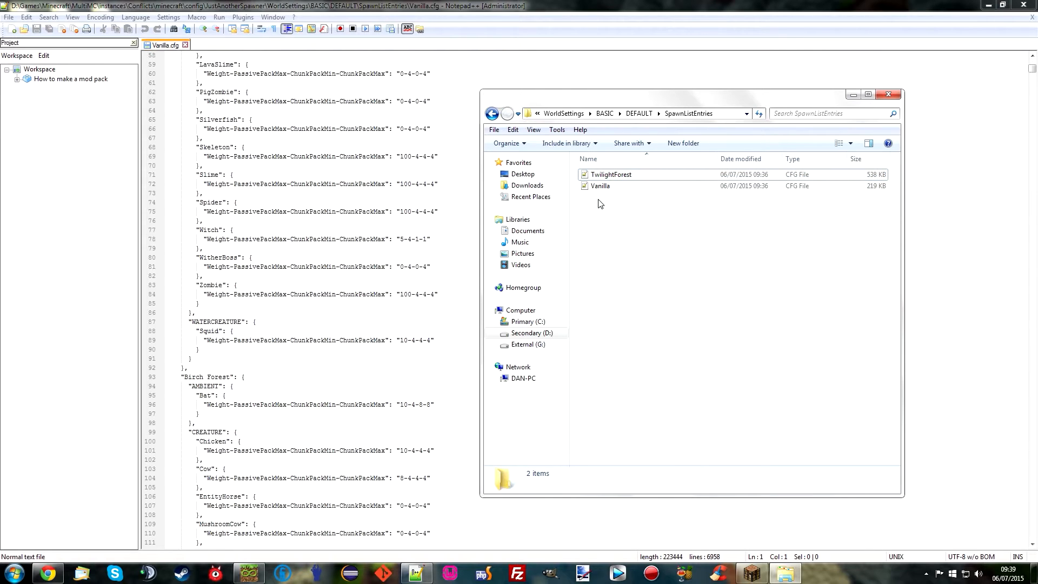
{"action": "mouse_move", "coordinate": [609, 211]}
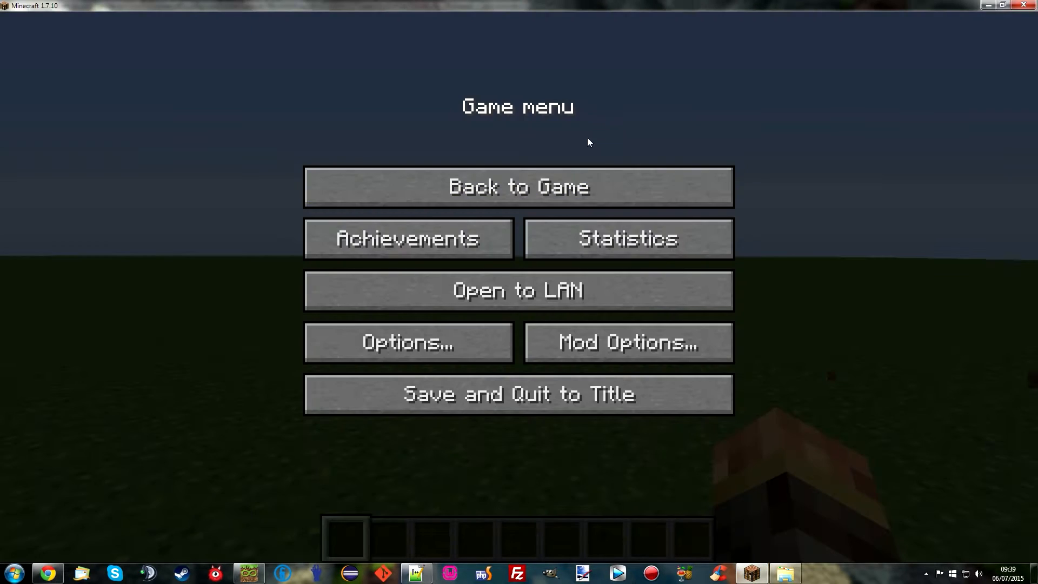
- Resume the world and toggle the F3 debug readout confirming a Plains biome
{"action": "left_click", "coordinate": [518, 186]}
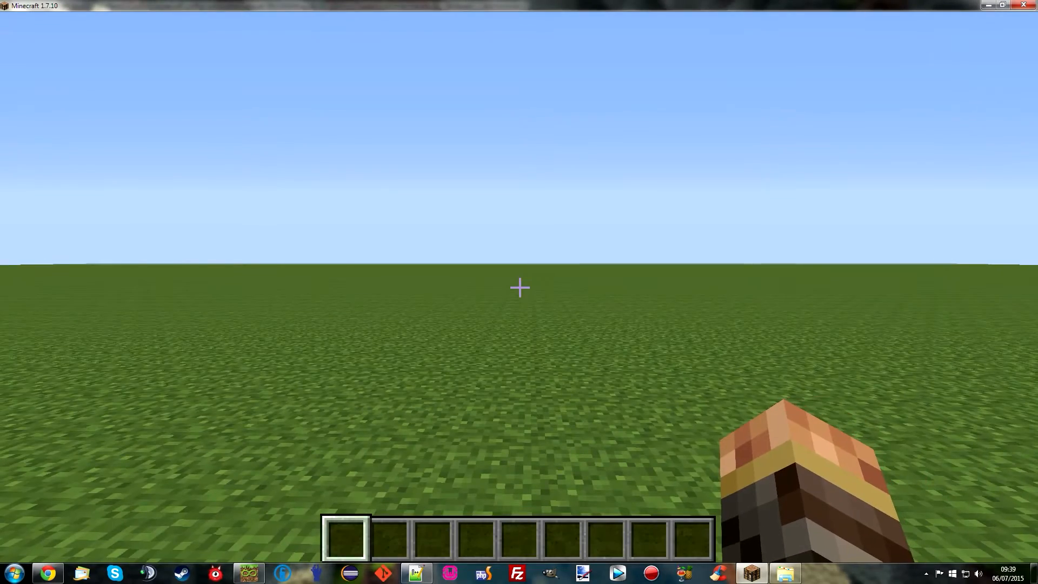
{"action": "key", "text": "F3"}
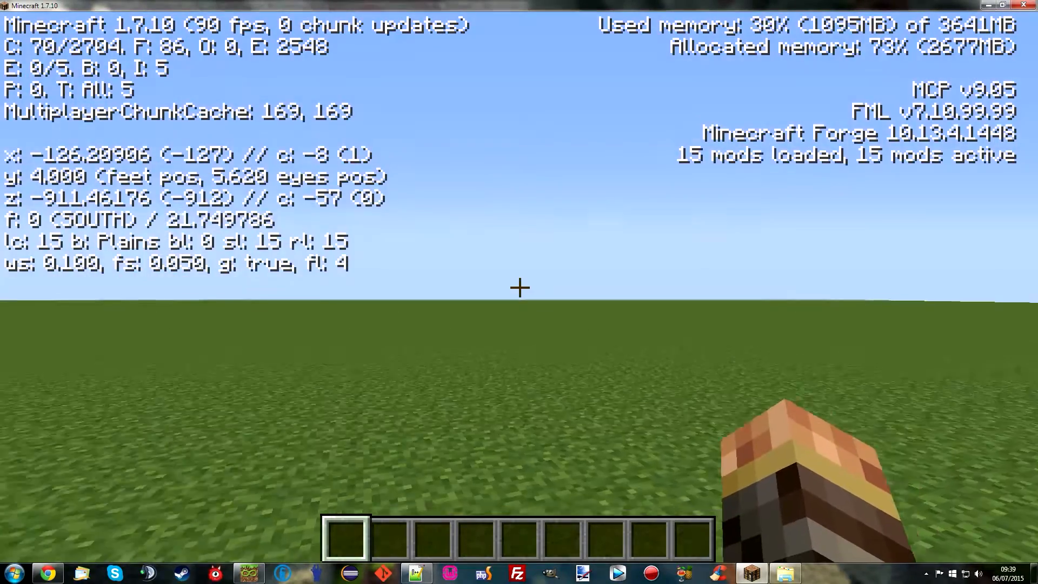
{"action": "key", "text": "F3"}
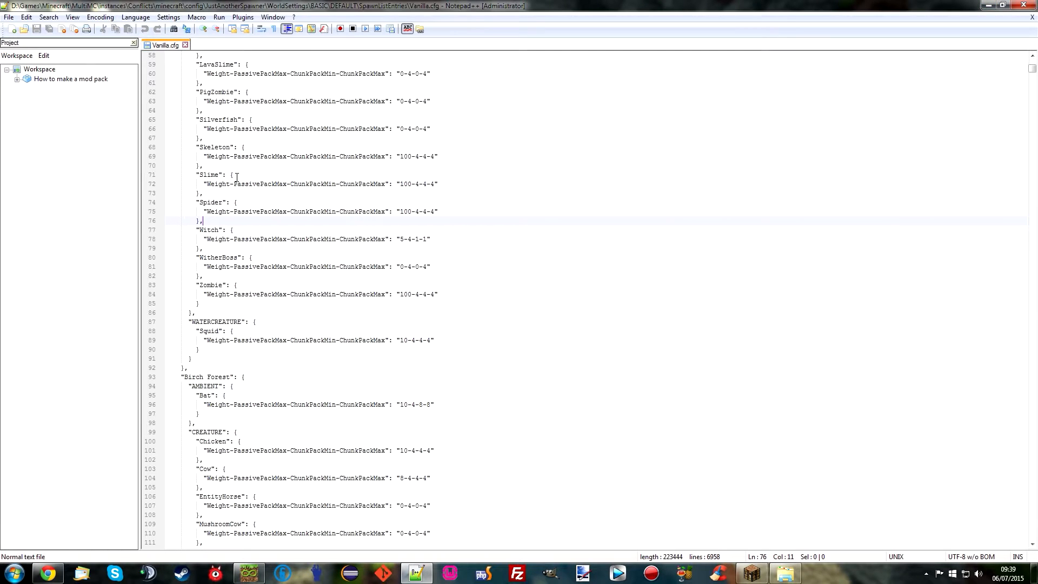
{"action": "scroll", "scroll_direction": "up", "scroll_amount": 3}
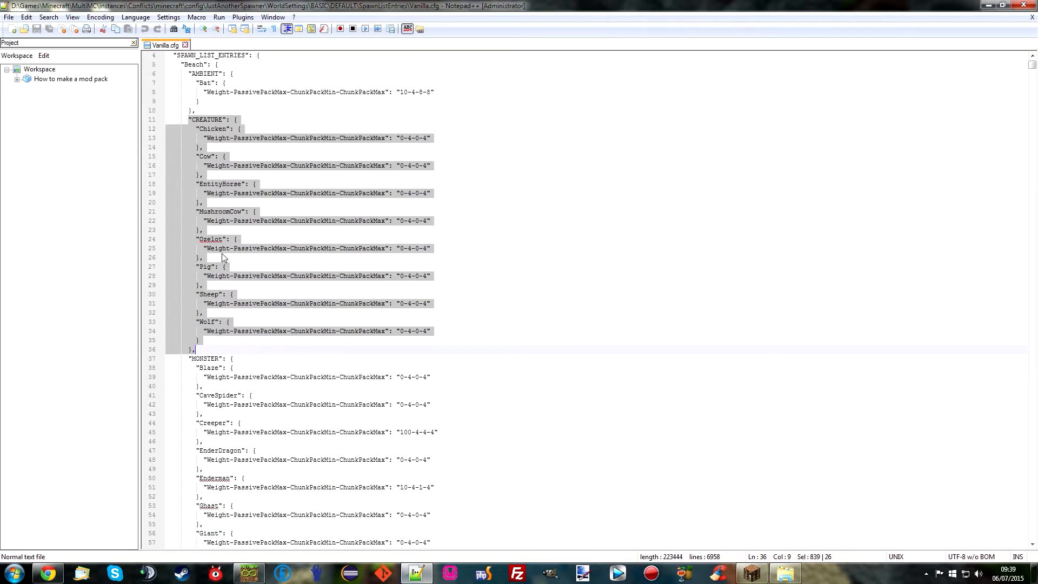
{"action": "scroll", "scroll_direction": "down", "scroll_amount": 3}
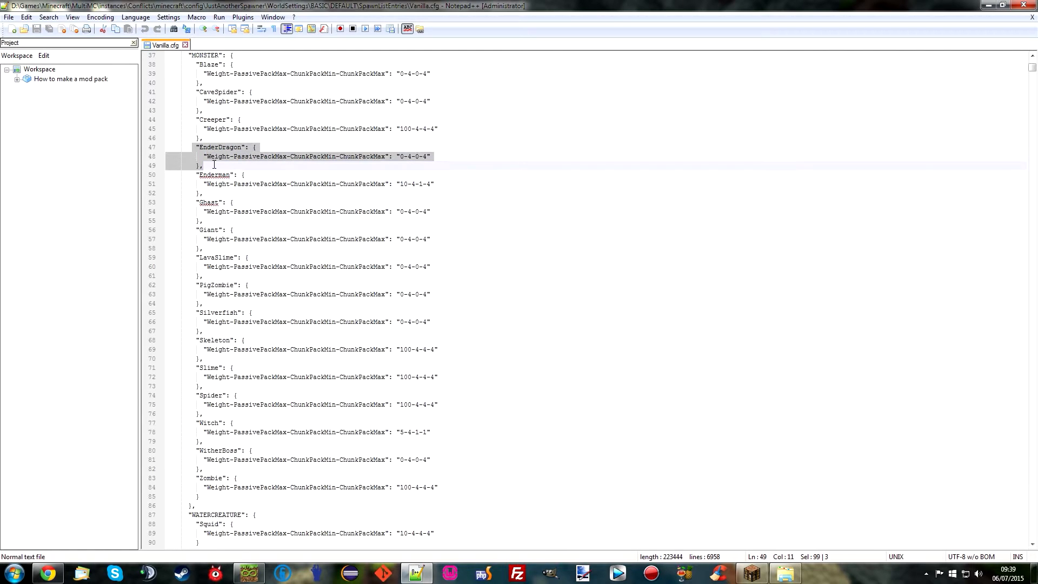
{"action": "mouse_move", "coordinate": [422, 196]}
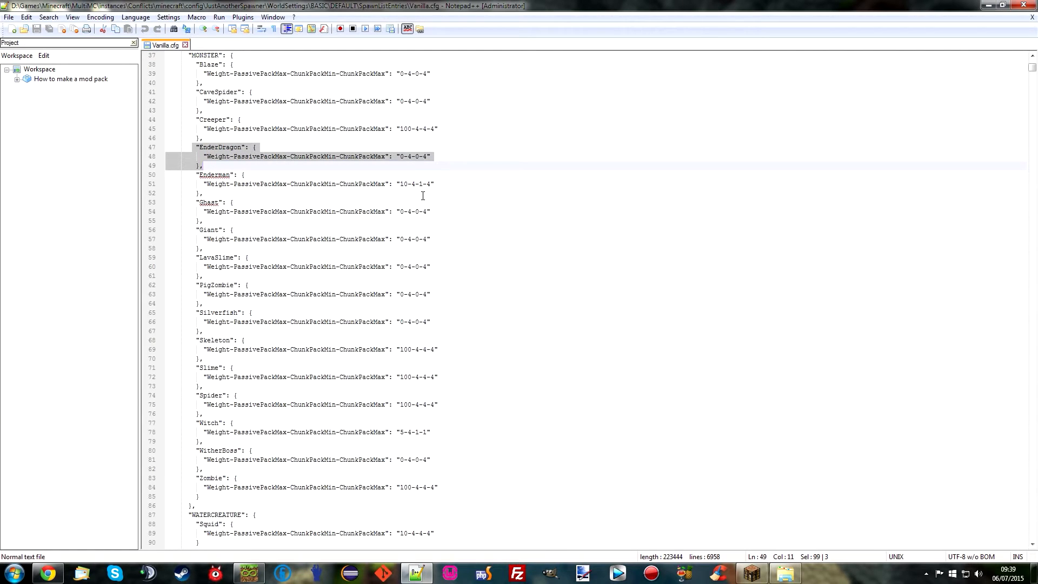
{"action": "scroll", "scroll_direction": "up", "scroll_amount": 3}
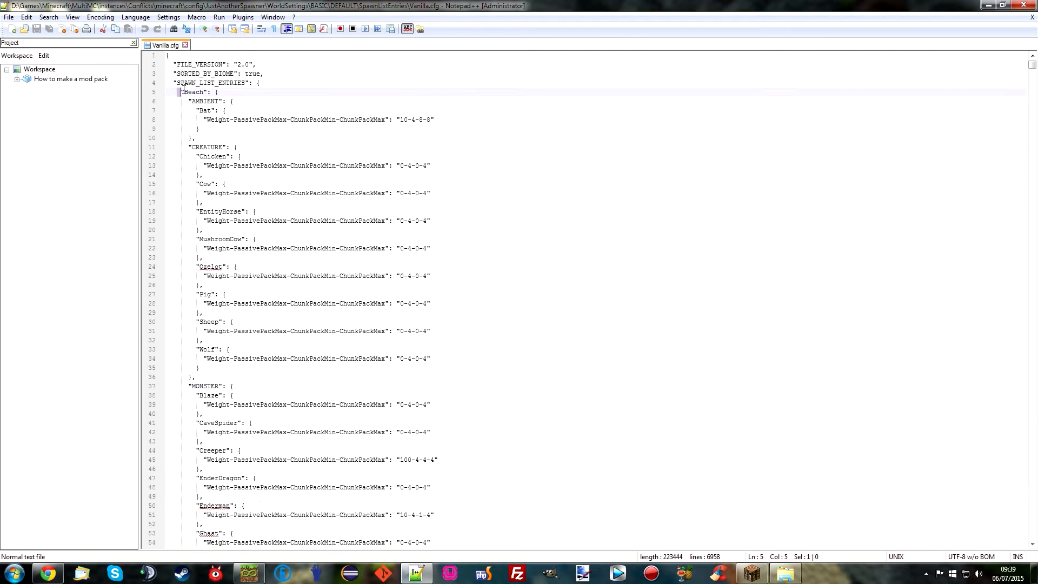
{"action": "scroll", "scroll_direction": "down", "scroll_amount": 3}
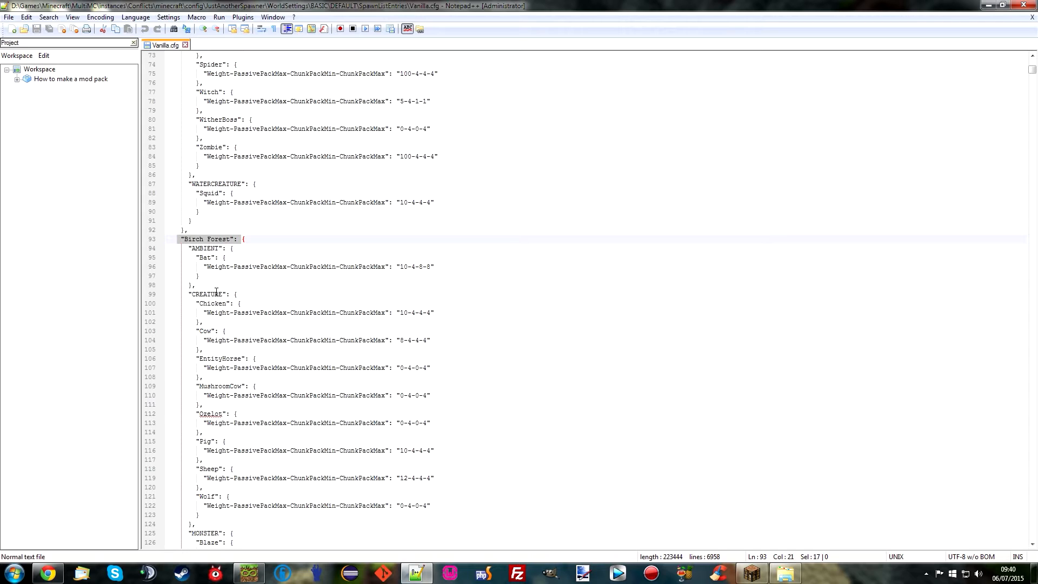
{"action": "scroll", "scroll_direction": "down", "scroll_amount": 3}
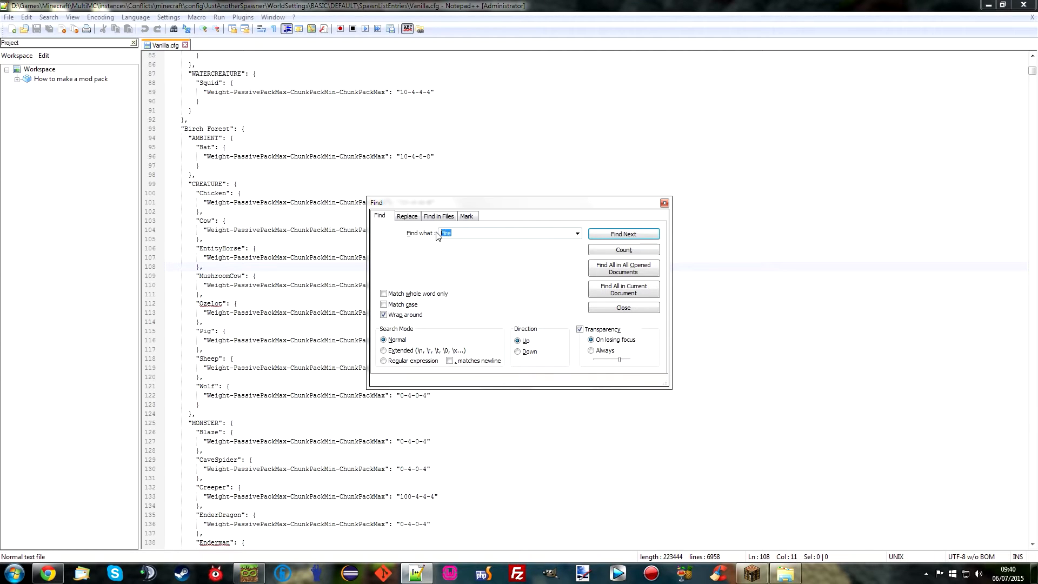
- Search Vanilla.cfg for "Plains" and inspect the Bat entry's pack size values
{"action": "left_click", "coordinate": [621, 234]}
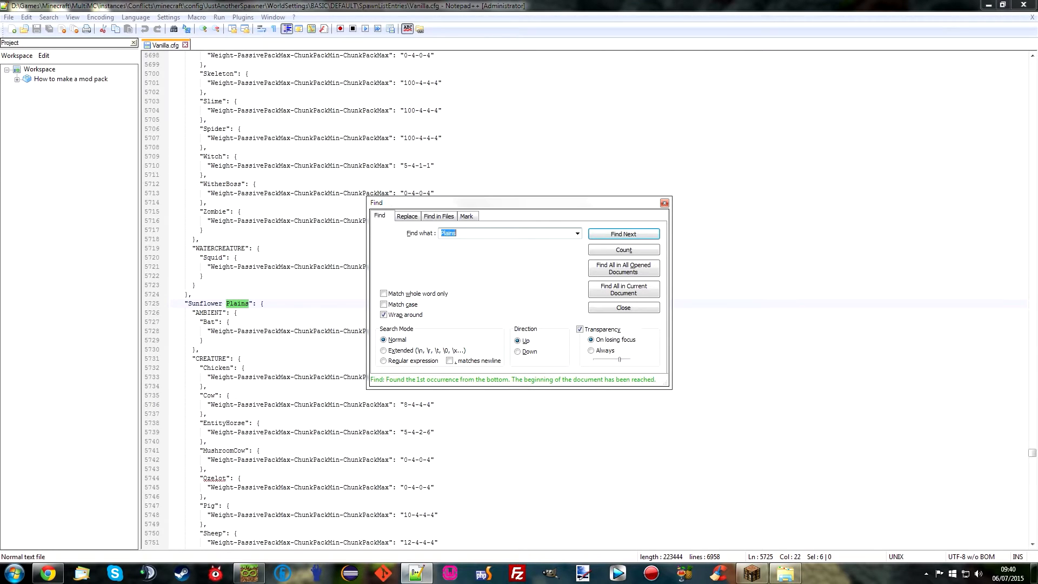
{"action": "left_click", "coordinate": [622, 234]}
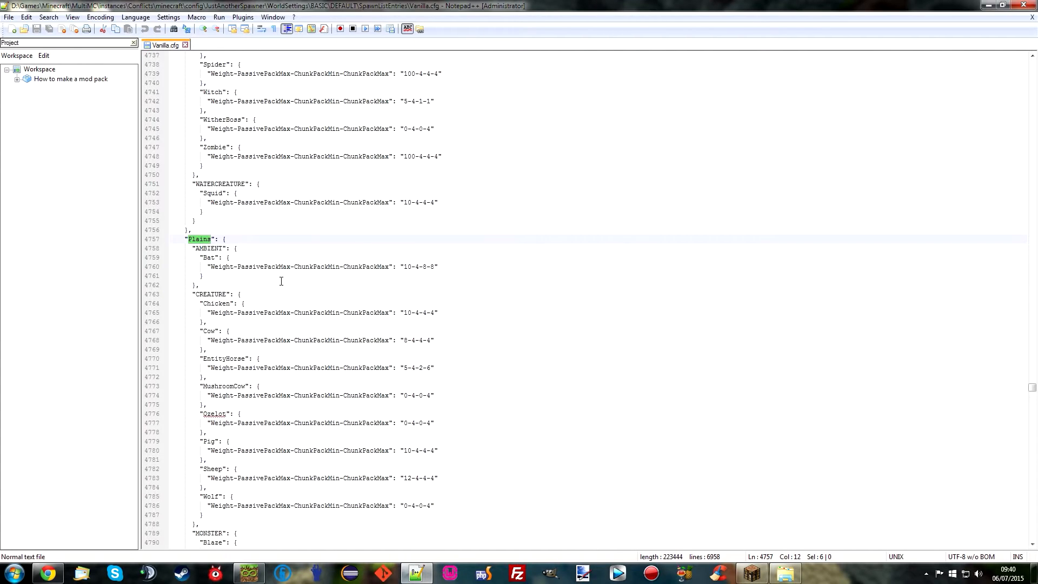
{"action": "scroll", "scroll_direction": "down", "scroll_amount": 3}
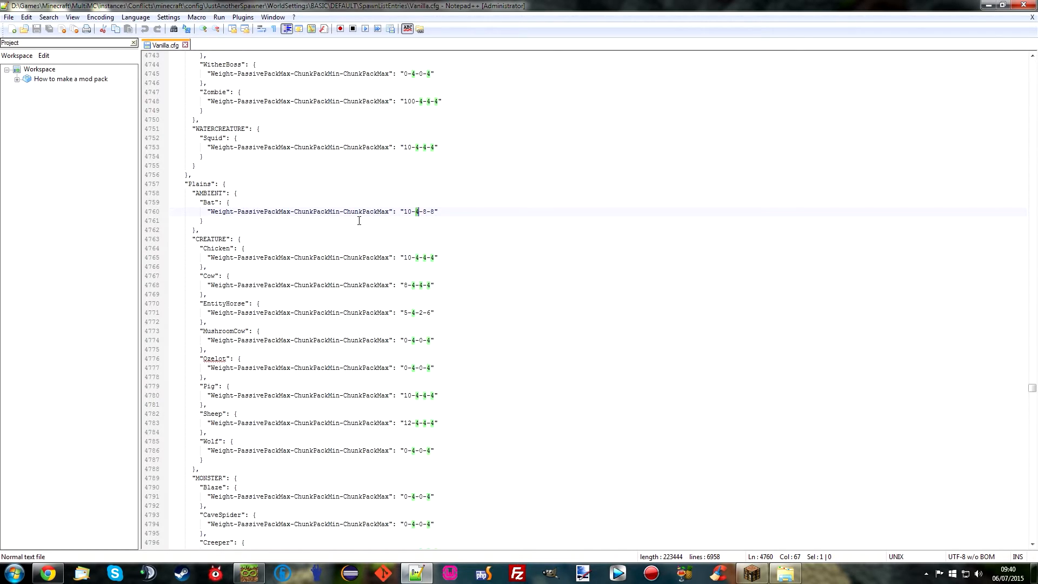
{"action": "mouse_move", "coordinate": [422, 262]}
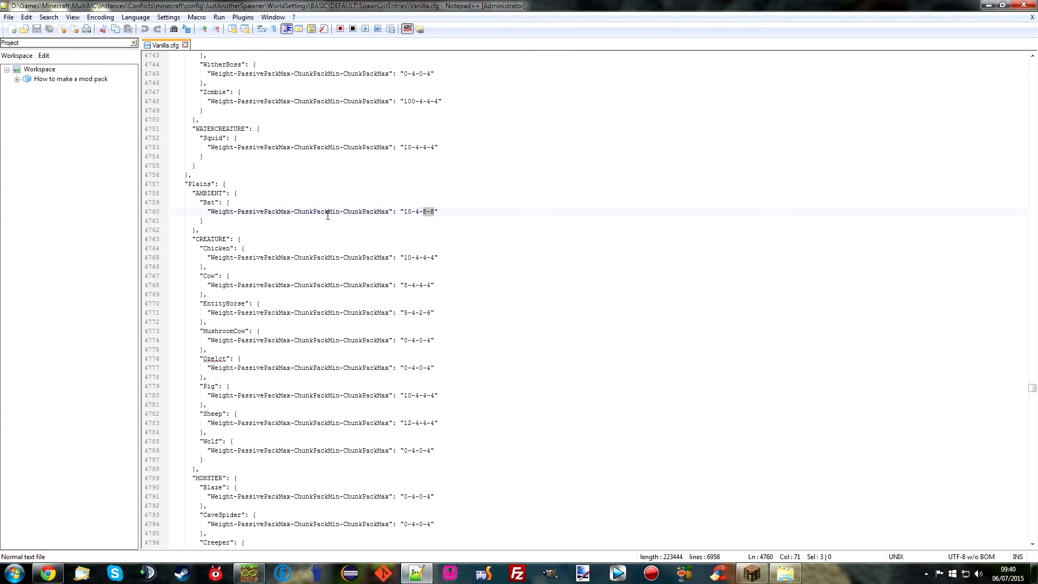
{"action": "double_click", "coordinate": [343, 211]}
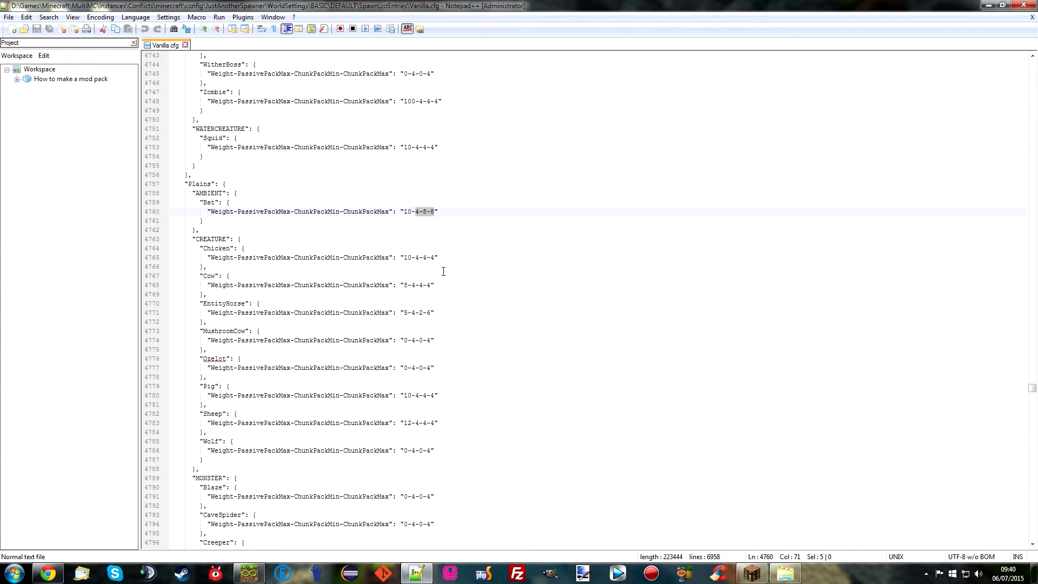
- Review the Plains CREATURE spawn weight entries, leaving the file unchanged
{"action": "scroll", "scroll_direction": "down", "scroll_amount": 3}
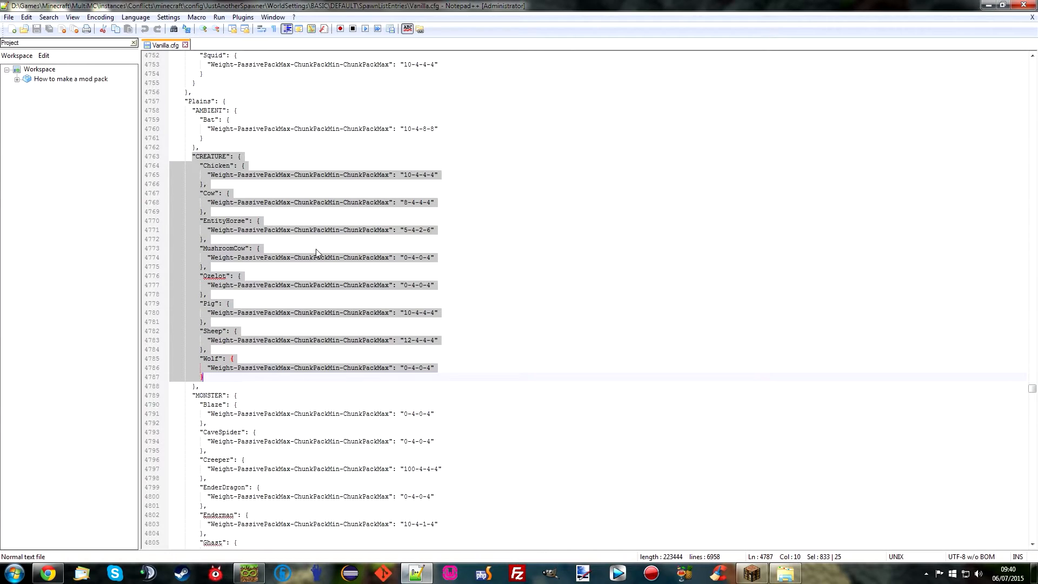
{"action": "scroll", "scroll_direction": "down", "scroll_amount": 3}
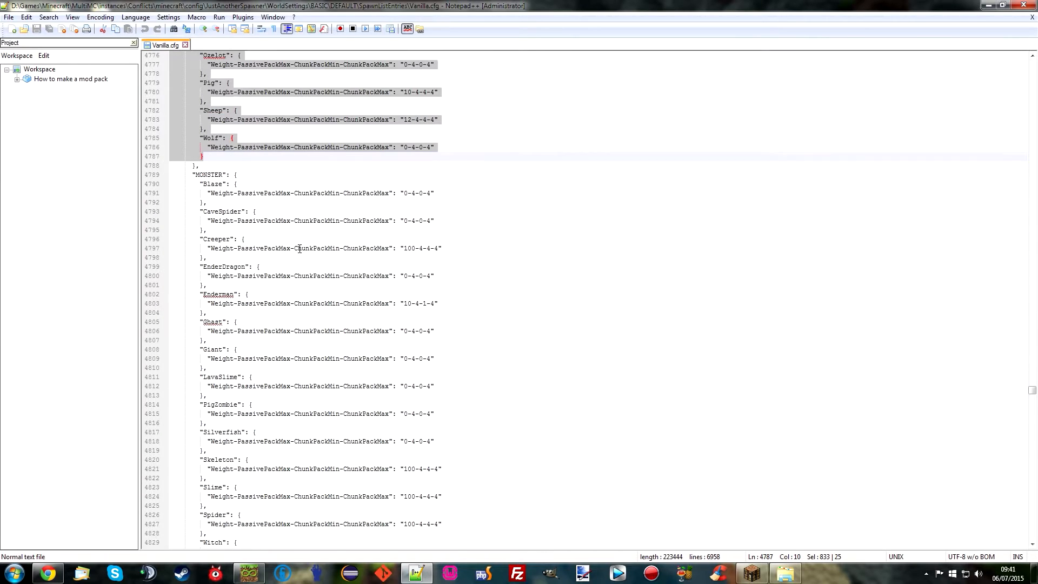
{"action": "left_click", "coordinate": [404, 276]}
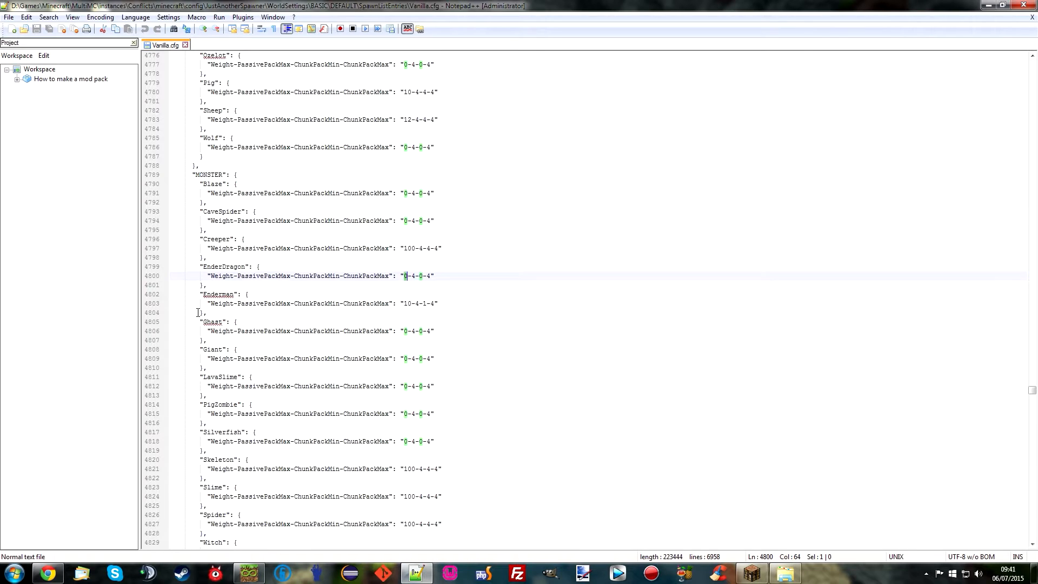
{"action": "scroll", "scroll_direction": "down", "scroll_amount": 3}
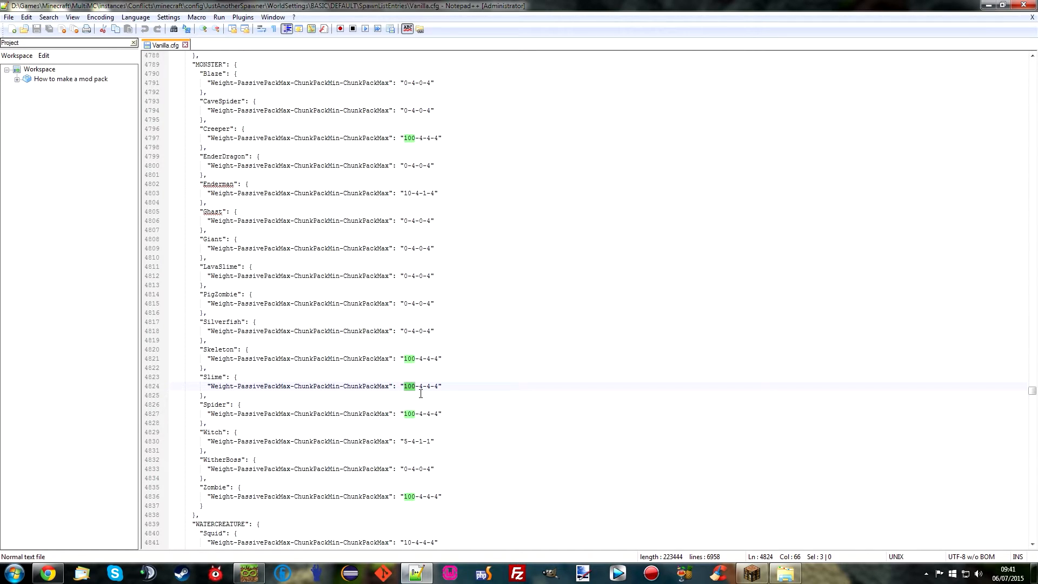
{"action": "scroll", "scroll_direction": "up", "scroll_amount": 3}
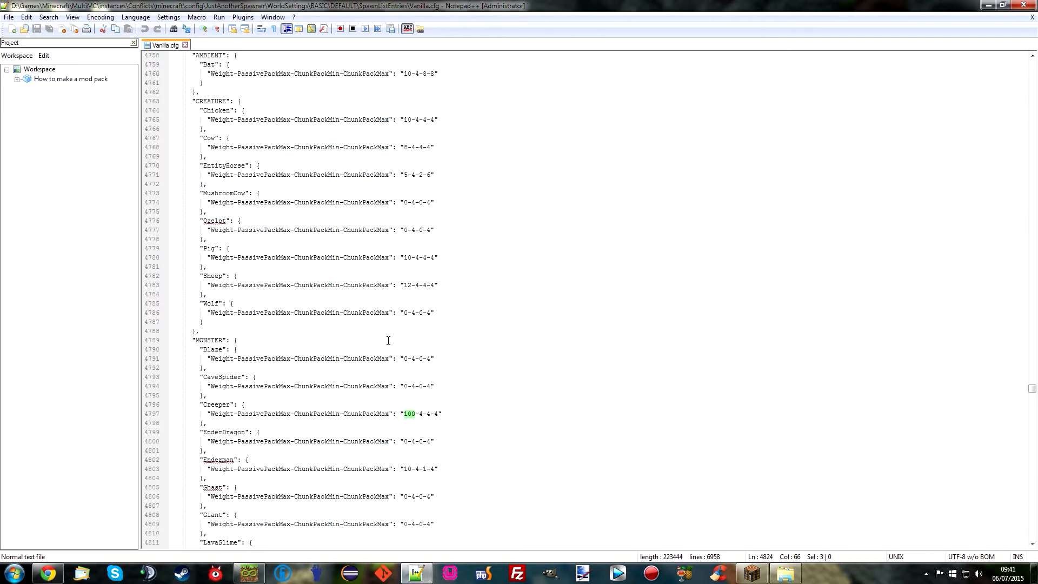
{"action": "scroll", "scroll_direction": "down", "scroll_amount": 3}
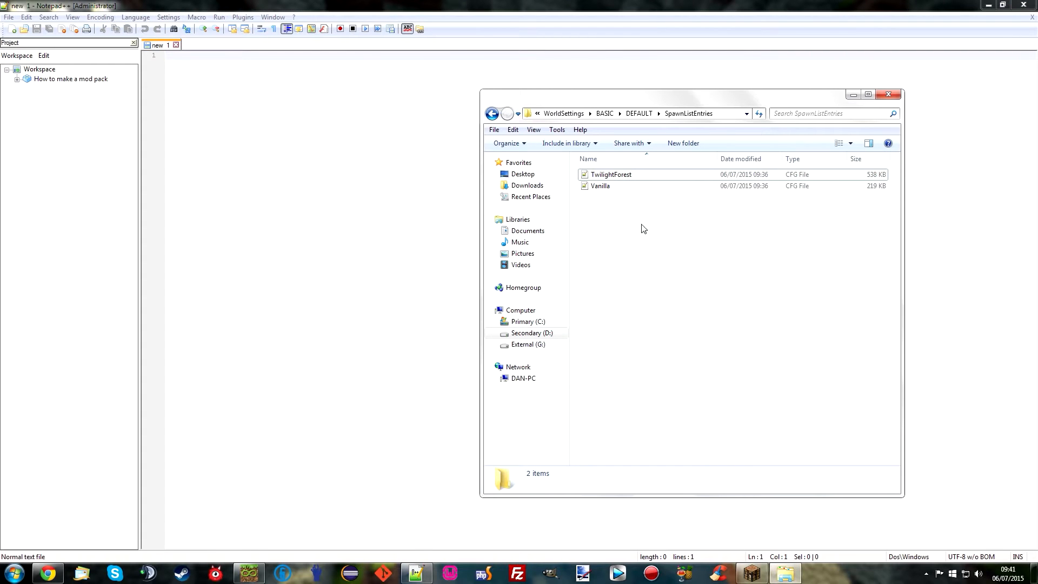
- Load TwilightForest.cfg and search for "Plains" to reach its Plains biome creature entries
{"action": "double_click", "coordinate": [609, 174]}
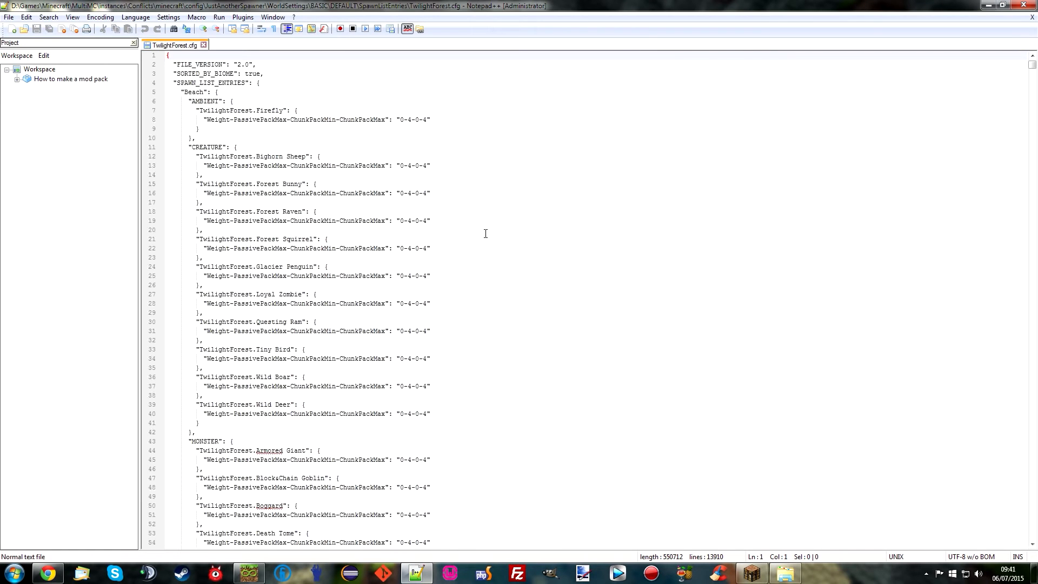
{"action": "key", "text": "Ctrl+f"}
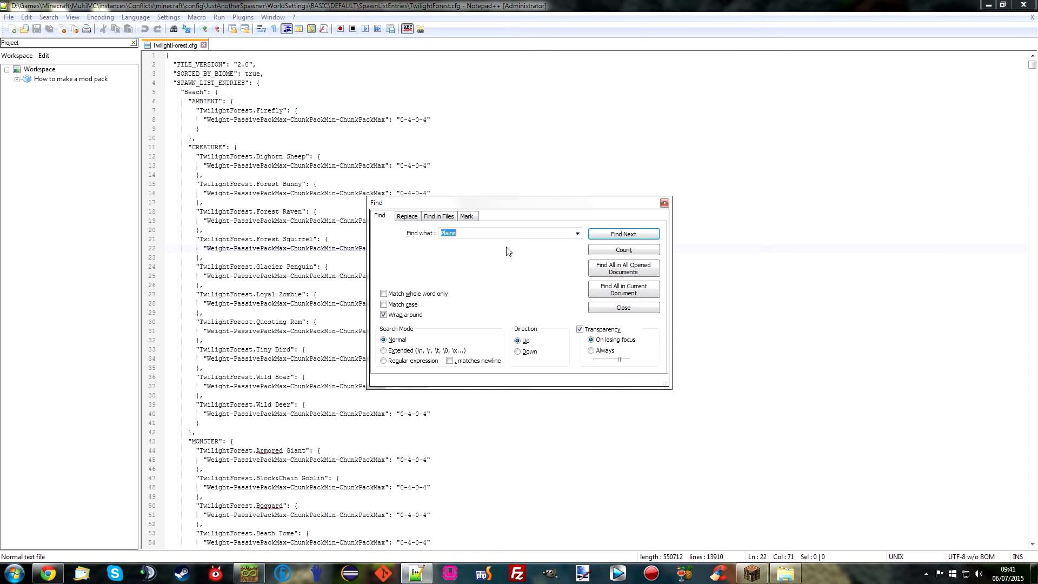
{"action": "left_click", "coordinate": [622, 233]}
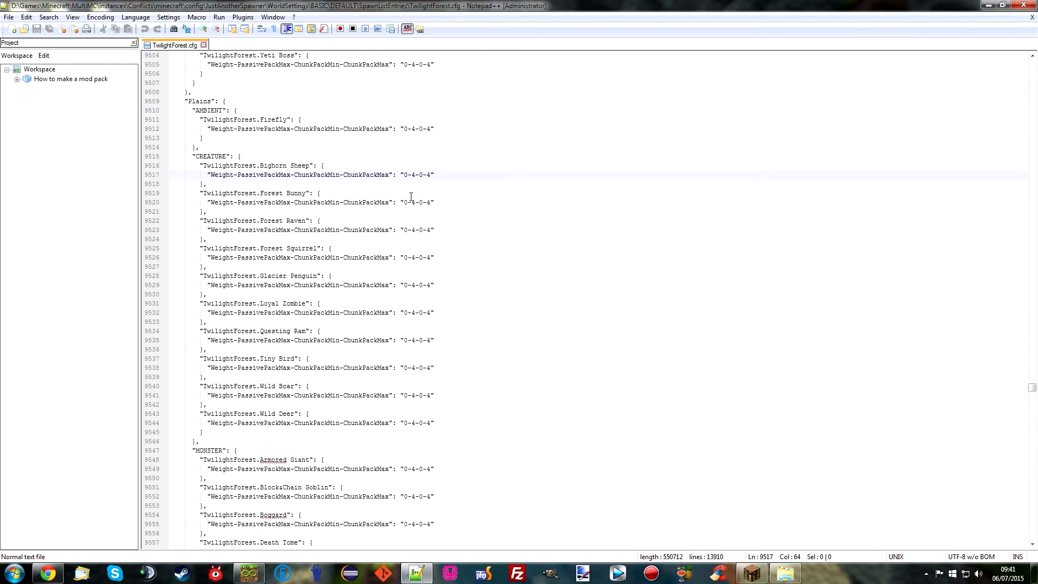
- Change Bighorn Sheep, Forest Bunny, Raven and Squirrel Plains entries from 0-4-0-4 to 10-4-1-4
{"action": "type", "text": "10"}
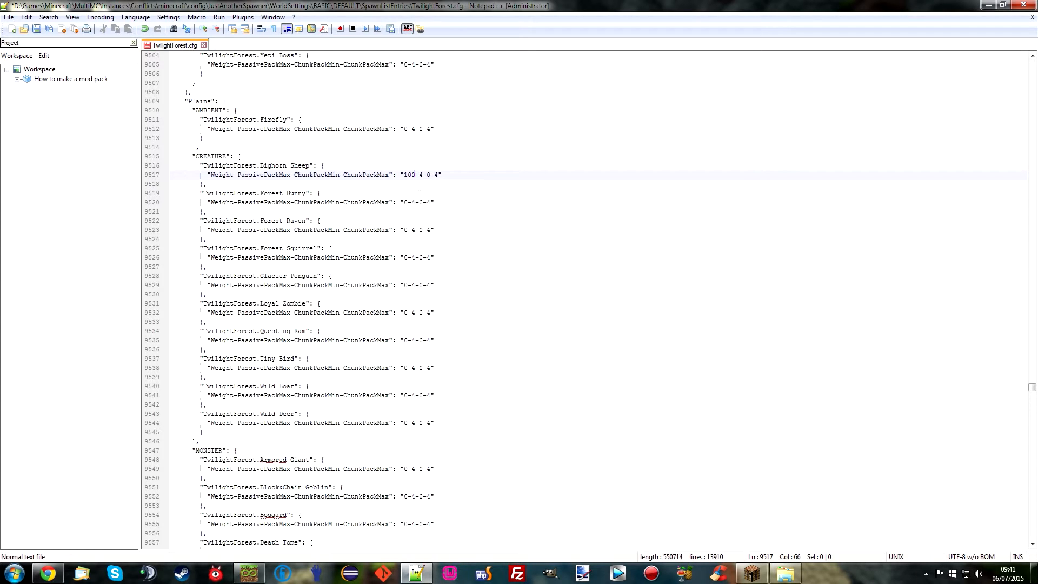
{"action": "mouse_move", "coordinate": [377, 203]}
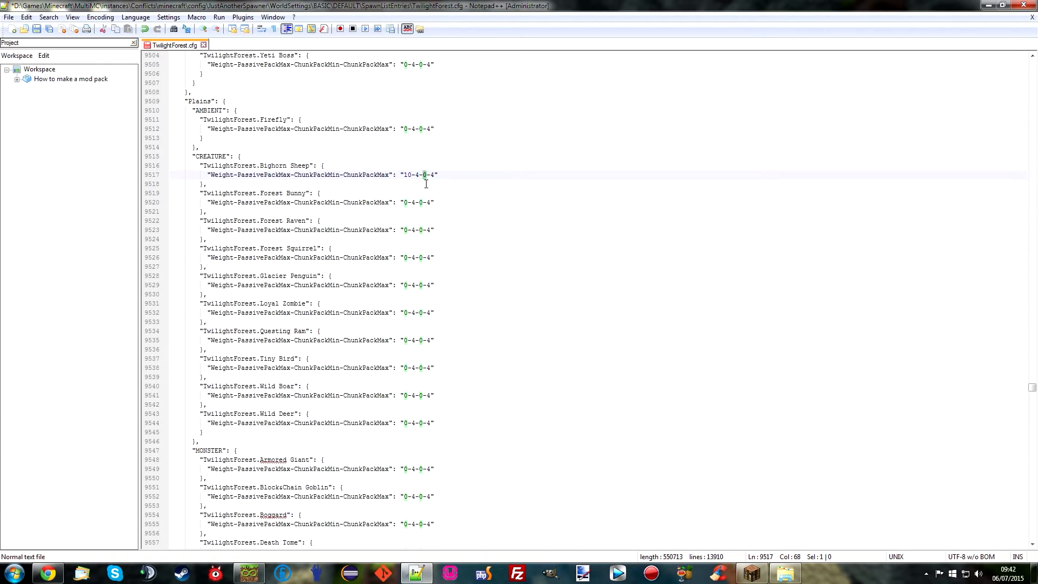
{"action": "type", "text": "1"}
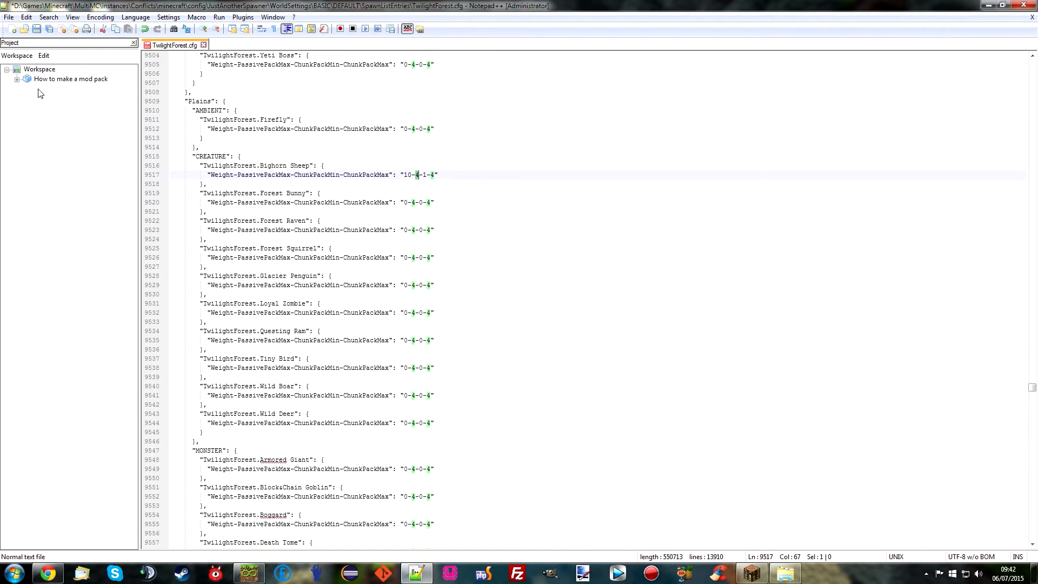
{"action": "mouse_move", "coordinate": [406, 229]}
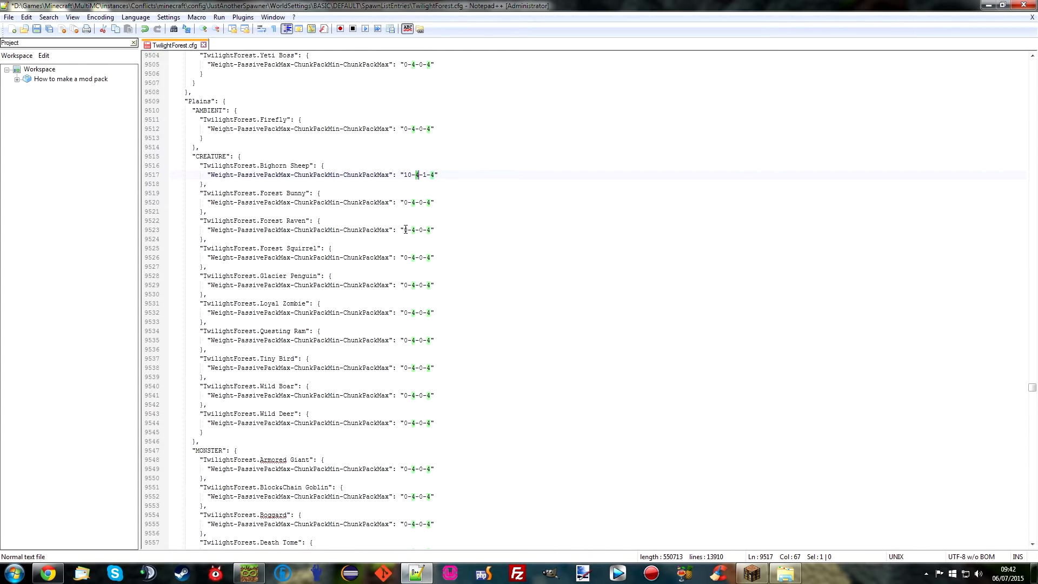
{"action": "mouse_move", "coordinate": [396, 288]}
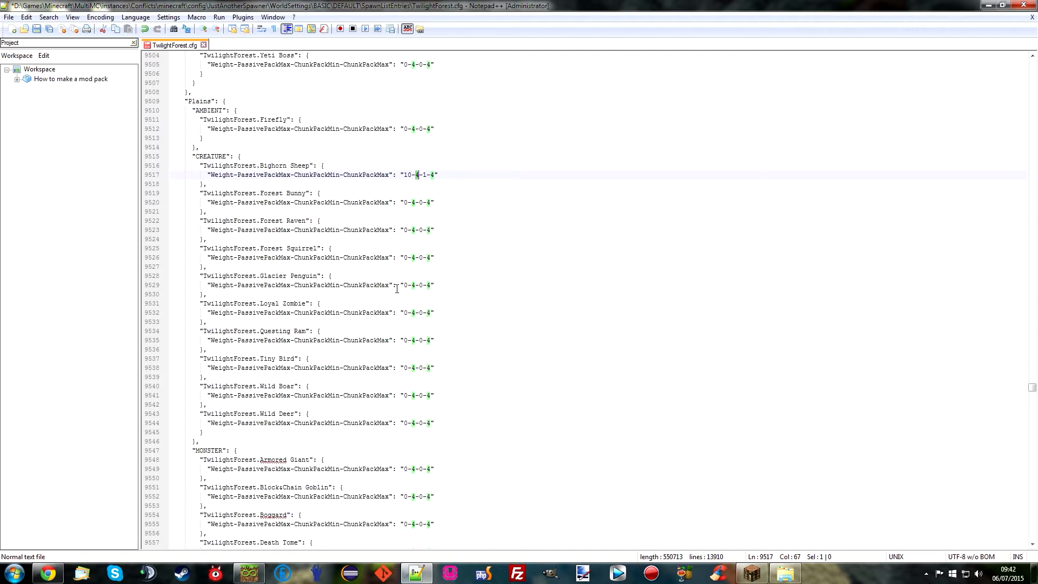
{"action": "mouse_move", "coordinate": [406, 199]}
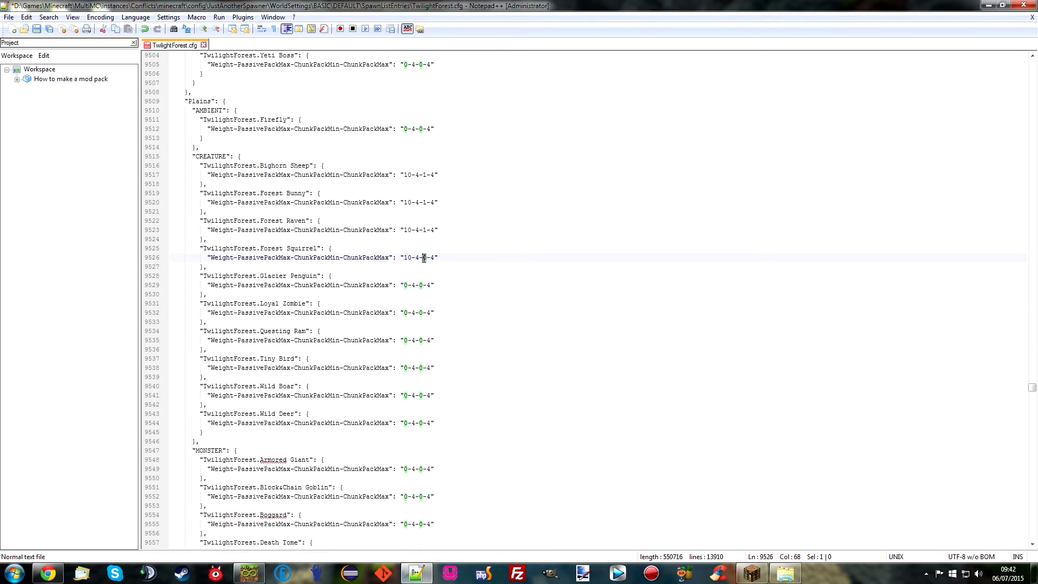
{"action": "scroll", "scroll_direction": "down", "scroll_amount": 3}
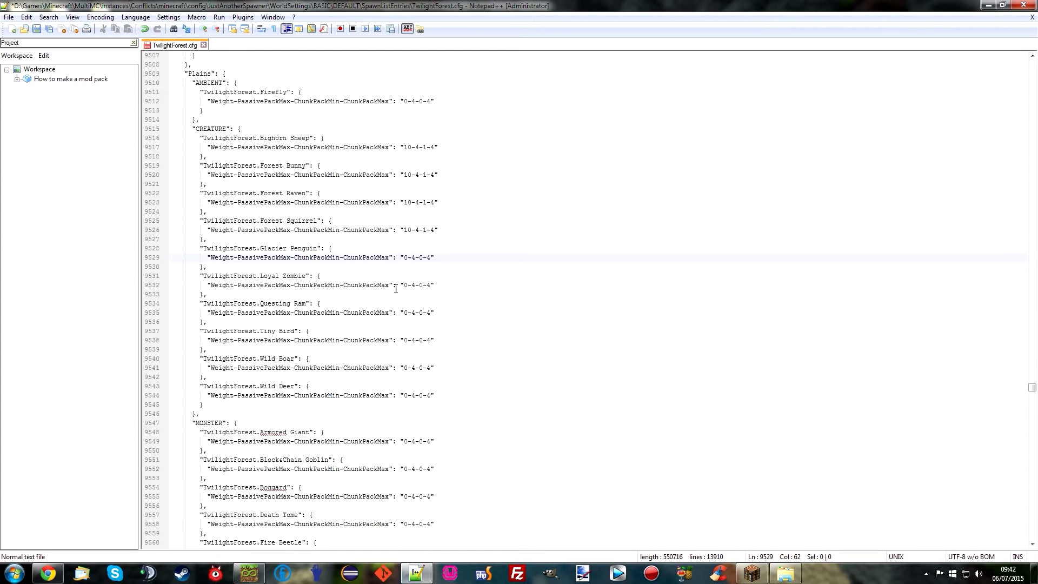
{"action": "scroll", "scroll_direction": "down", "scroll_amount": 3}
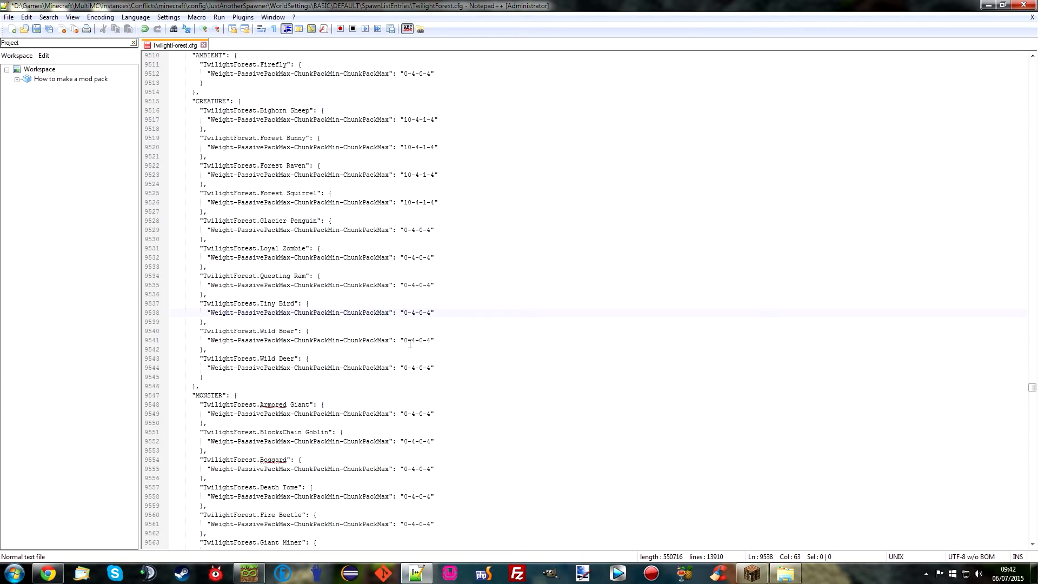
{"action": "type", "text": "2"}
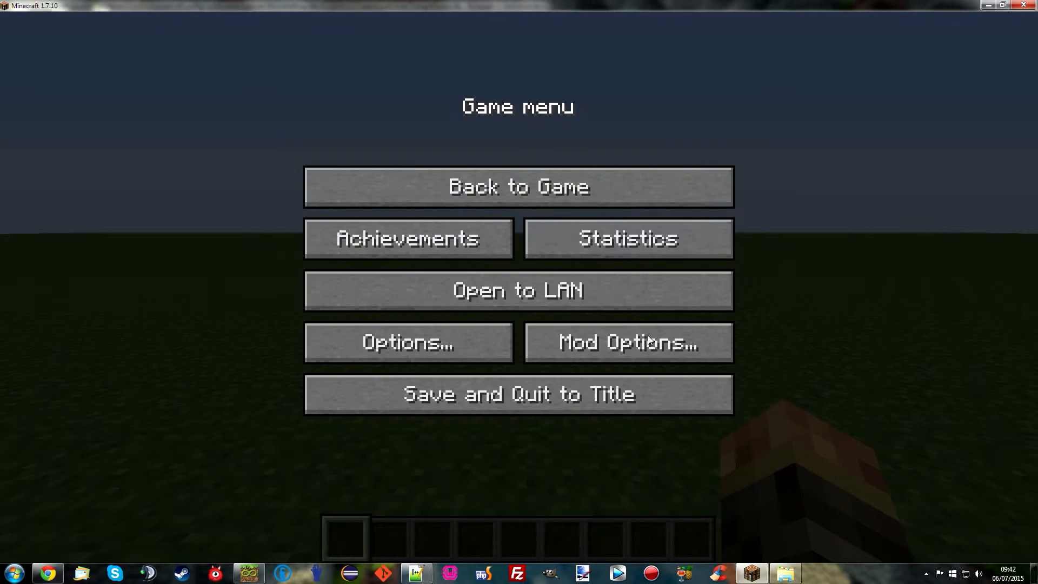
- Resume the game and run the bare /jas command, which Minecraft reports as unknown
{"action": "left_click", "coordinate": [518, 186]}
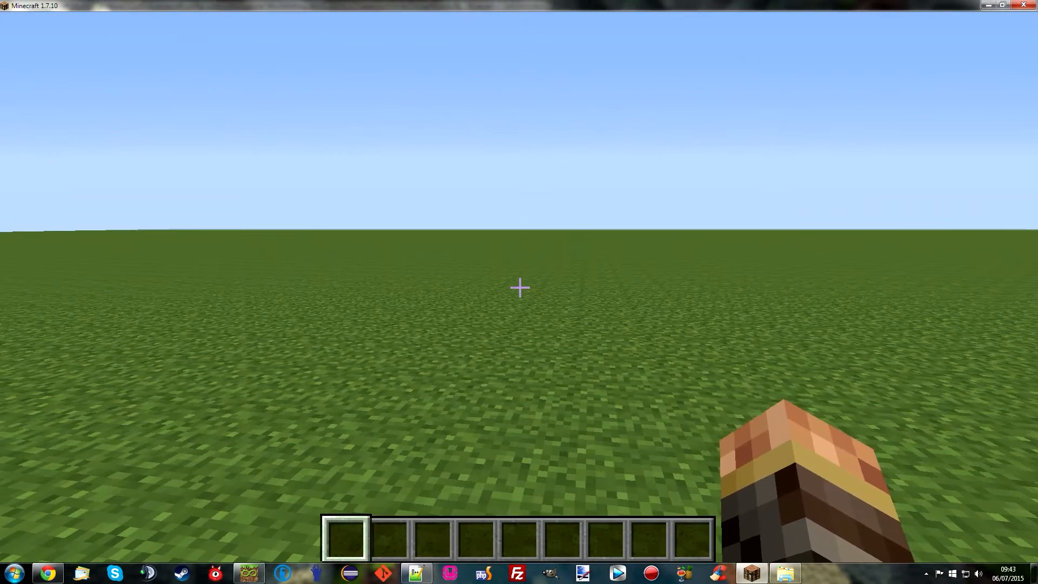
{"action": "type", "text": "/jas"}
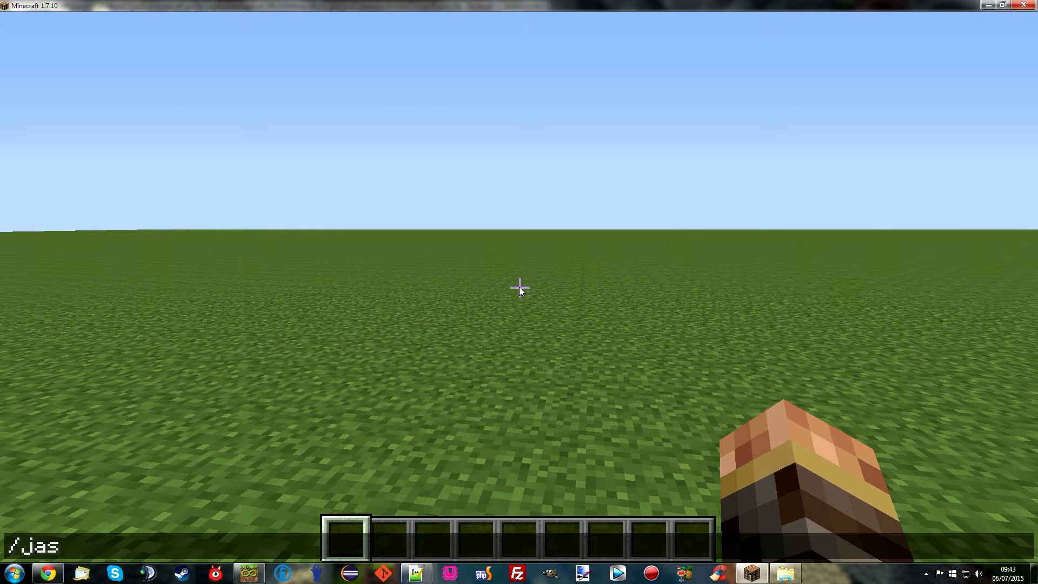
{"action": "key", "text": "Return"}
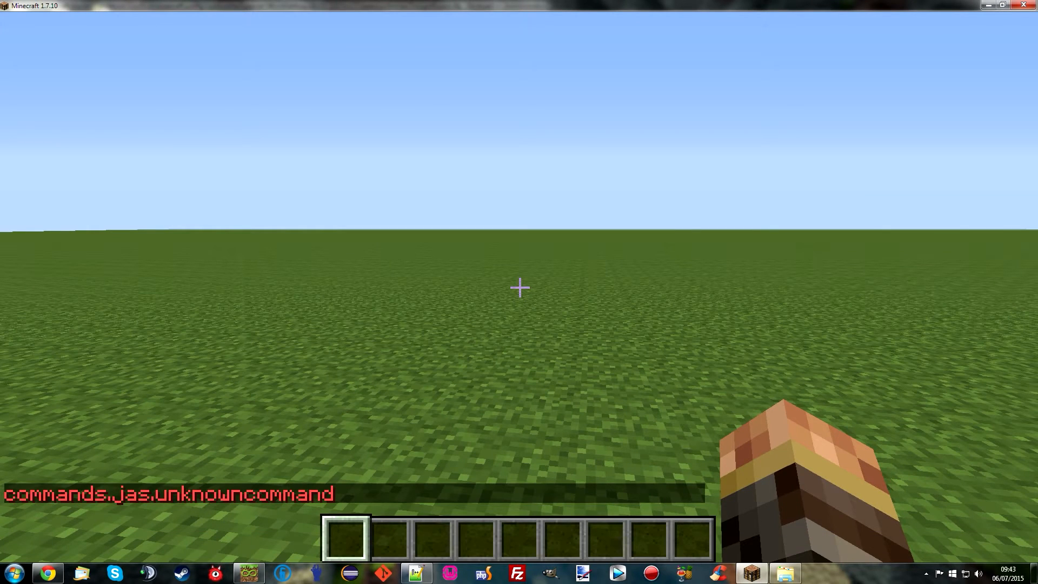
{"action": "key", "text": "e"}
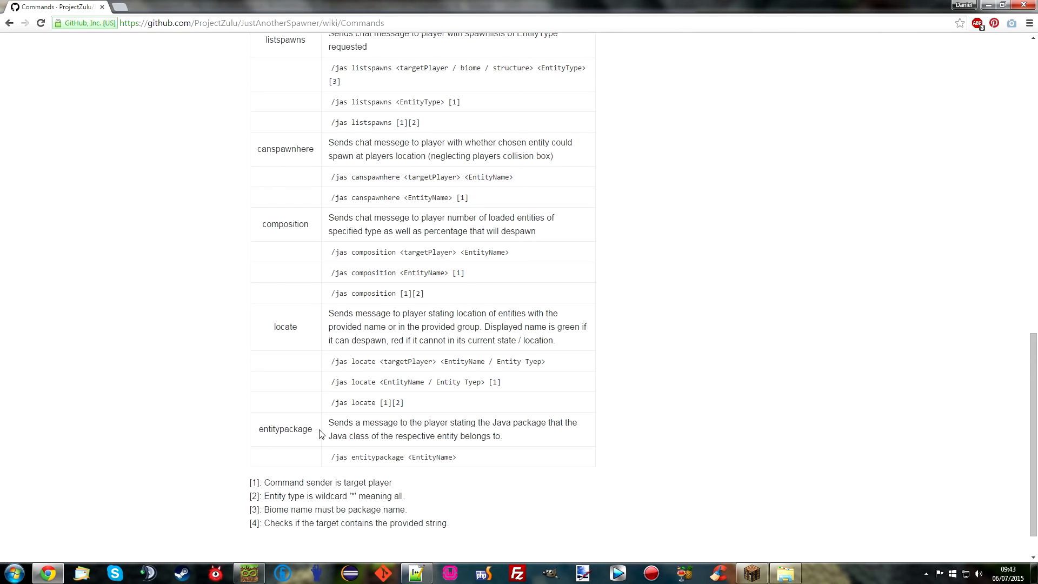
- Review the JAS wiki's Analytics Commands like listspawns, then return to Minecraft
{"action": "scroll", "scroll_direction": "up", "scroll_amount": 3}
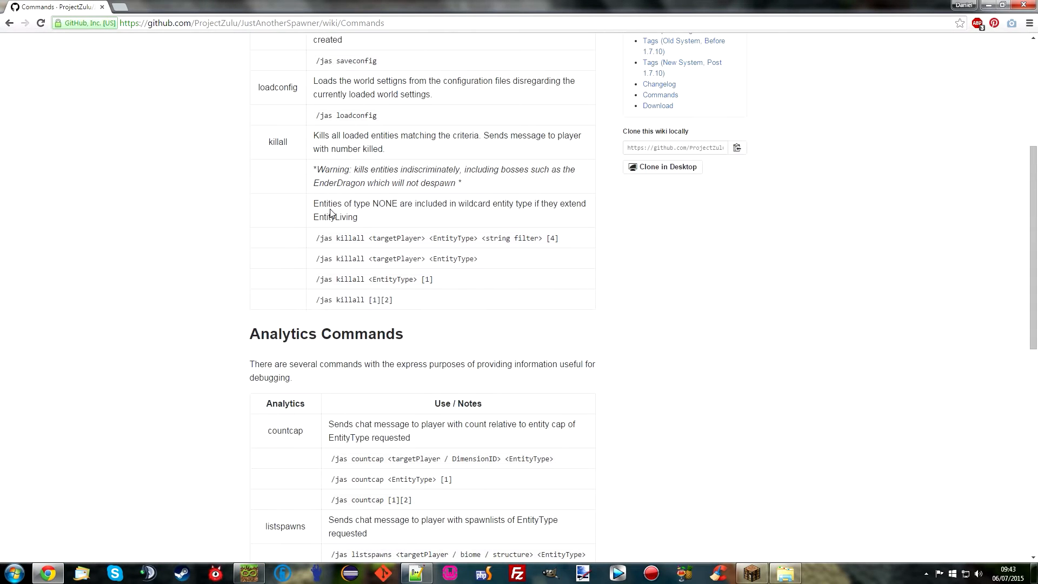
{"action": "scroll", "scroll_direction": "down", "scroll_amount": 3}
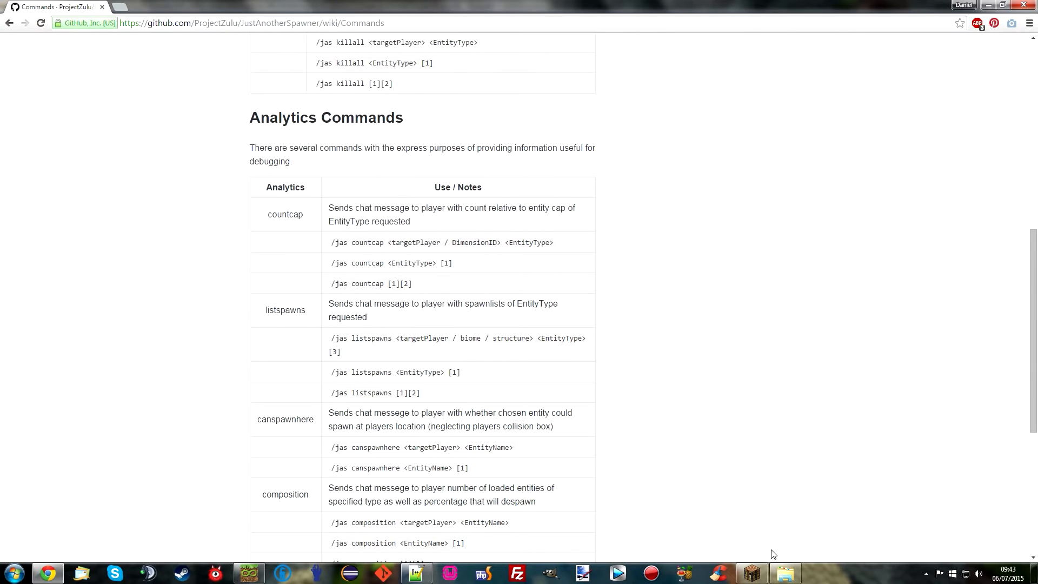
{"action": "left_click", "coordinate": [748, 573]}
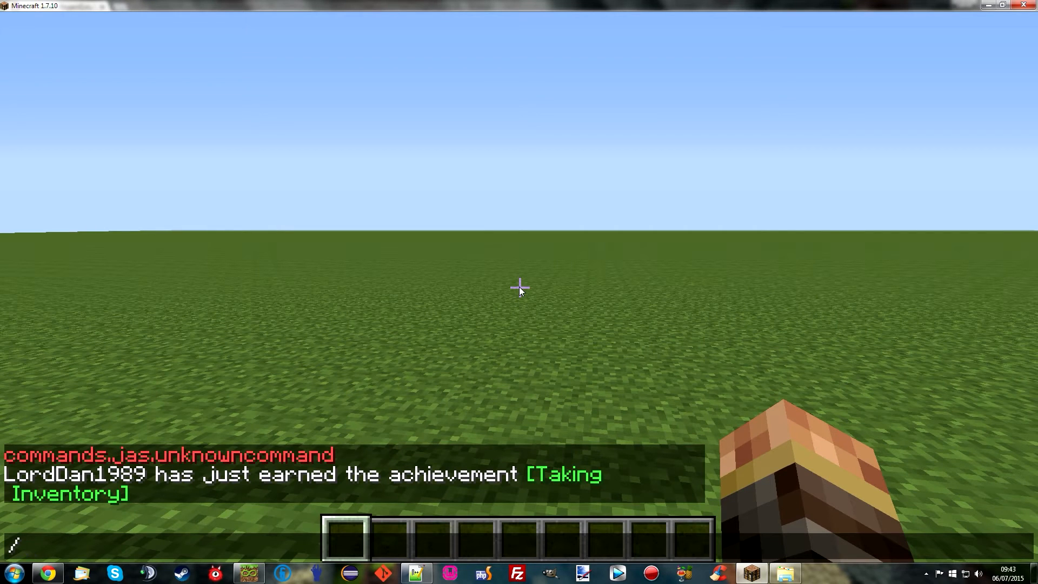
- Run /jas listspawns to show Plains spawns now including Twilight Forest creatures at weight 10
{"action": "type", "text": "jas"}
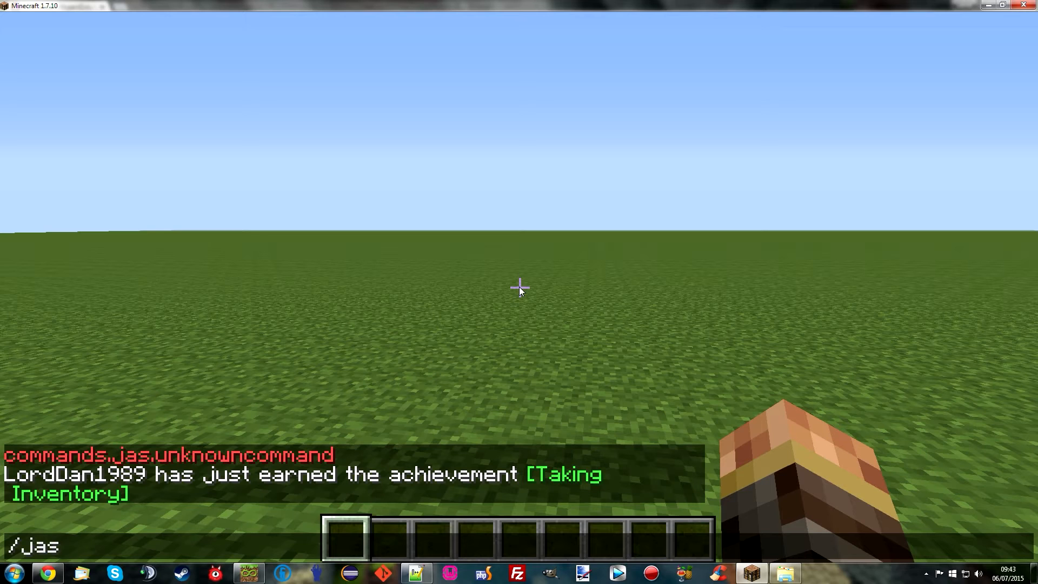
{"action": "type", "text": "load"}
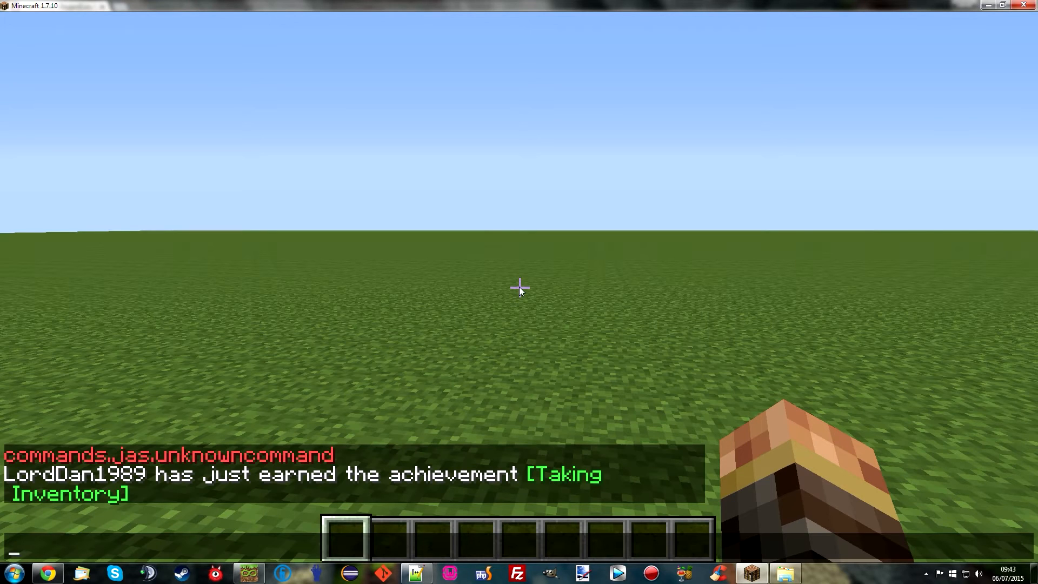
{"action": "type", "text": "/jas li"}
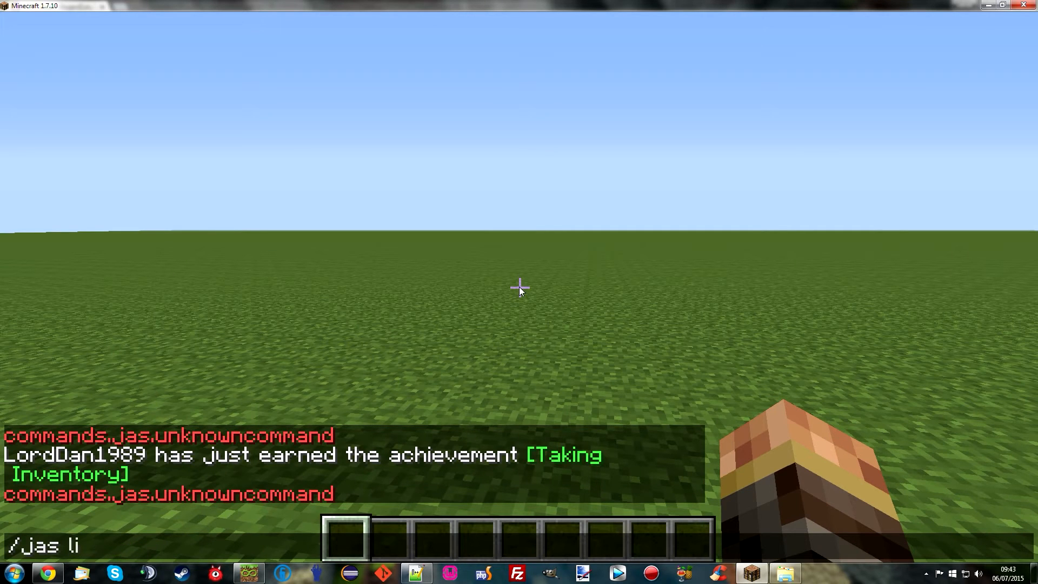
{"action": "key", "text": "Return"}
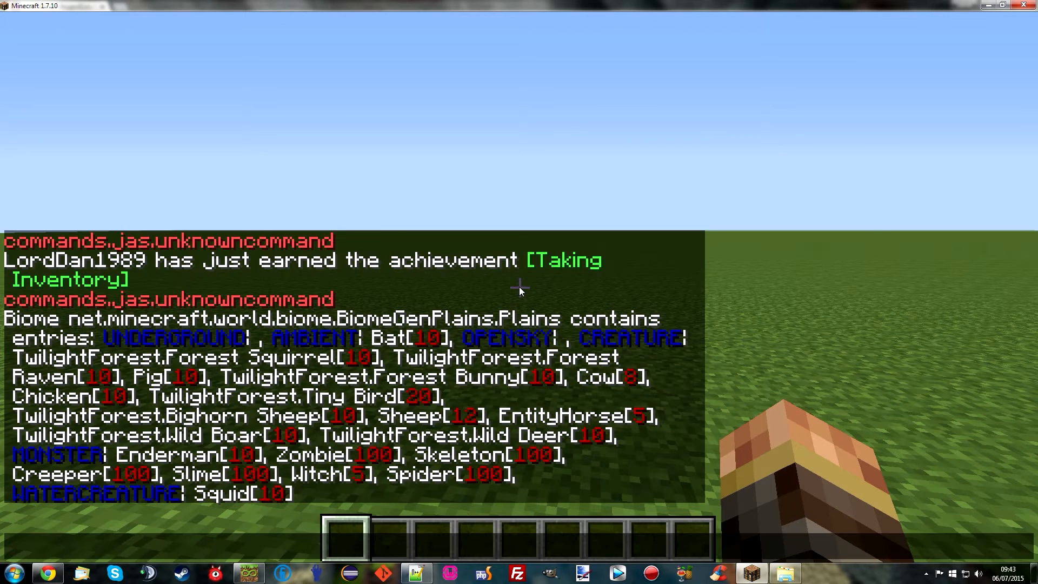
{"action": "key", "text": "t"}
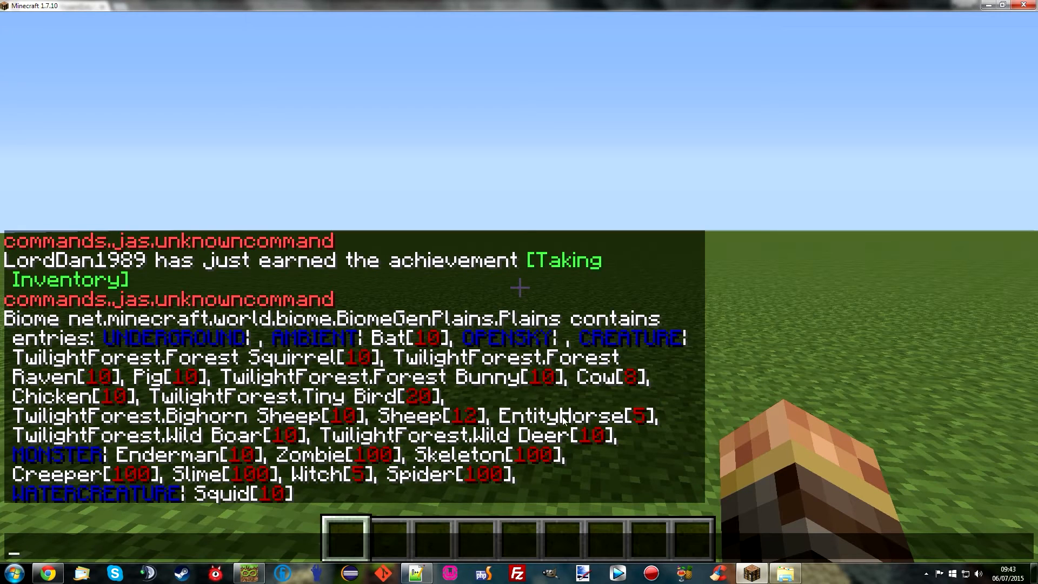
{"action": "type", "text": "/jas listspawns"}
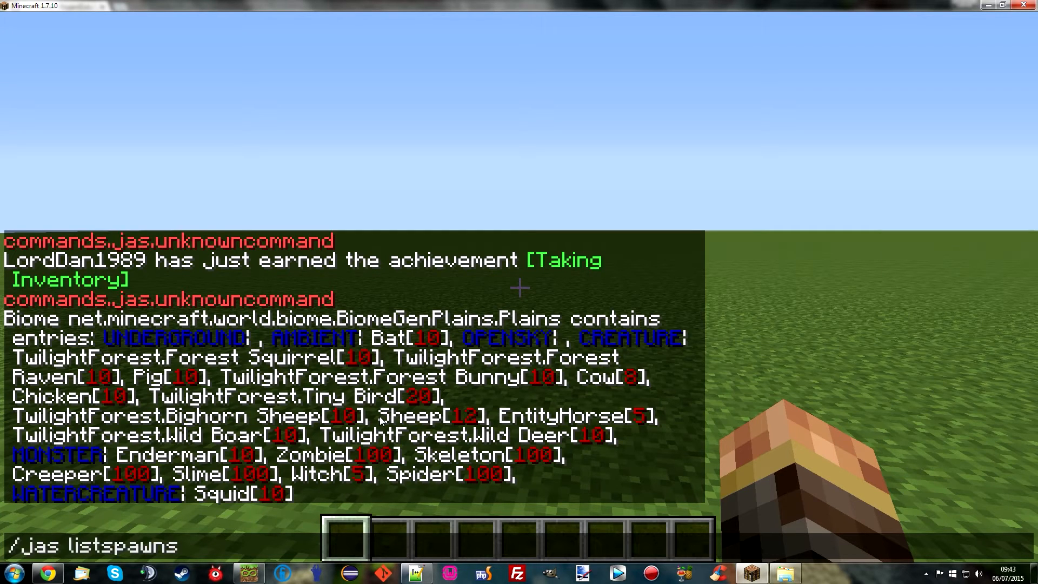
{"action": "key", "text": "Backspace"}
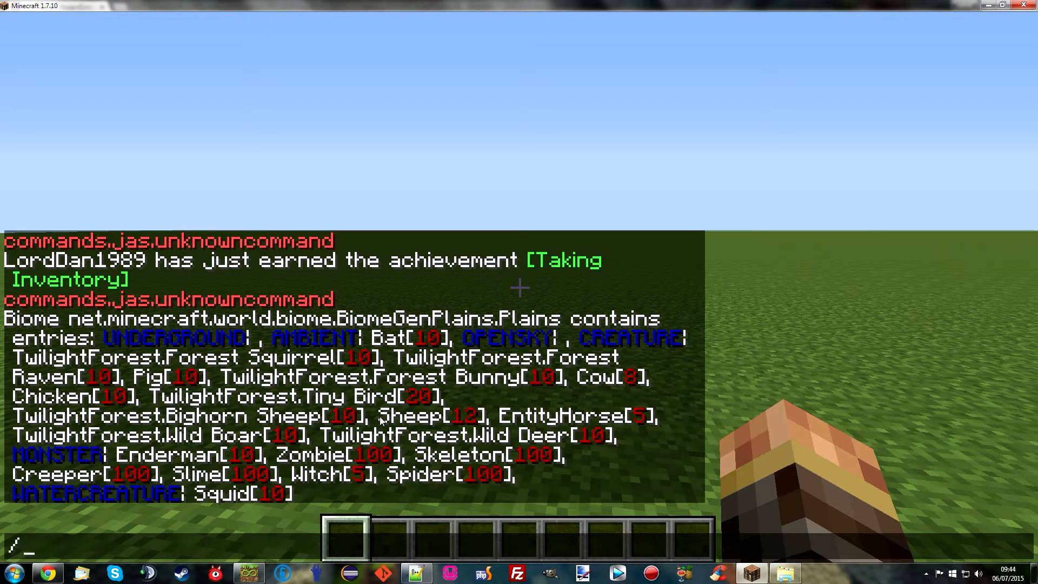
- Run /jas killall to clear loaded creatures, then attack the nearby Wild Deer with the diamond sword
{"action": "type", "text": "jas kill"}
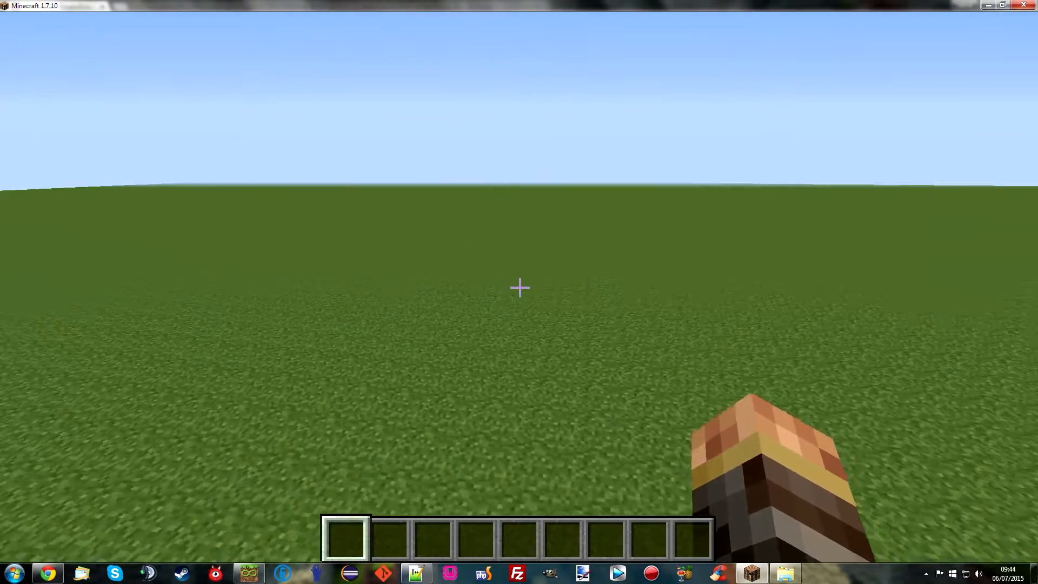
{"action": "key", "text": "e"}
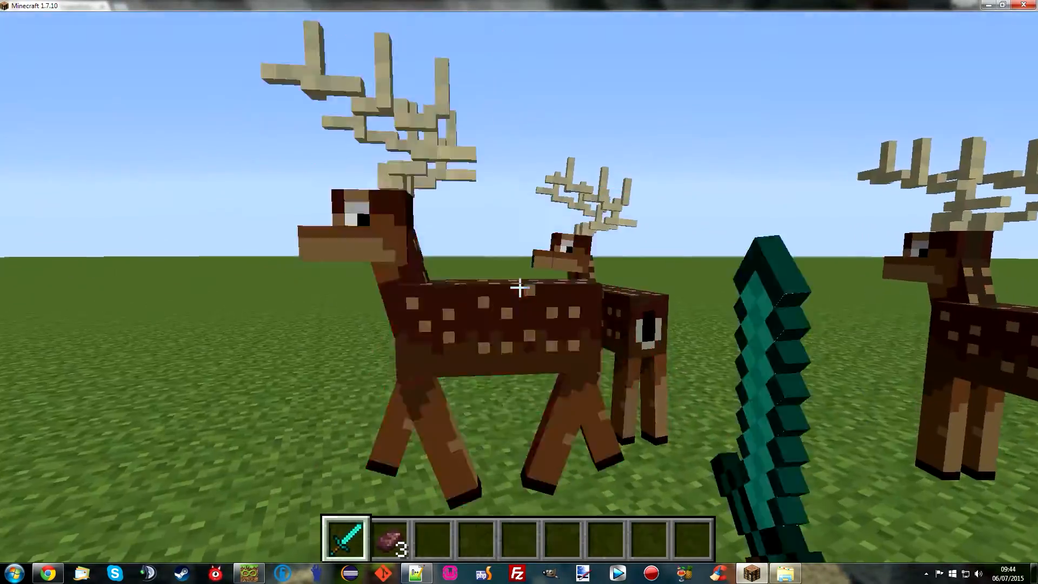
{"action": "left_click", "coordinate": [519, 287]}
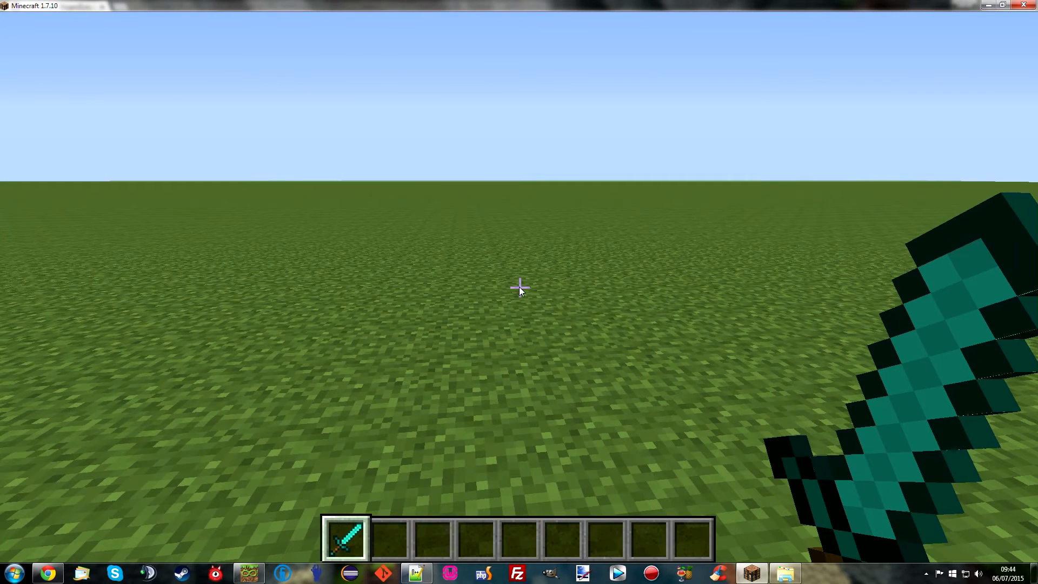
- Run /jas locate, then teleport the player to a Forest Bunny at -134 4 -851
{"action": "type", "text": "/jas l"}
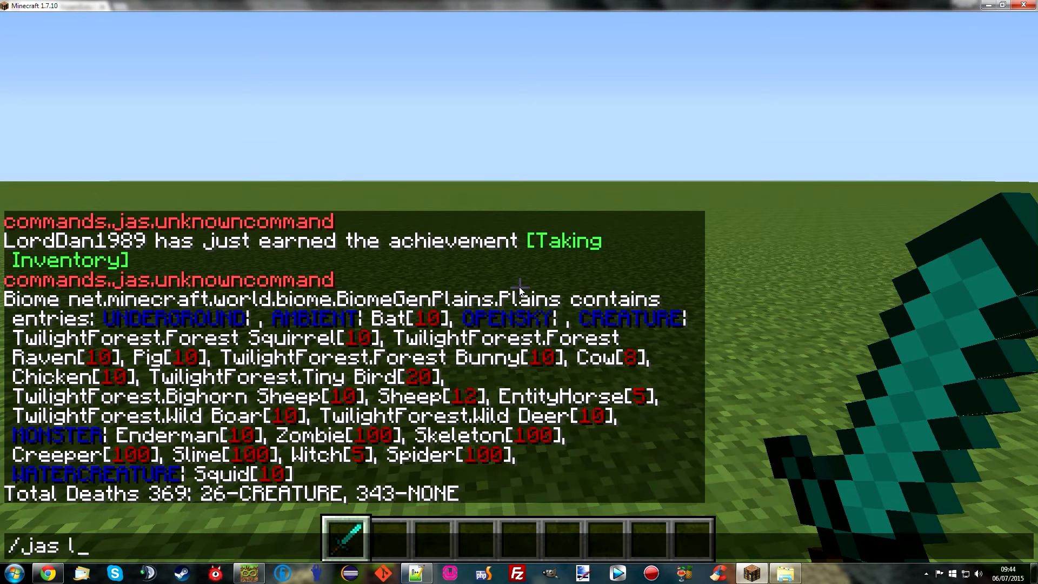
{"action": "key", "text": "Return"}
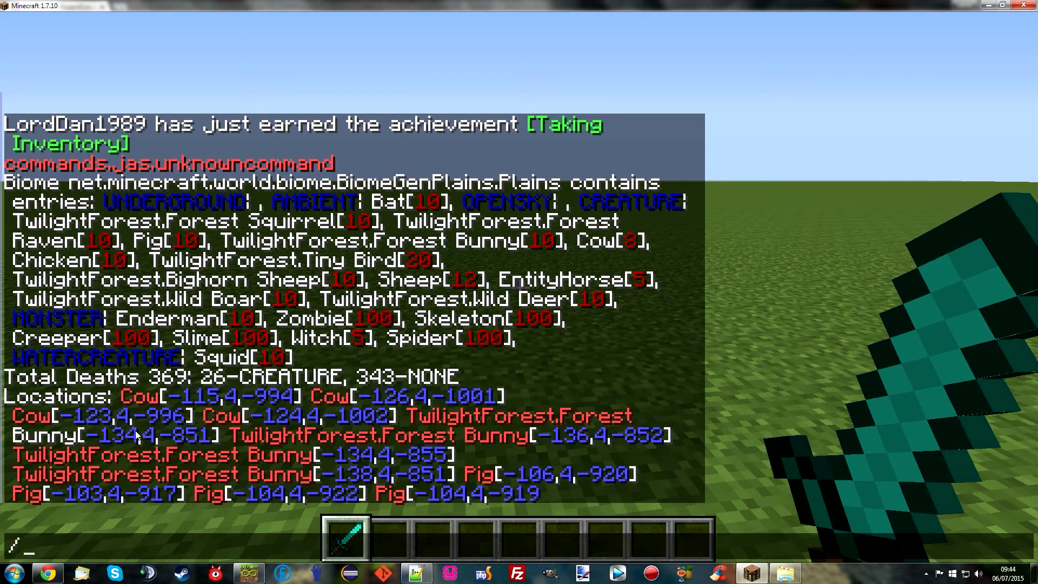
{"action": "type", "text": "tp Lore"}
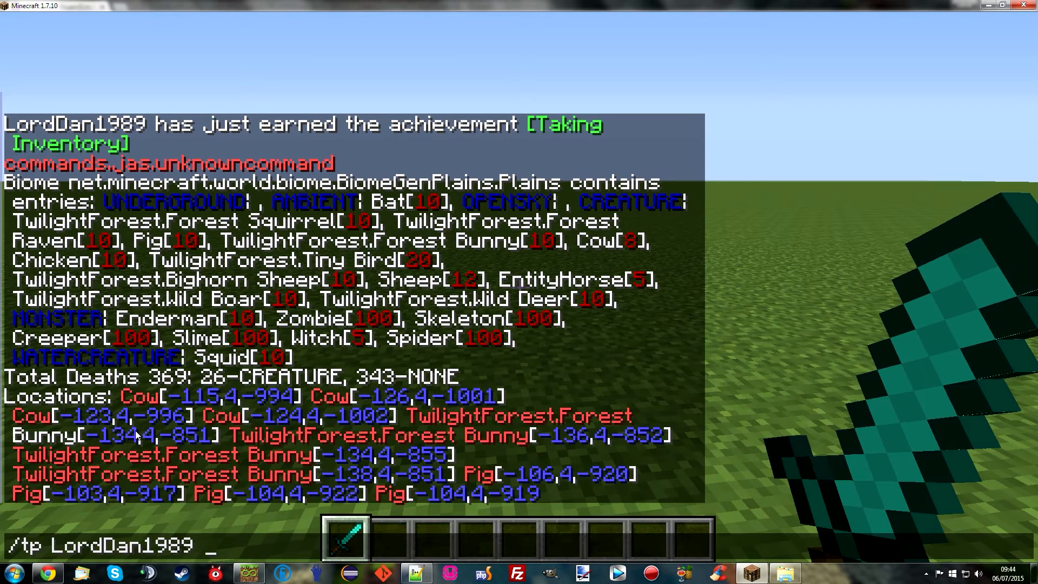
{"action": "type", "text": "-1"}
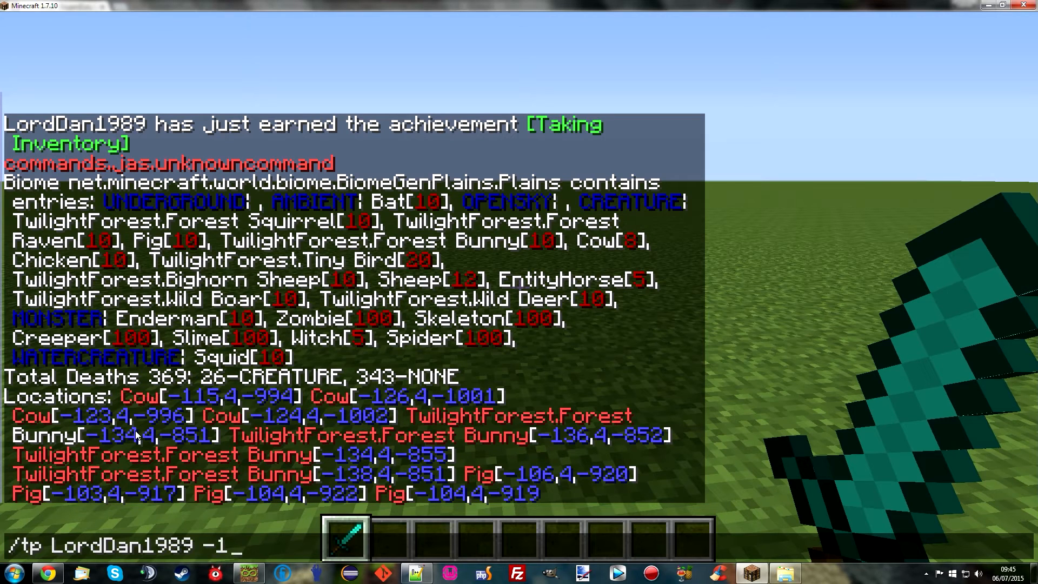
{"action": "mouse_move", "coordinate": [222, 525]}
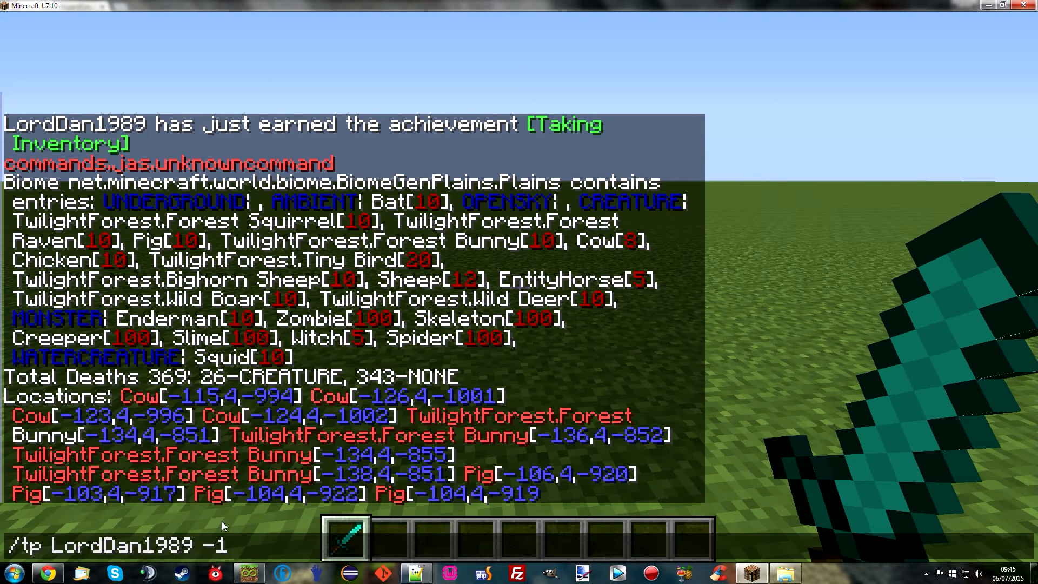
{"action": "type", "text": "34 4"}
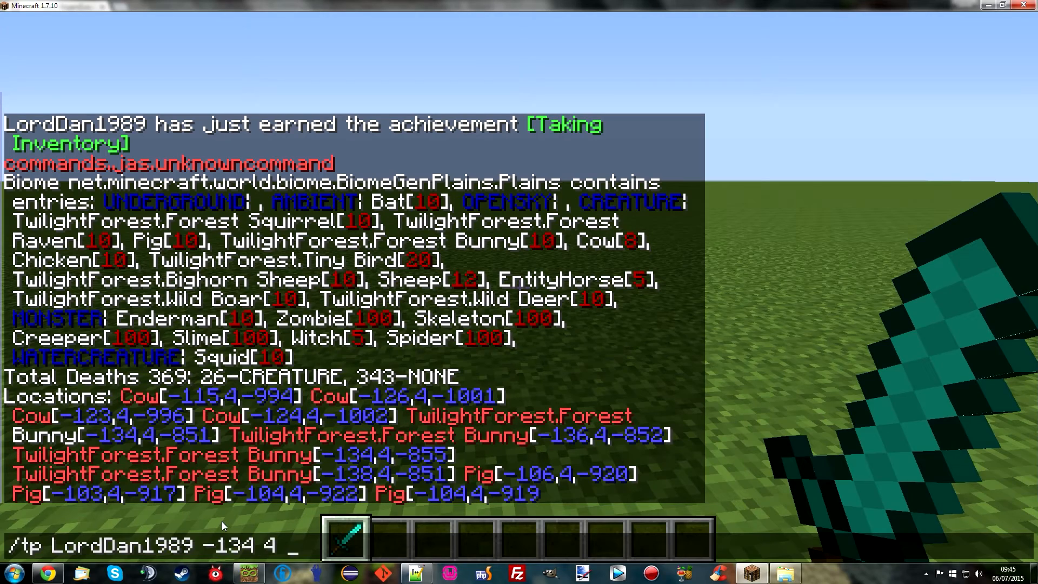
{"action": "type", "text": "-85"}
{"action": "type", "text": "/jas lo"}
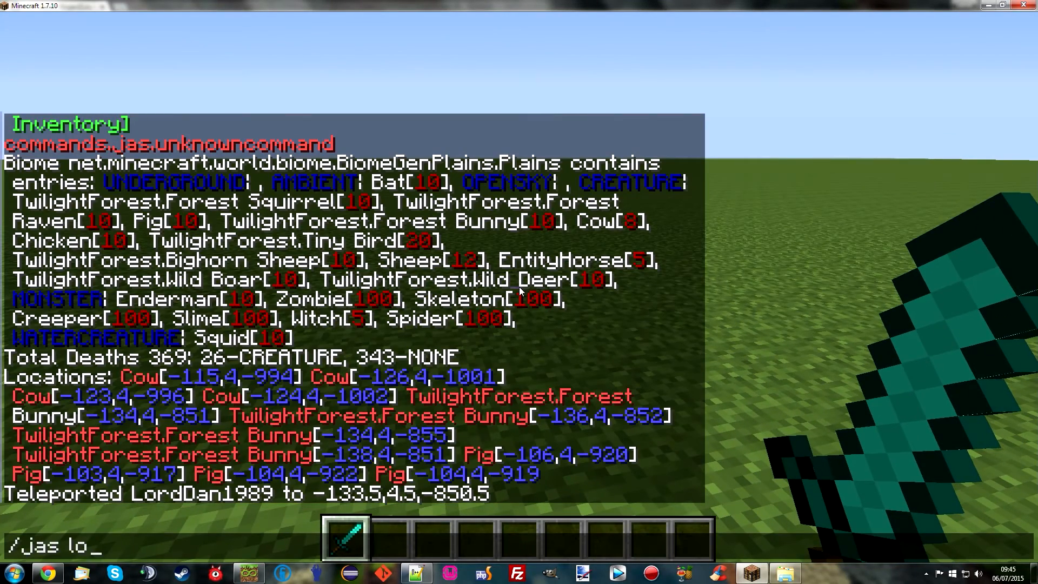
- Run /jas locate again and teleport LordDan1989 to the Raven at -30 4 -792
{"action": "key", "text": "Return"}
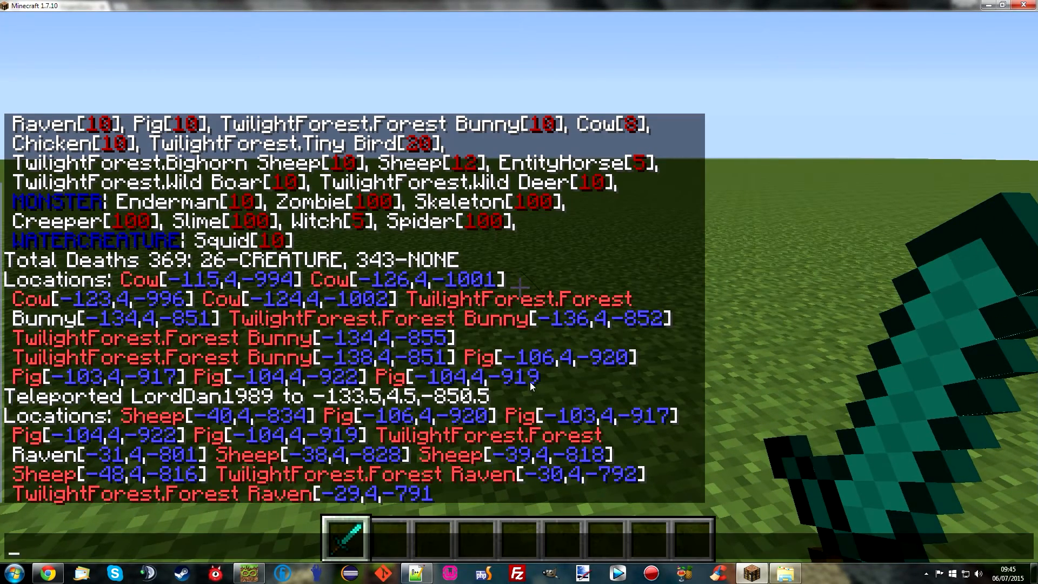
{"action": "type", "text": "/jas locate"}
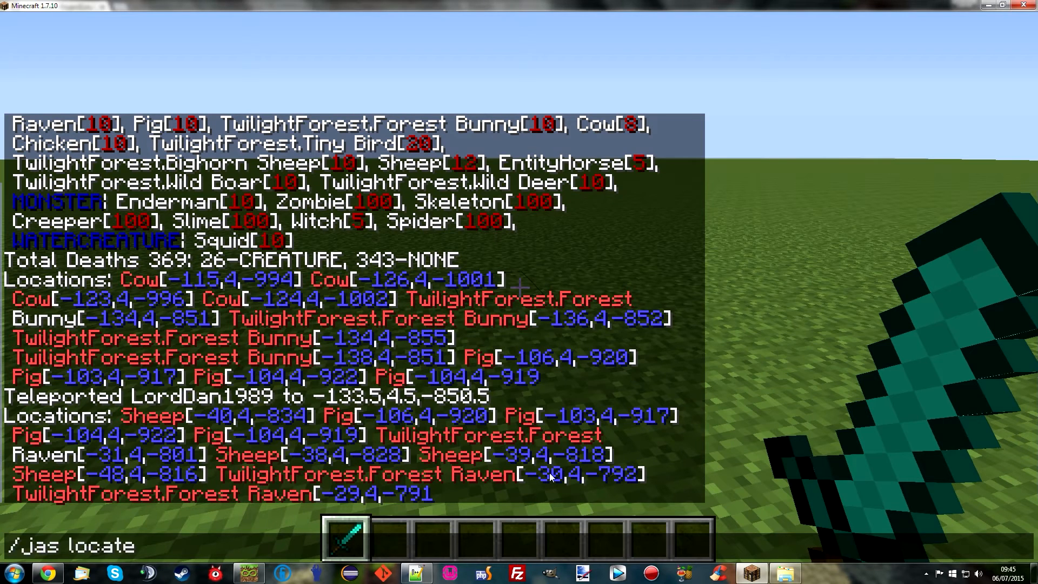
{"action": "type", "text": "/tp LordDan1989"}
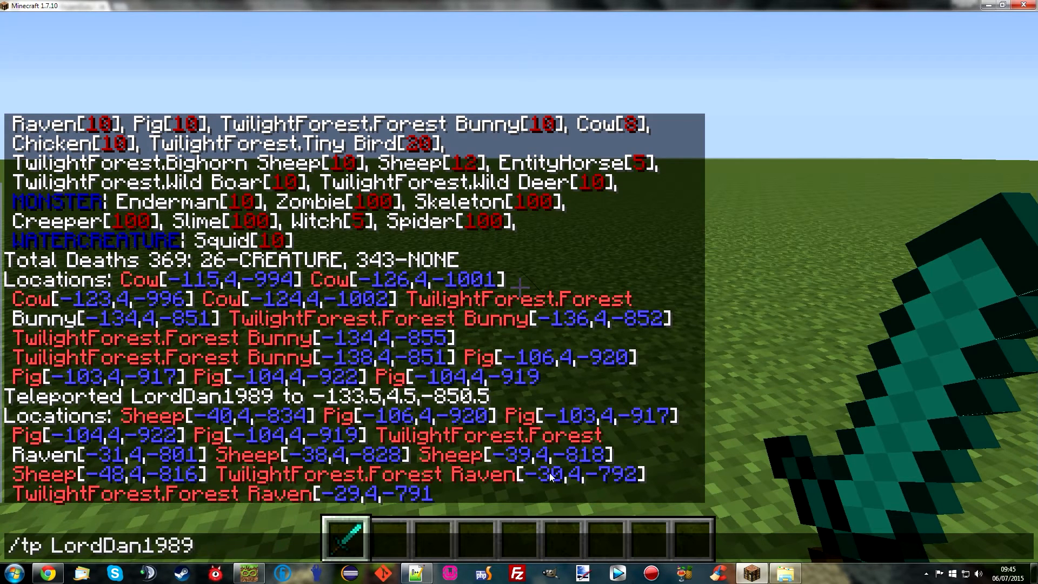
{"action": "type", "text": "-30"}
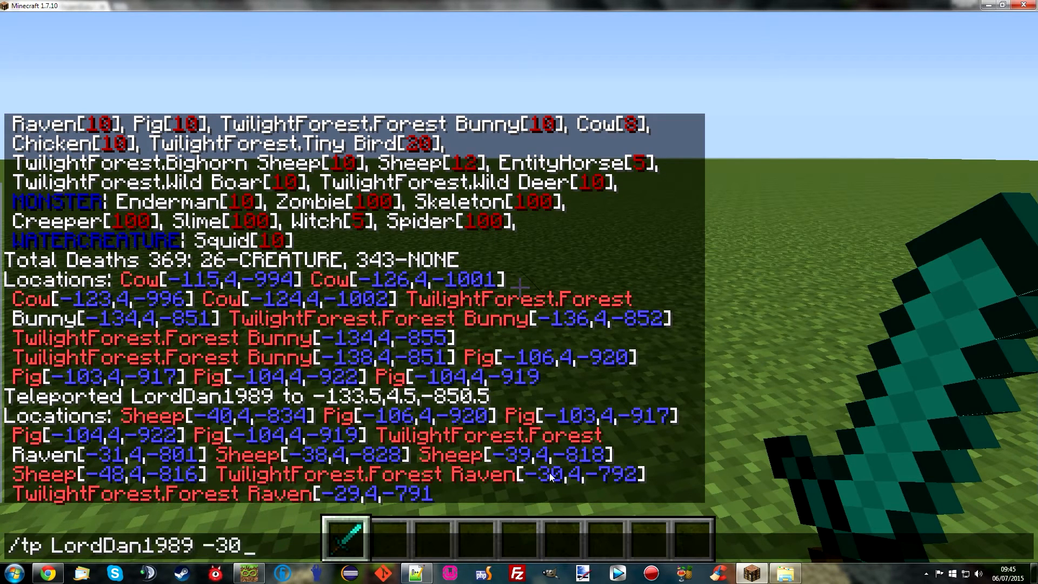
{"action": "type", "text": "4 -"}
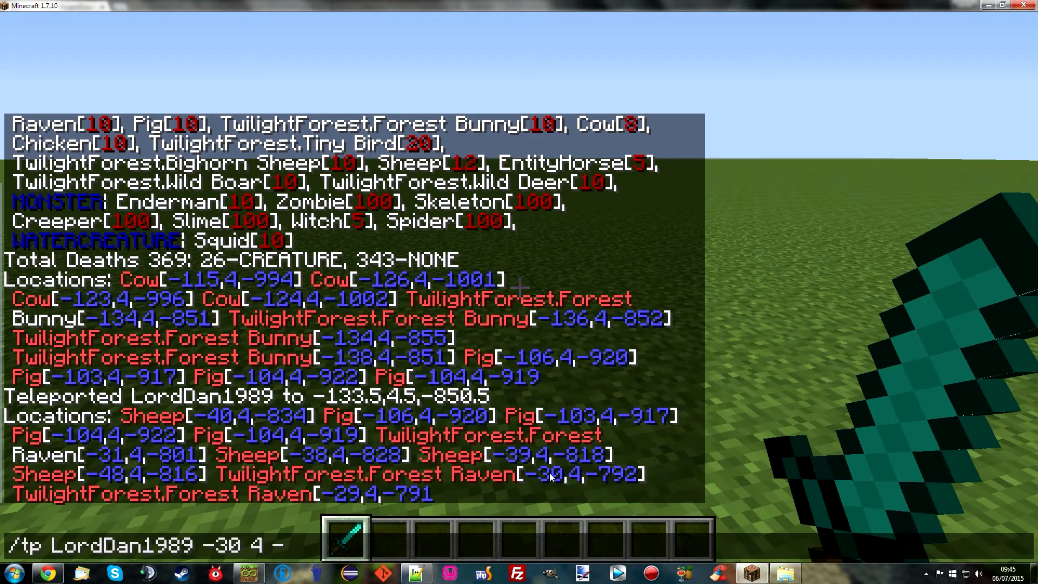
{"action": "key", "text": "Return"}
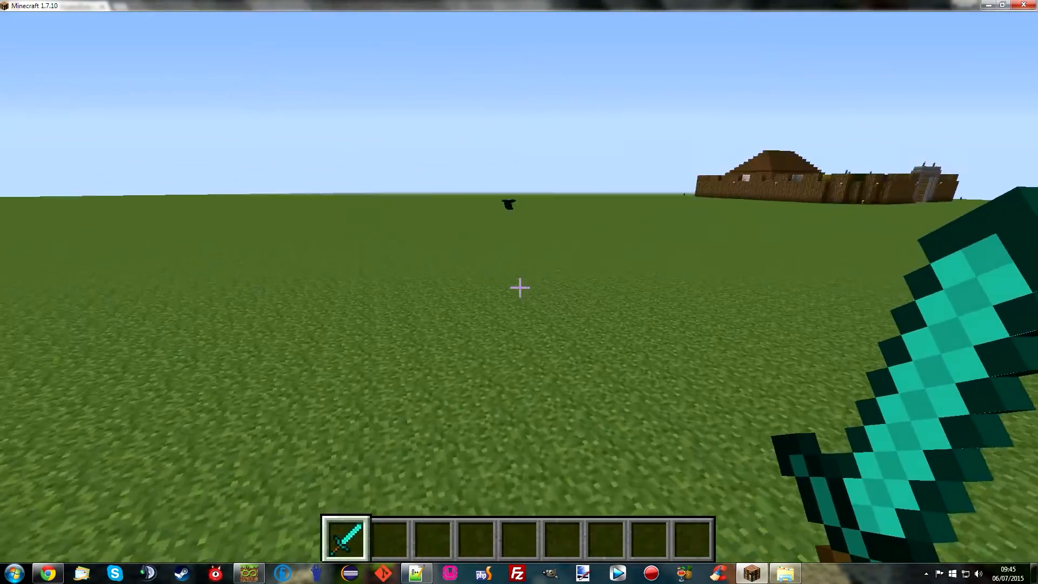
- Look around the plains, then switch to Notepad++ with EntityHandlers/AncientWarfareNpc.cfg open
{"action": "left_click", "coordinate": [519, 286]}
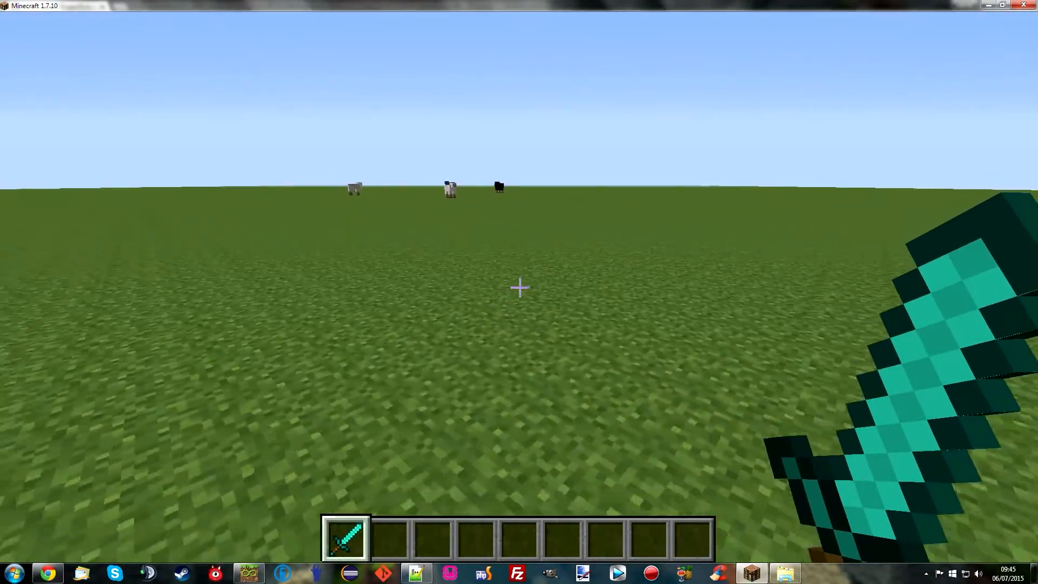
{"action": "mouse_move", "coordinate": [519, 288]}
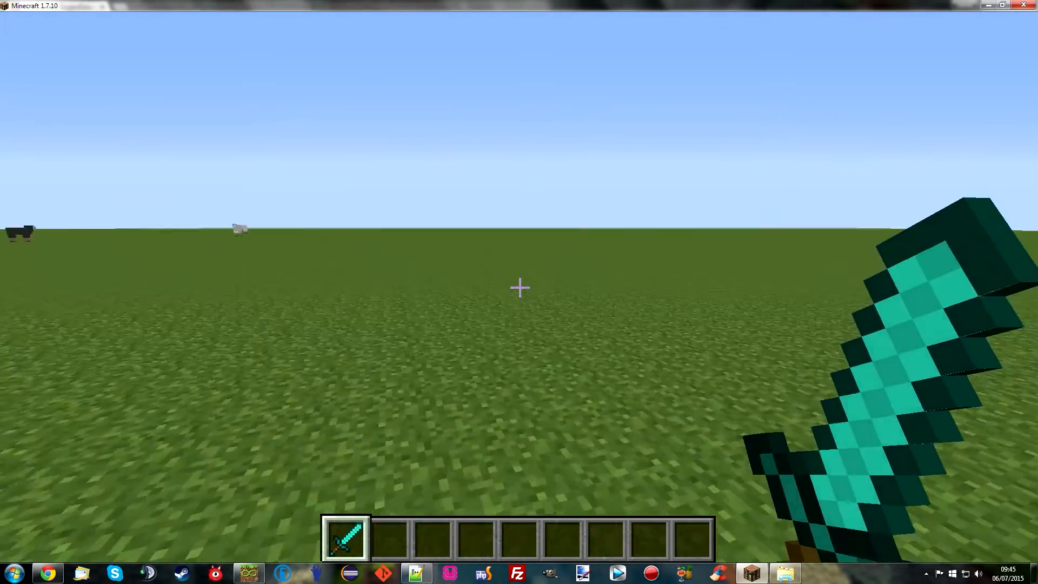
{"action": "left_click", "coordinate": [47, 573]}
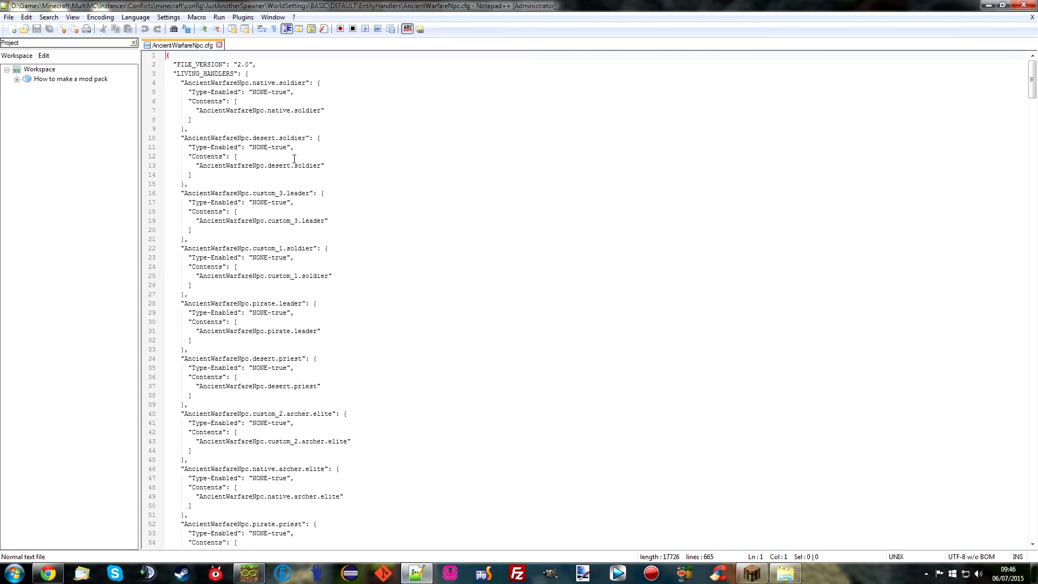
- Select the NONE Type-Enabled value to highlight it across all Ancient Warfare NPC handlers
{"action": "double_click", "coordinate": [258, 147]}
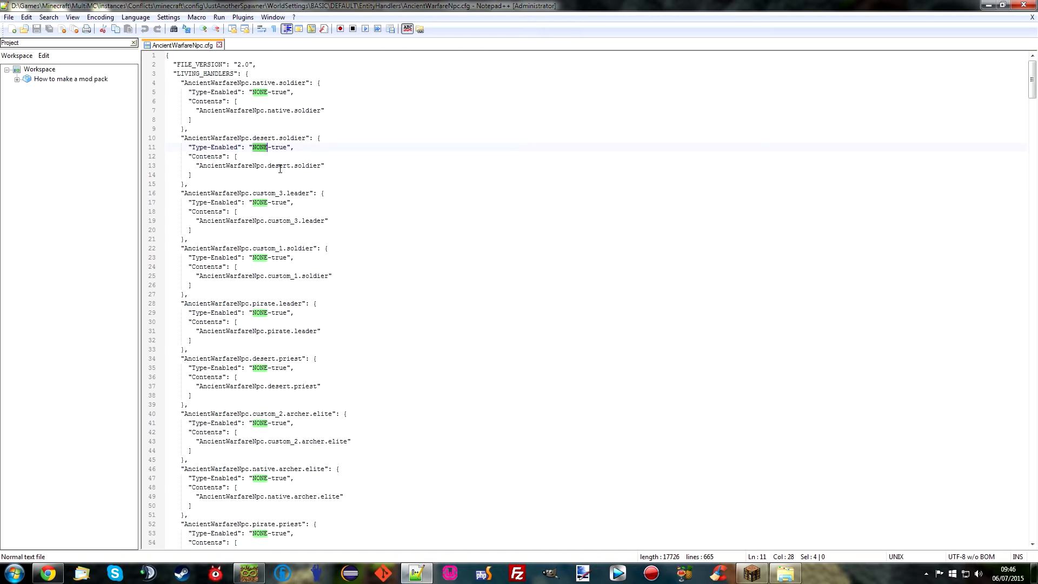
{"action": "mouse_move", "coordinate": [252, 53]}
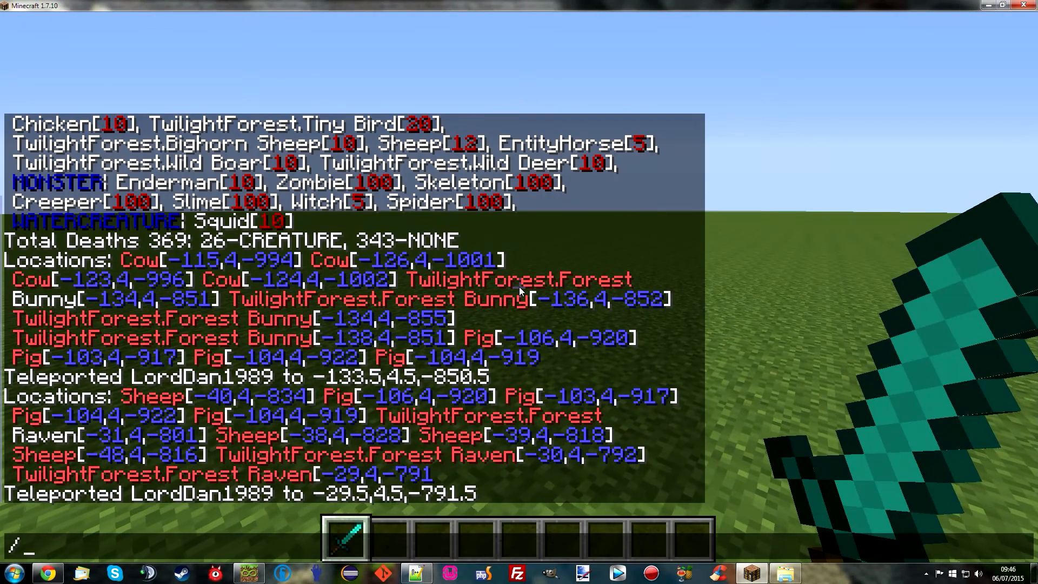
- Locate and open AncientWarfareNpc.cfg from the SpawnListEntries folder in Notepad++
{"action": "type", "text": "jas lo"}
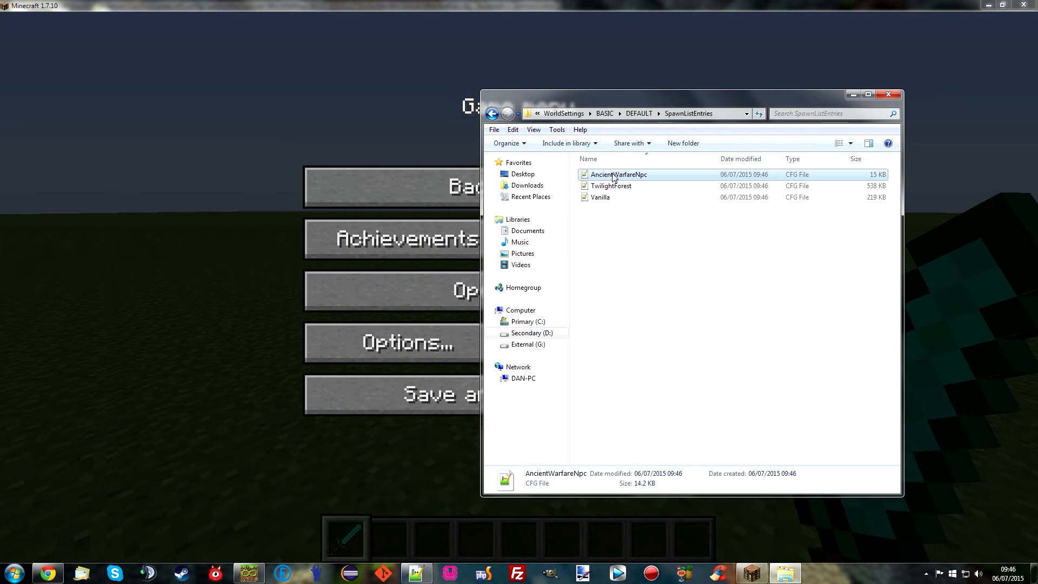
{"action": "double_click", "coordinate": [618, 174]}
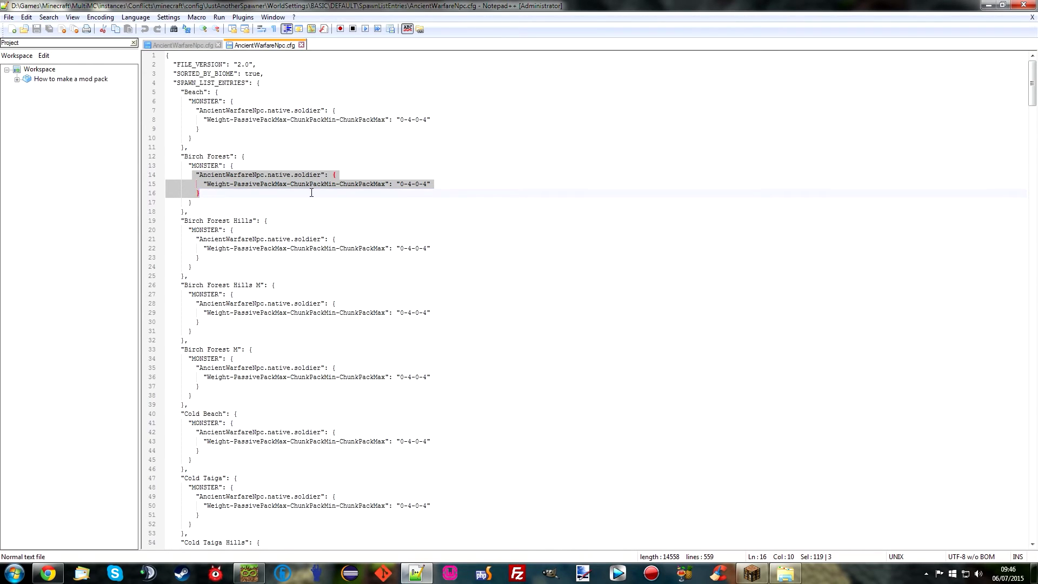
- Find the Plains entry and set the native soldier weight to 25 with adjusted pack numbers
{"action": "left_click", "coordinate": [249, 202]}
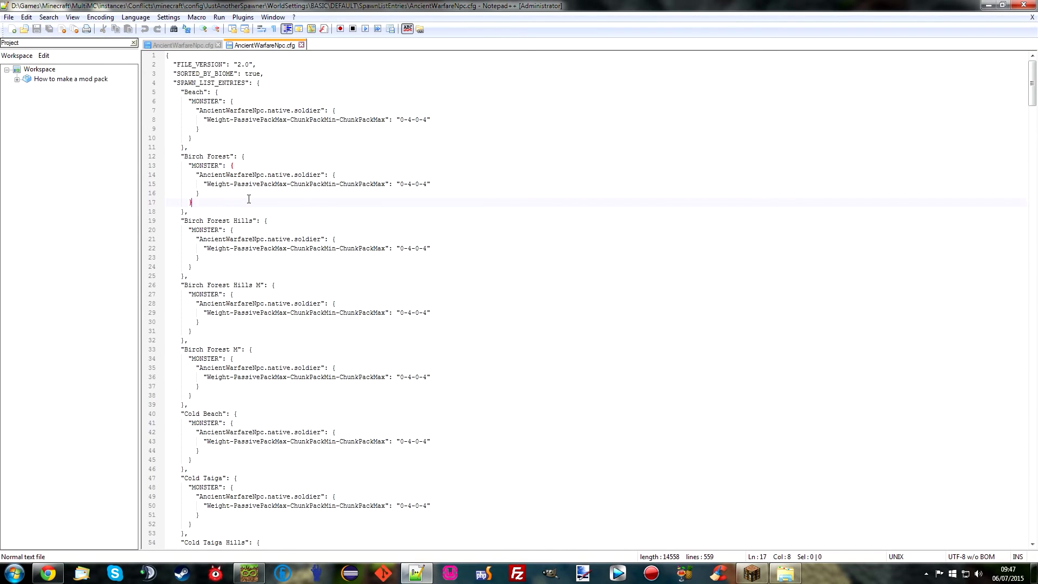
{"action": "key", "text": "ctrl+f"}
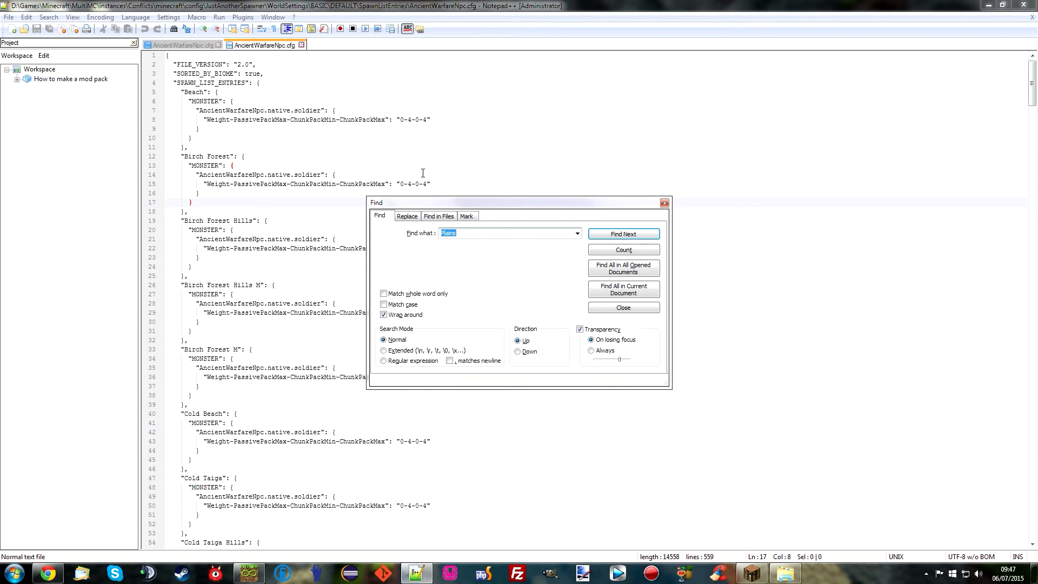
{"action": "left_click", "coordinate": [622, 233]}
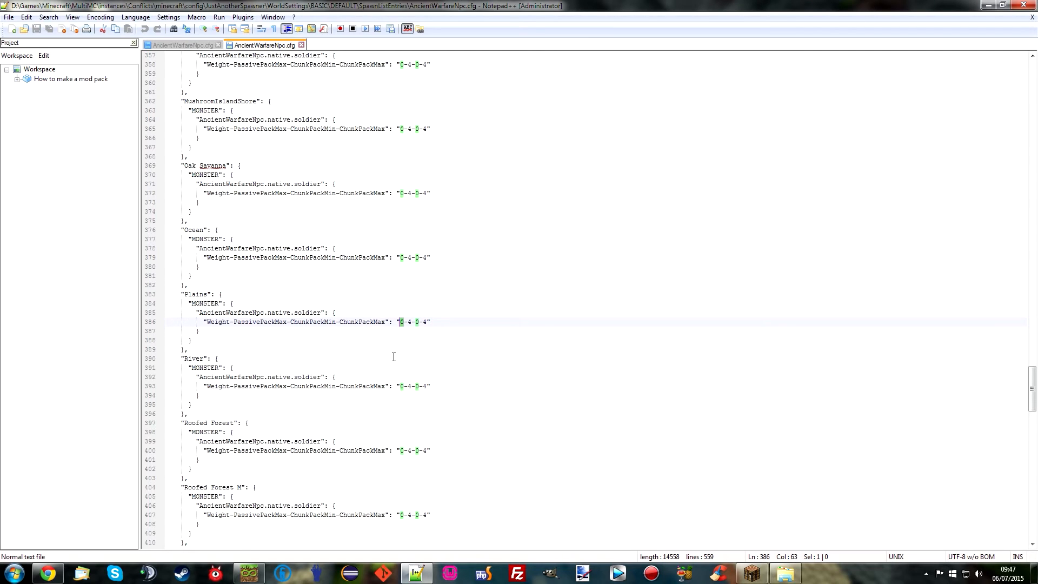
{"action": "type", "text": "25"}
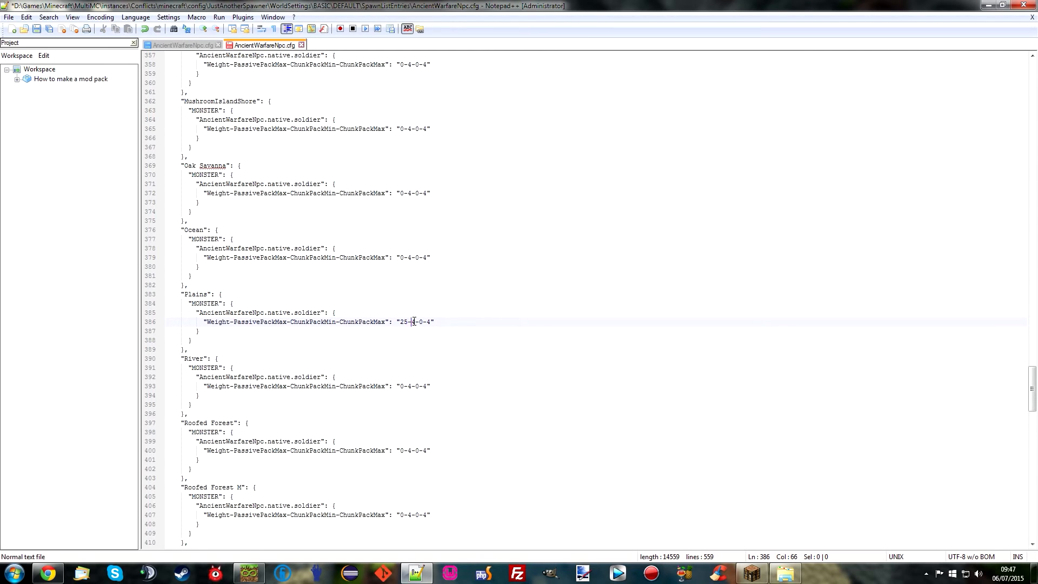
{"action": "type", "text": "2-"}
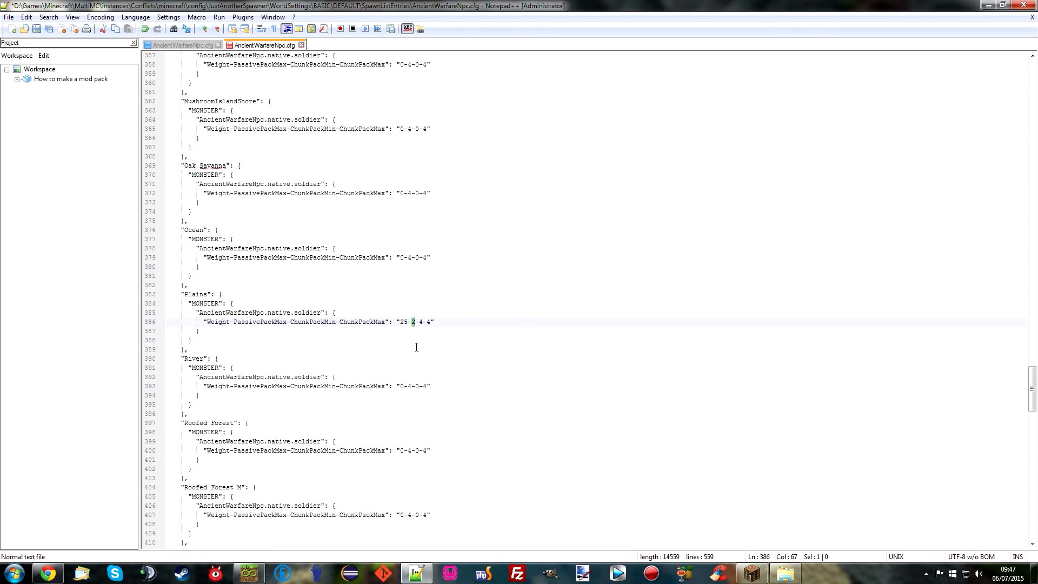
{"action": "mouse_move", "coordinate": [267, 321]}
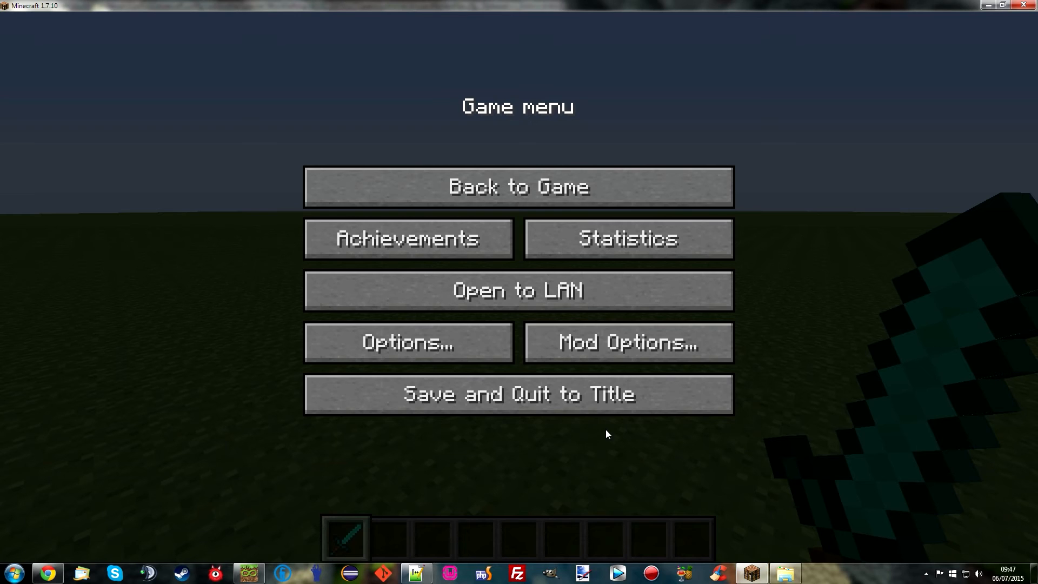
- Run /jas loadconfig and the despawn command, reporting 40 total deaths
{"action": "left_click", "coordinate": [518, 185]}
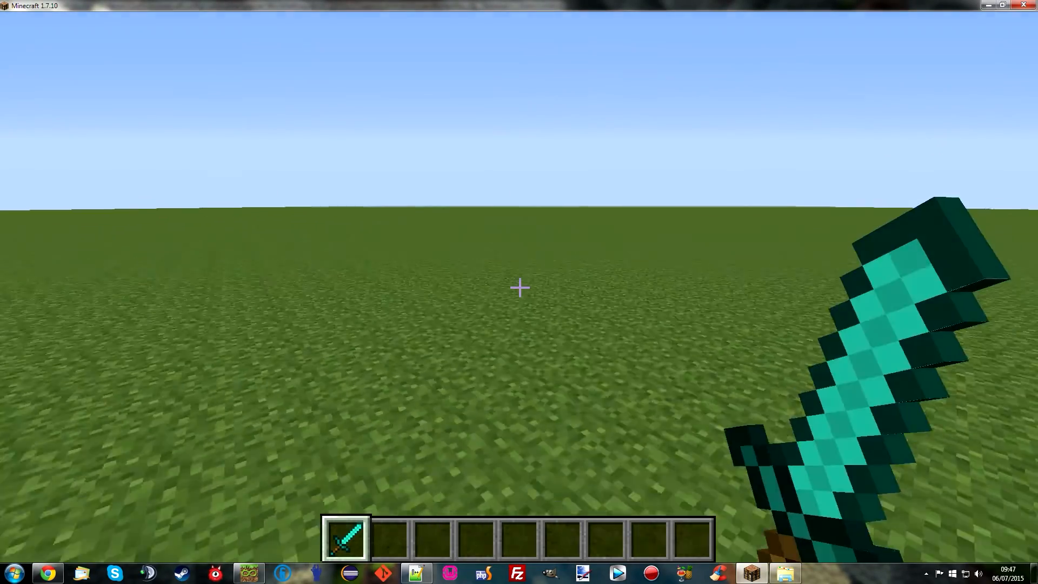
{"action": "mouse_move", "coordinate": [519, 288]}
{"action": "type", "text": "/jas"}
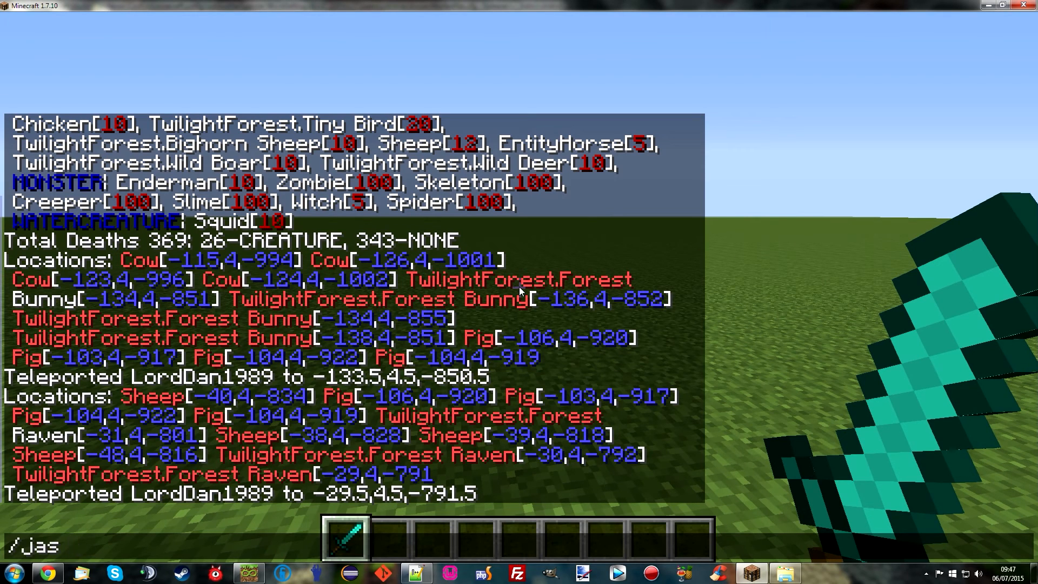
{"action": "type", "text": "loadconfig"}
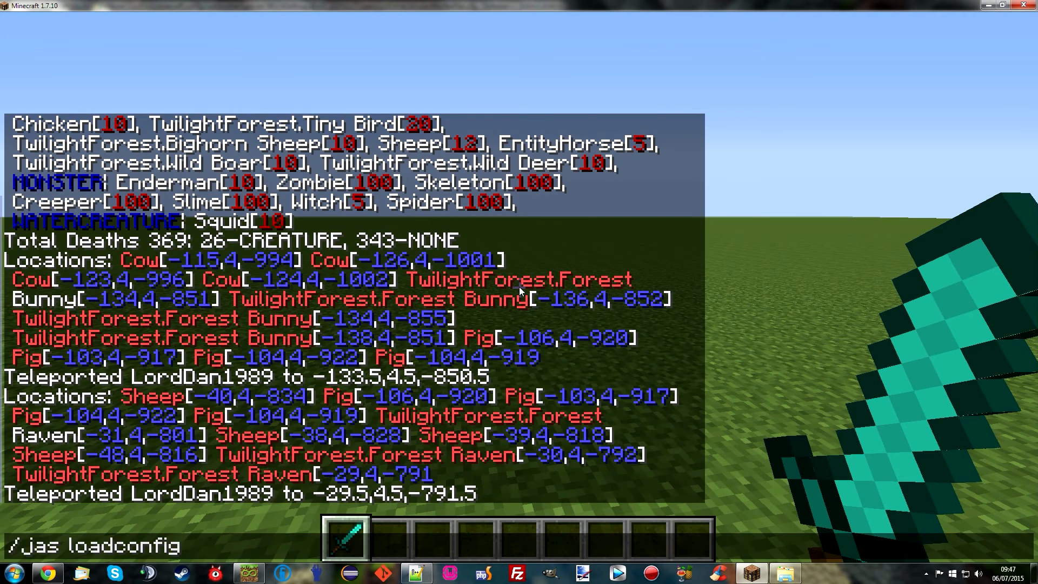
{"action": "key", "text": "backspace"}
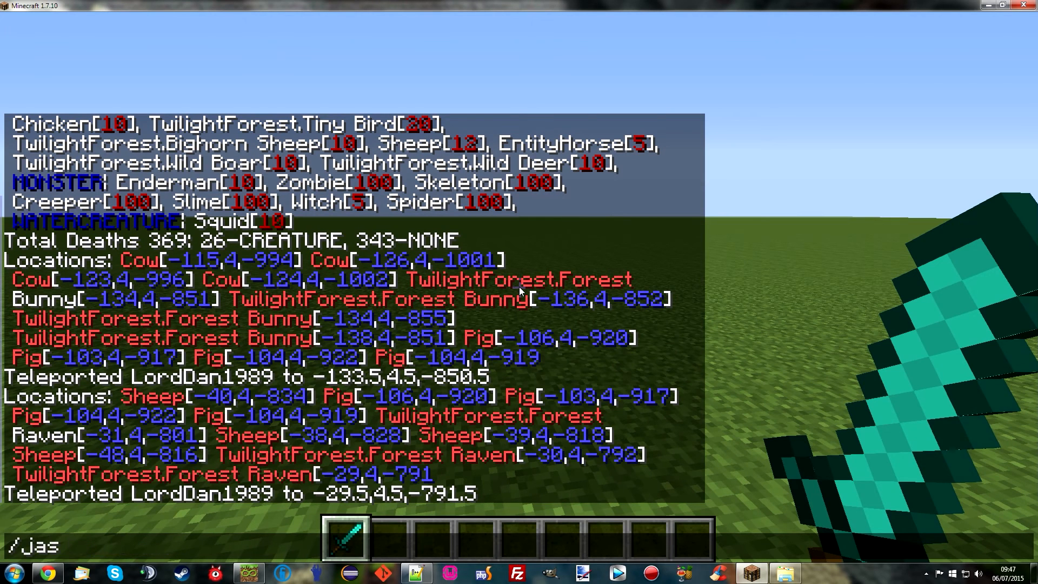
{"action": "key", "text": "Return"}
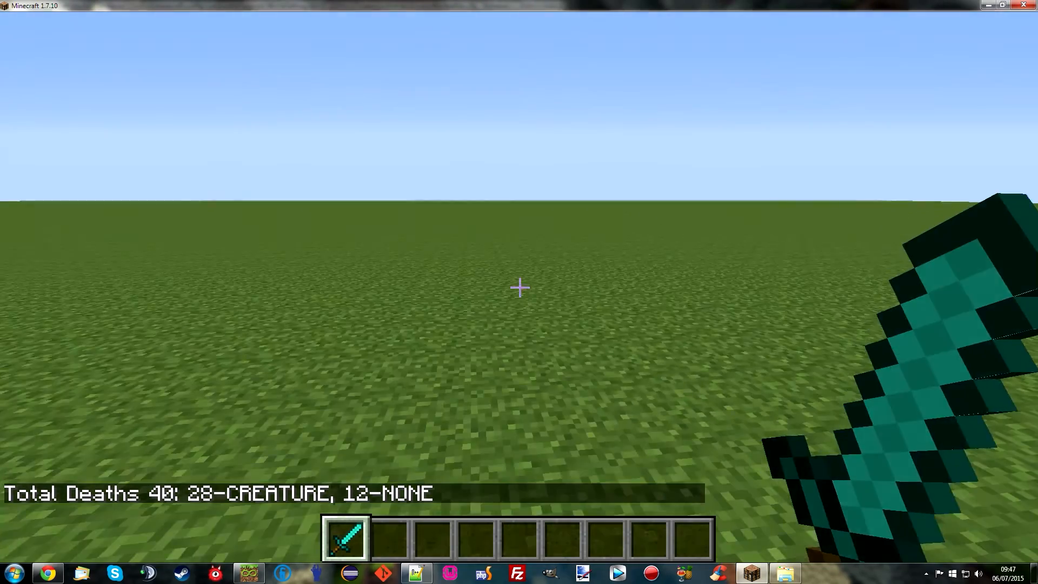
{"action": "key", "text": "Escape"}
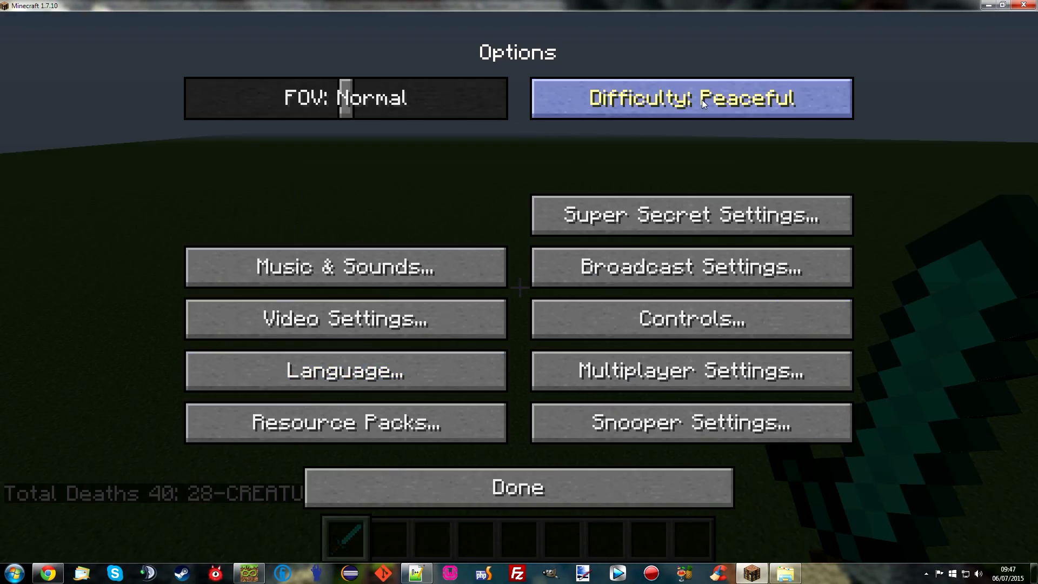
- Raise the difficulty from Peaceful so native soldiers spawn across the plains
{"action": "left_click", "coordinate": [518, 486]}
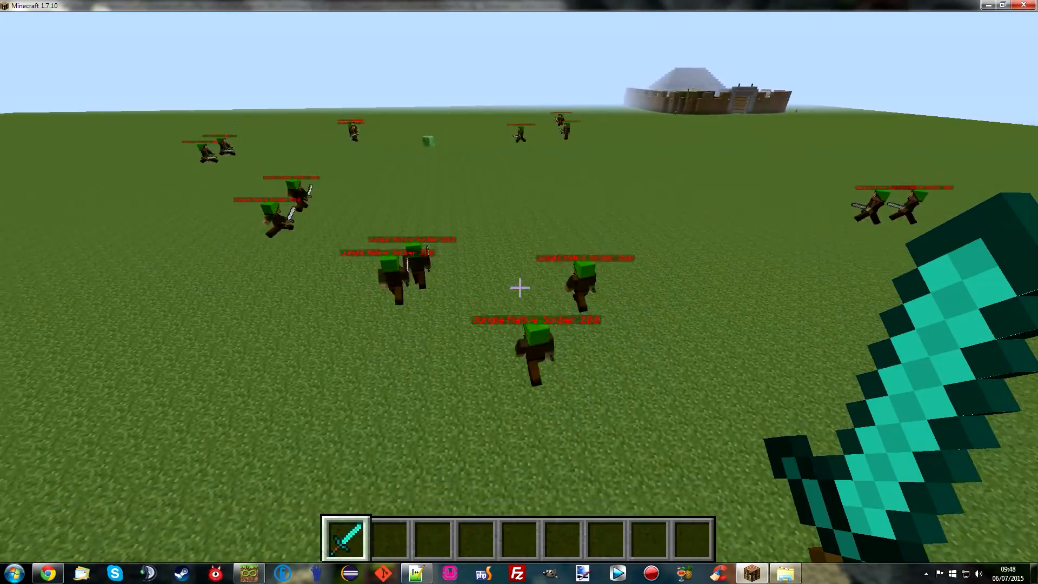
{"action": "mouse_move", "coordinate": [519, 287]}
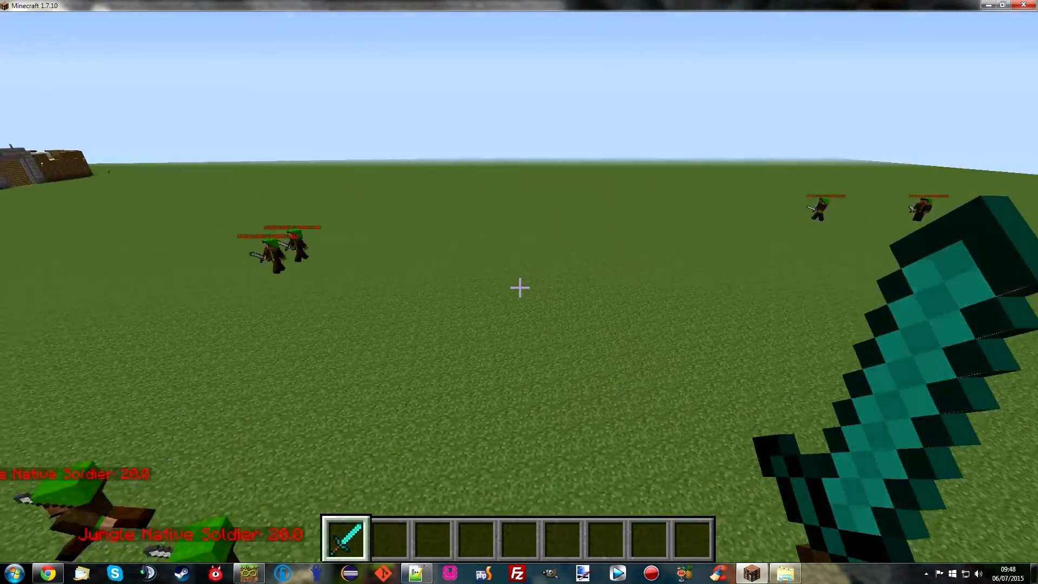
{"action": "mouse_move", "coordinate": [519, 287]}
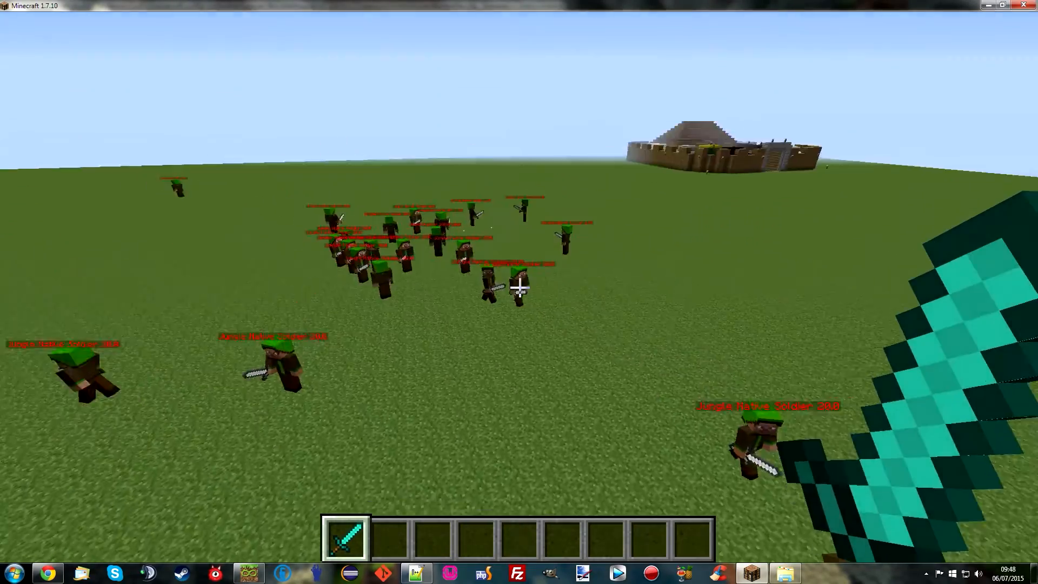
{"action": "mouse_move", "coordinate": [519, 287]}
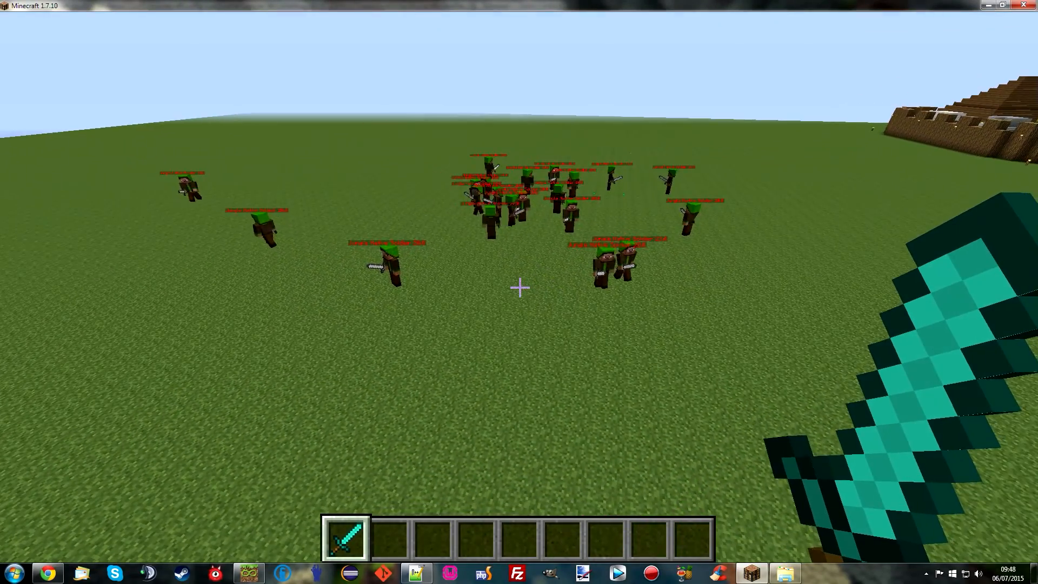